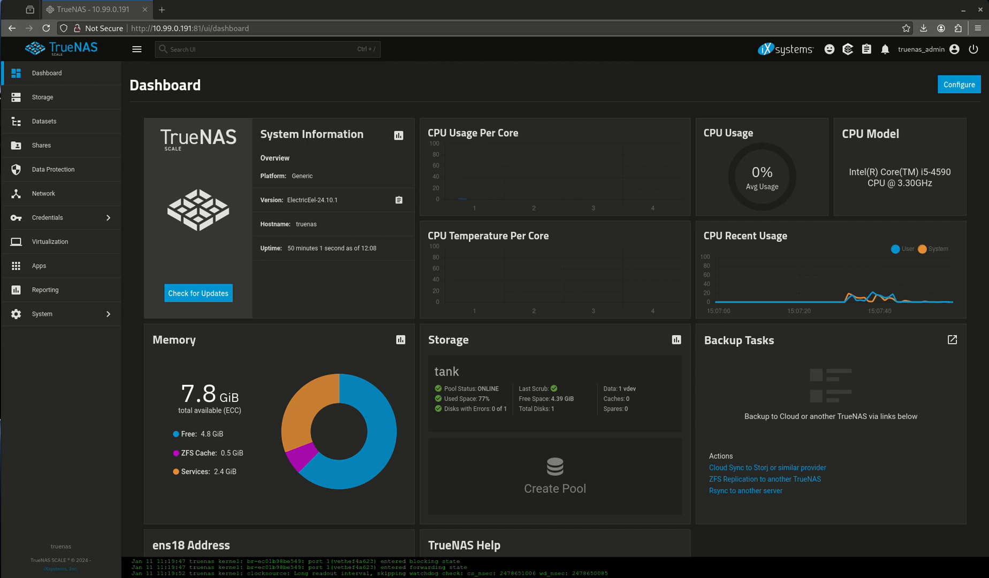
mouse_move(47, 73)
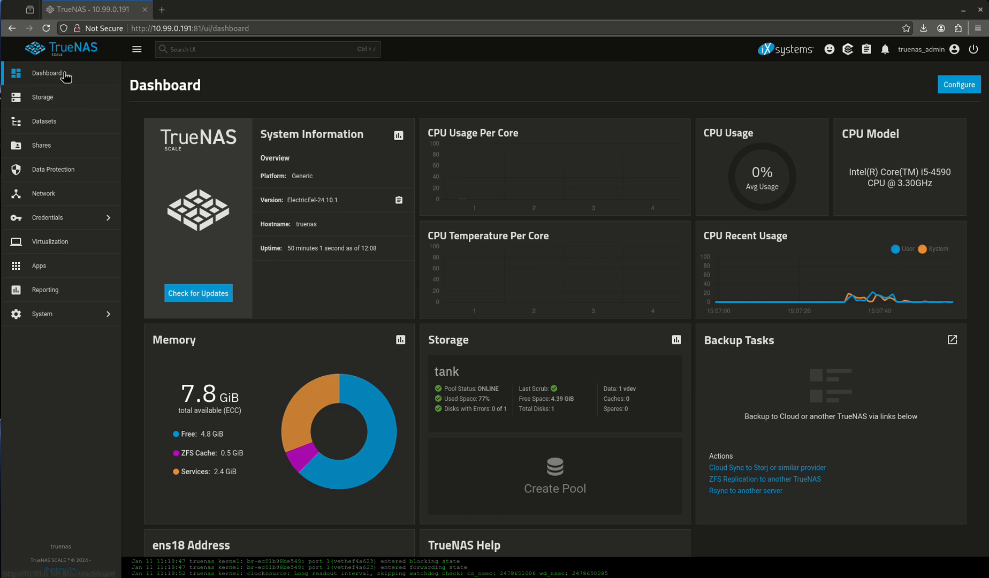
Create and save an SMB share for the media dataset from the Datasets page
left_click(44, 121)
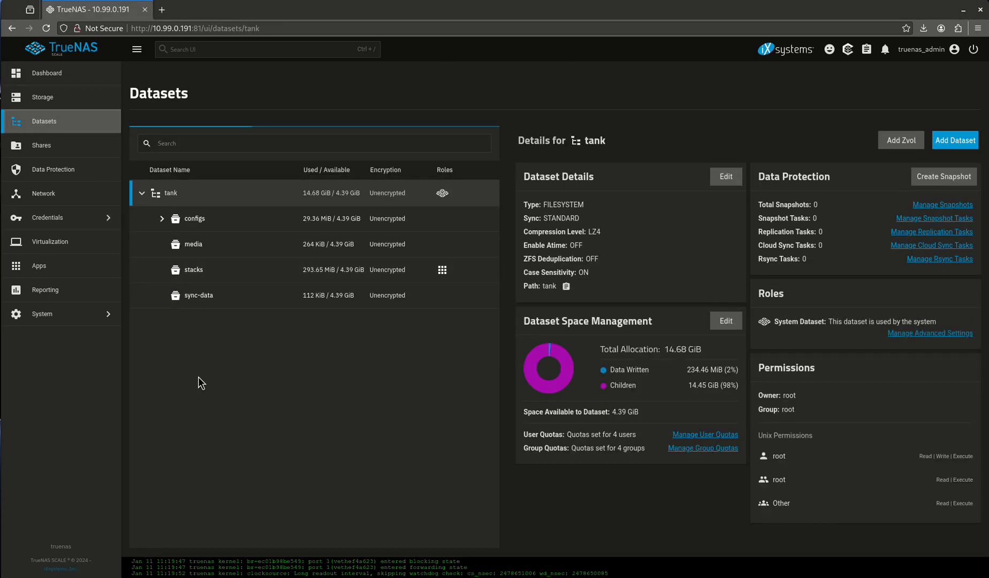
left_click(191, 244)
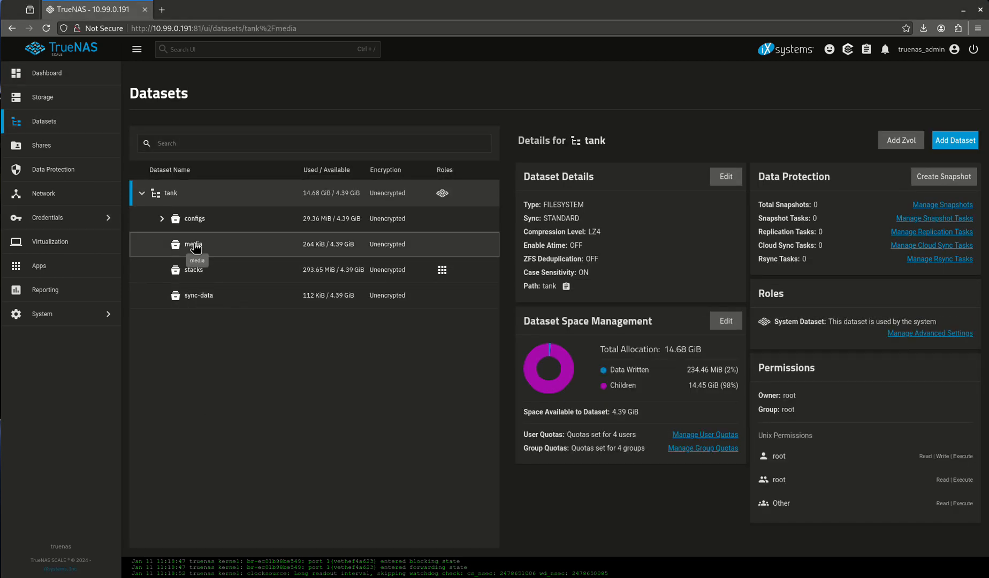
left_click(194, 244)
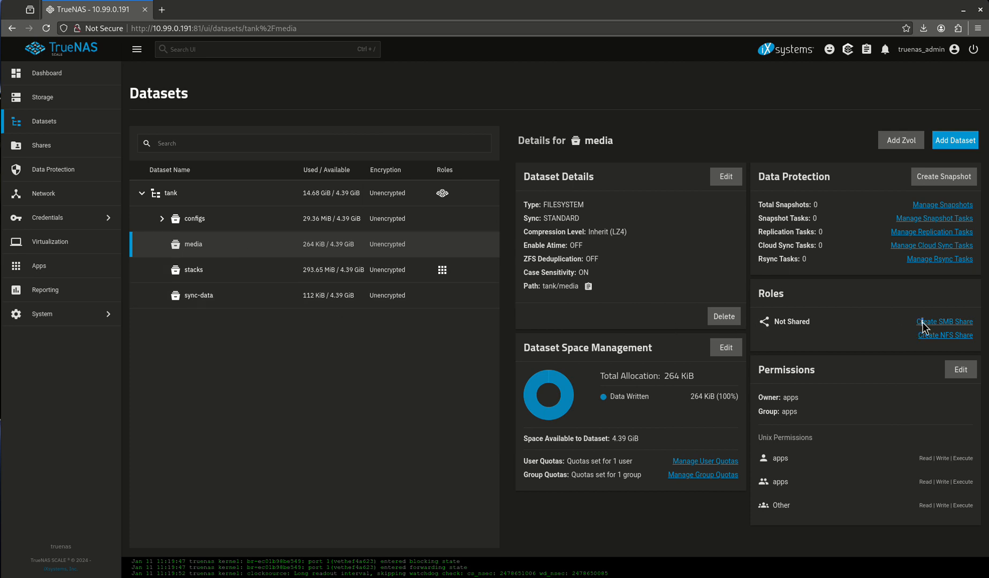
left_click(943, 323)
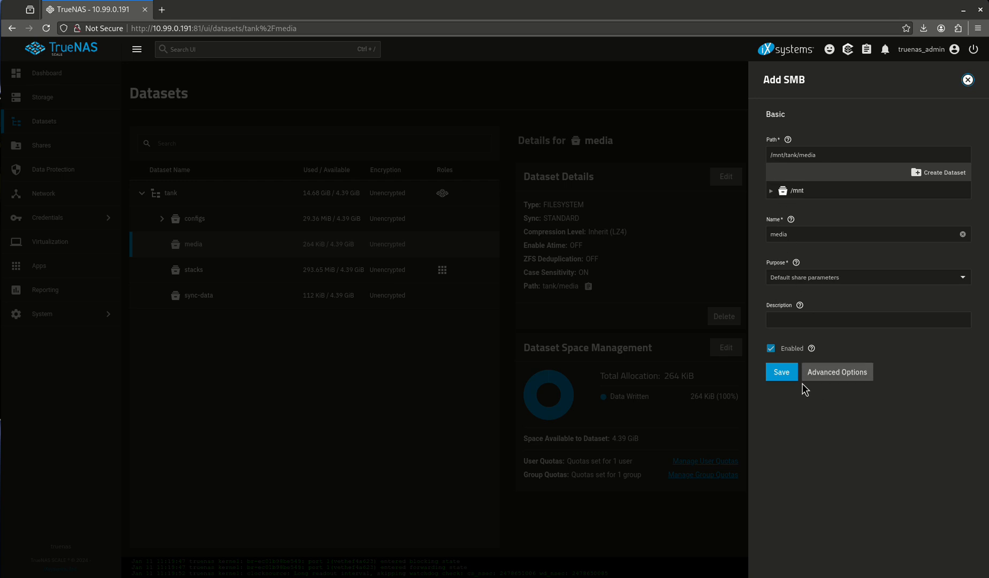
left_click(781, 371)
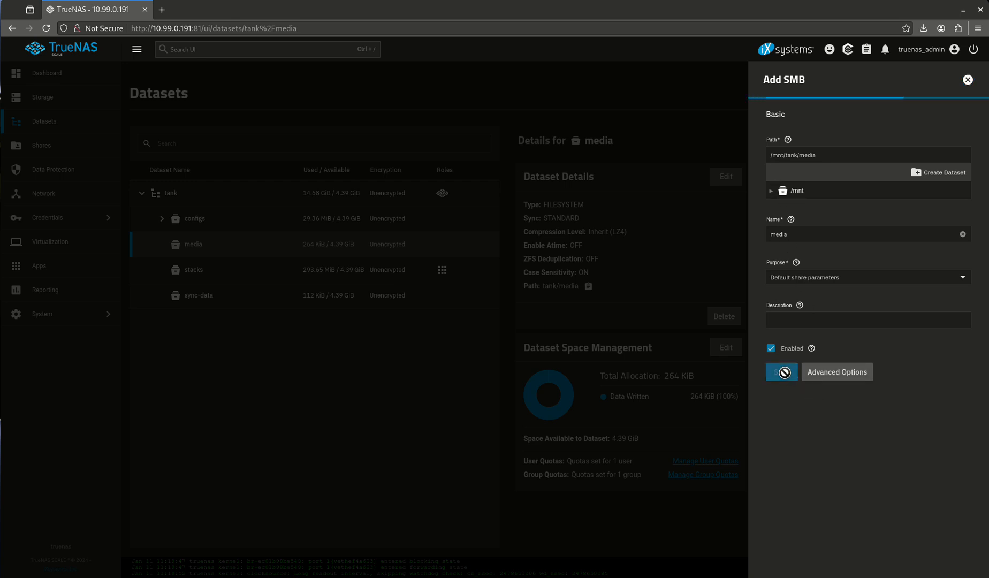
left_click(781, 371)
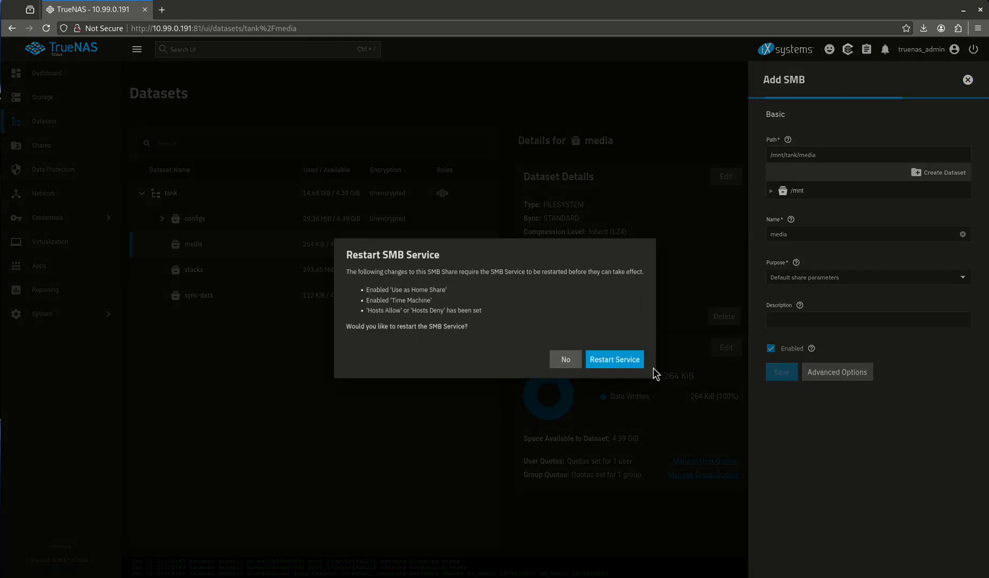
Restart the SMB service and proceed to configure the media share's ACL
left_click(614, 359)
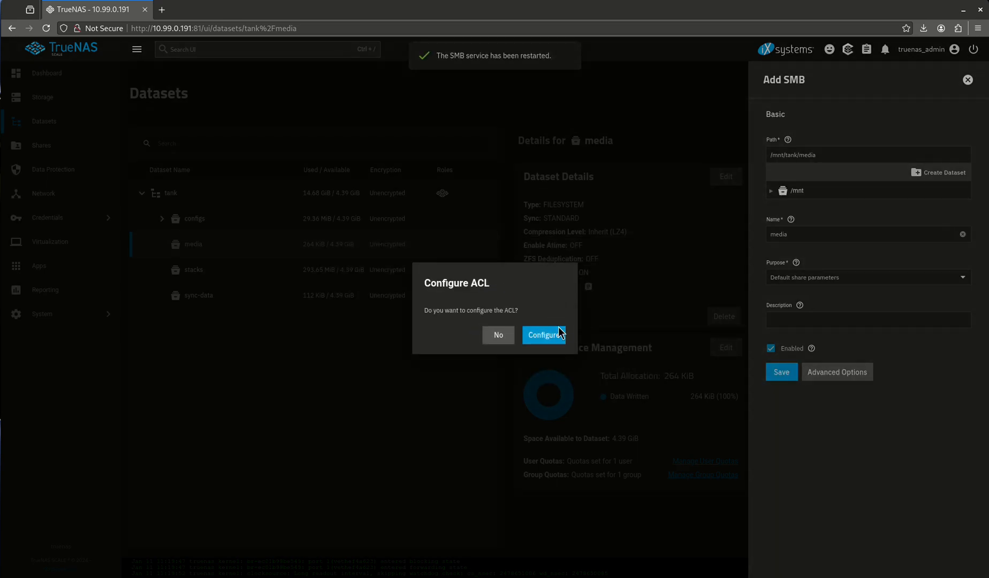
left_click(543, 334)
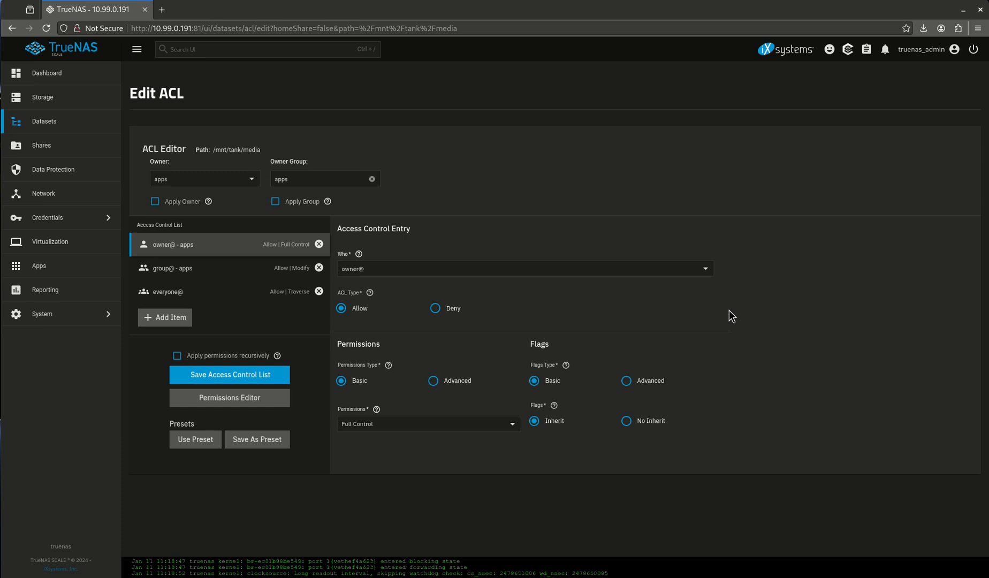
mouse_move(344, 285)
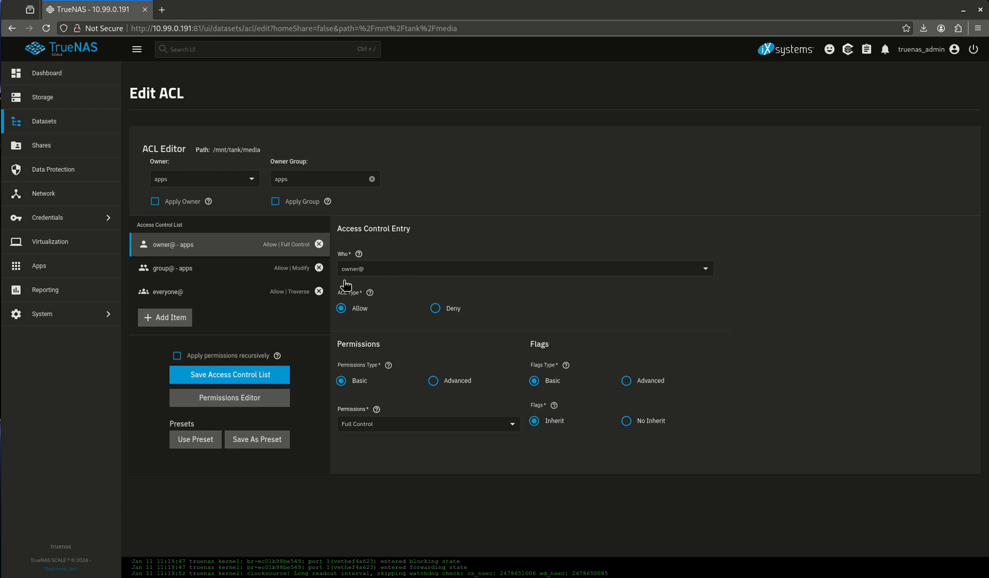
mouse_move(333, 301)
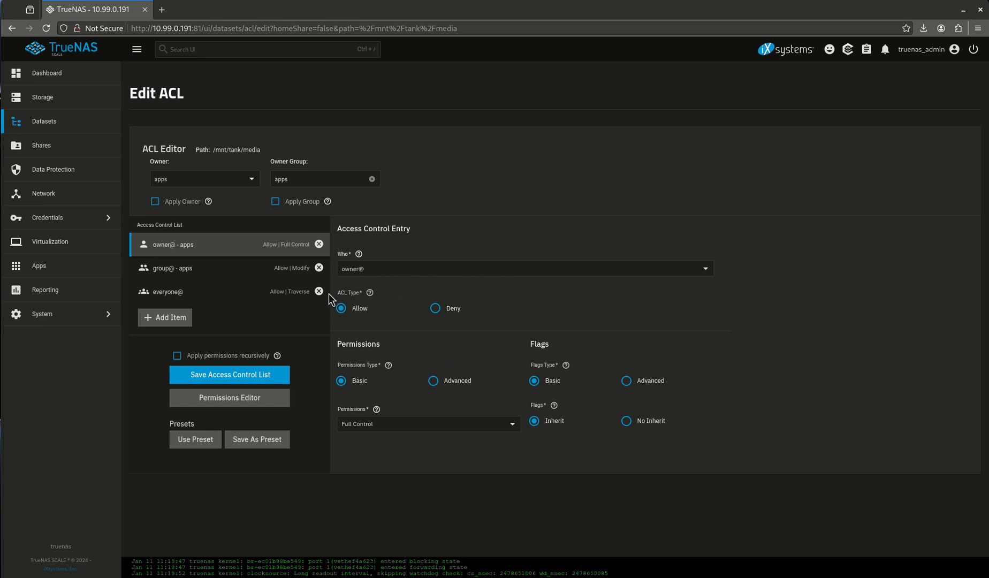
mouse_move(278, 291)
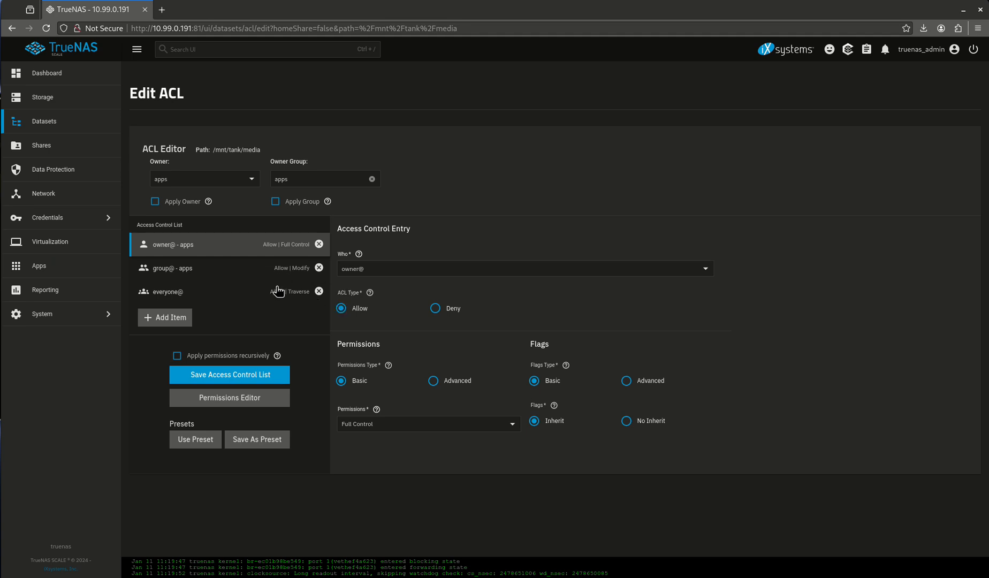
mouse_move(93, 171)
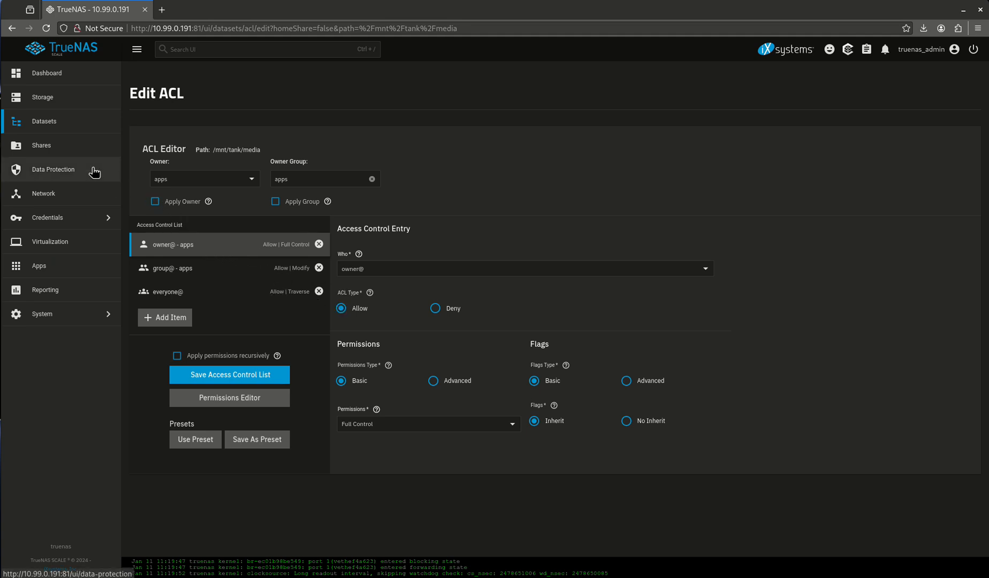
Start a new user in Credentials > Users with the name youtube
left_click(47, 217)
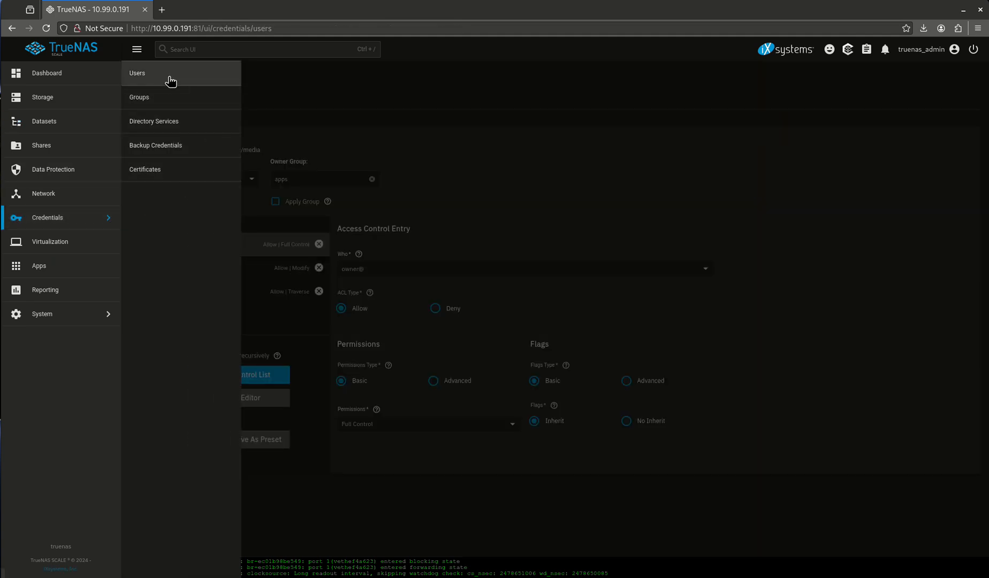
left_click(137, 72)
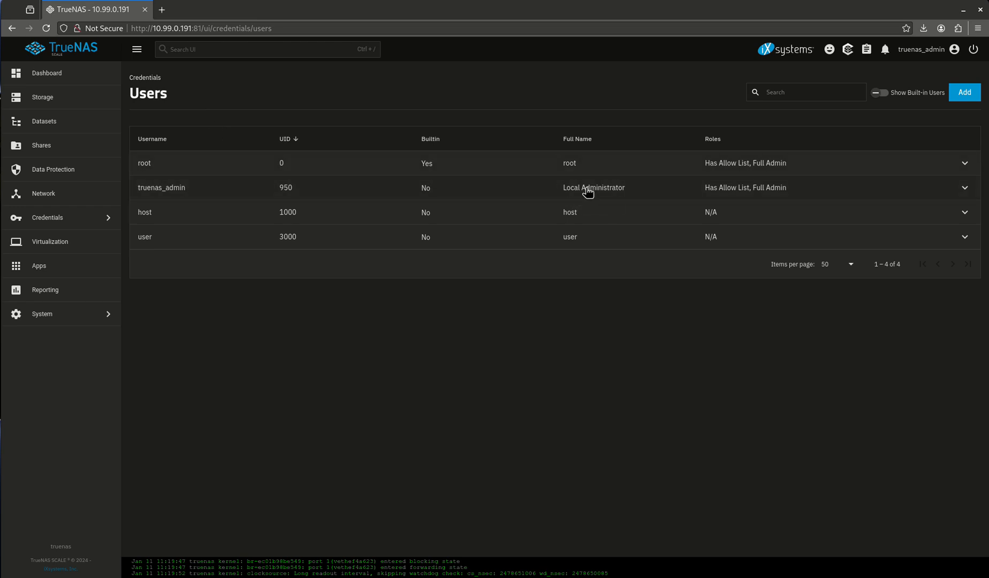
left_click(963, 92)
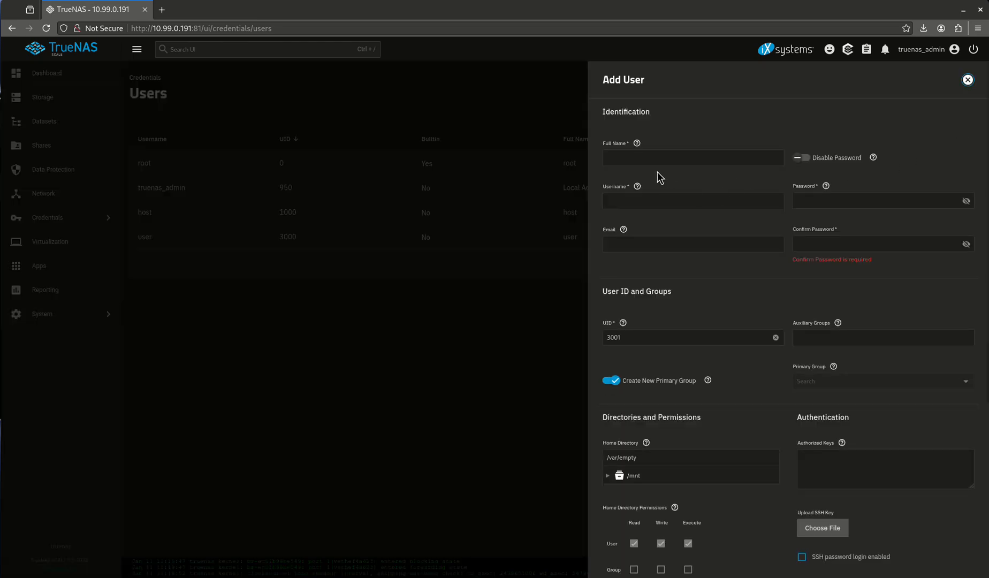
type("youtube")
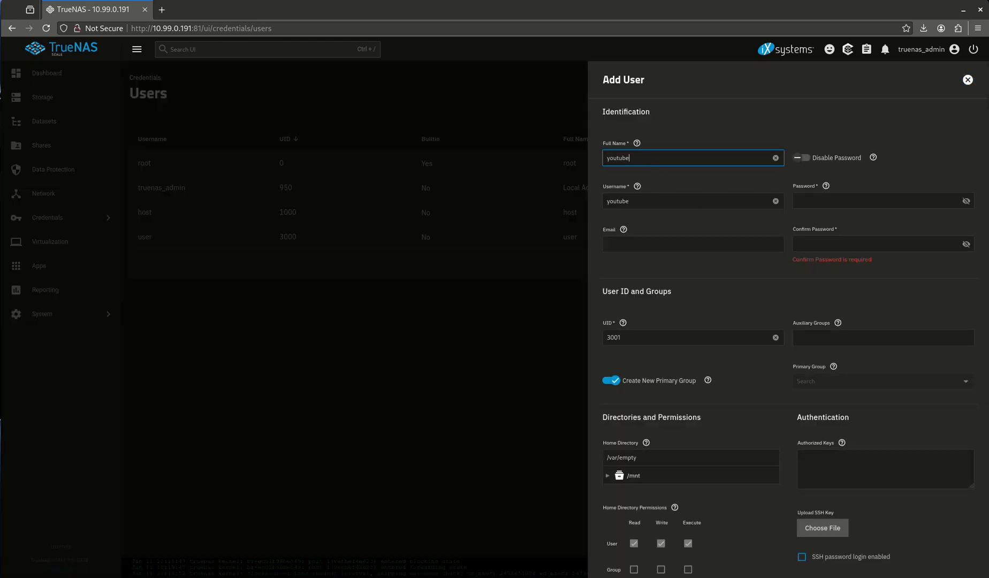
Set the youtube user's password, confirm it, and save the SMB-enabled user
left_click(882, 200)
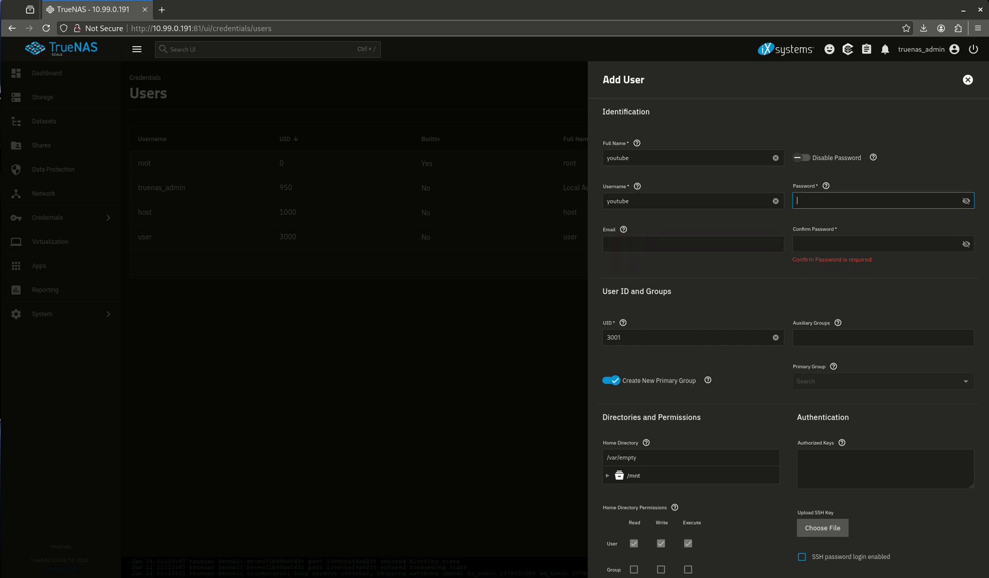
type("password")
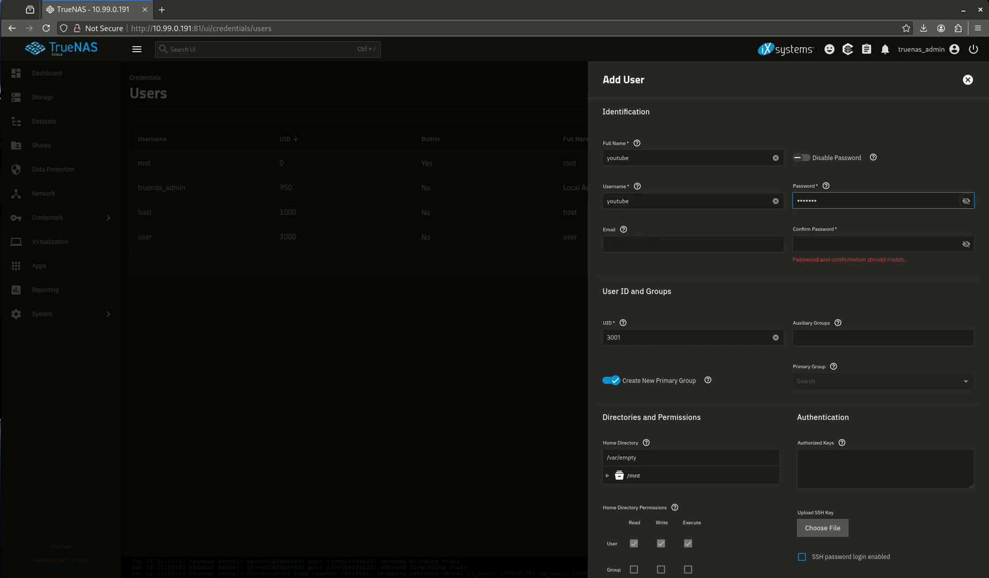
left_click(882, 244)
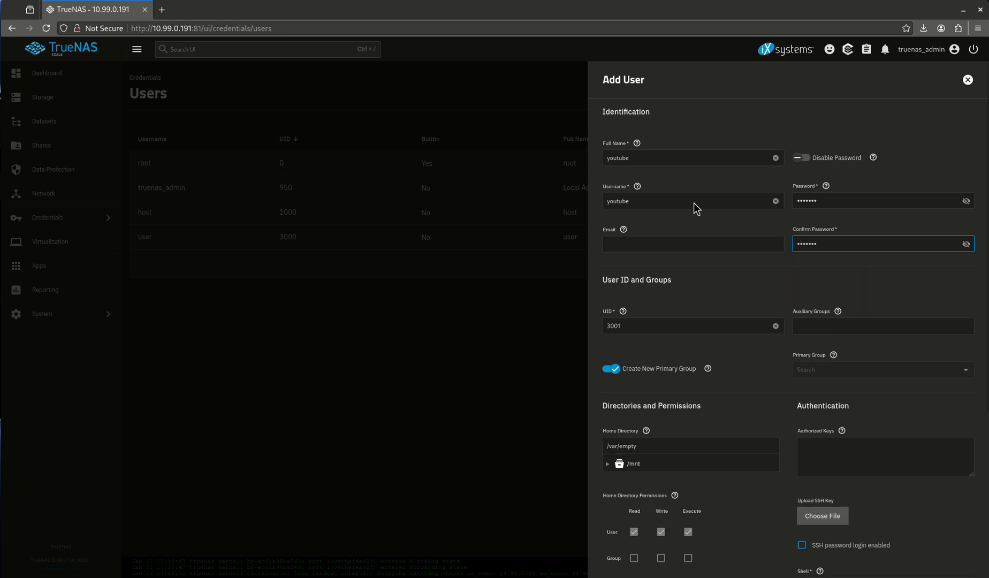
scroll("down", 3)
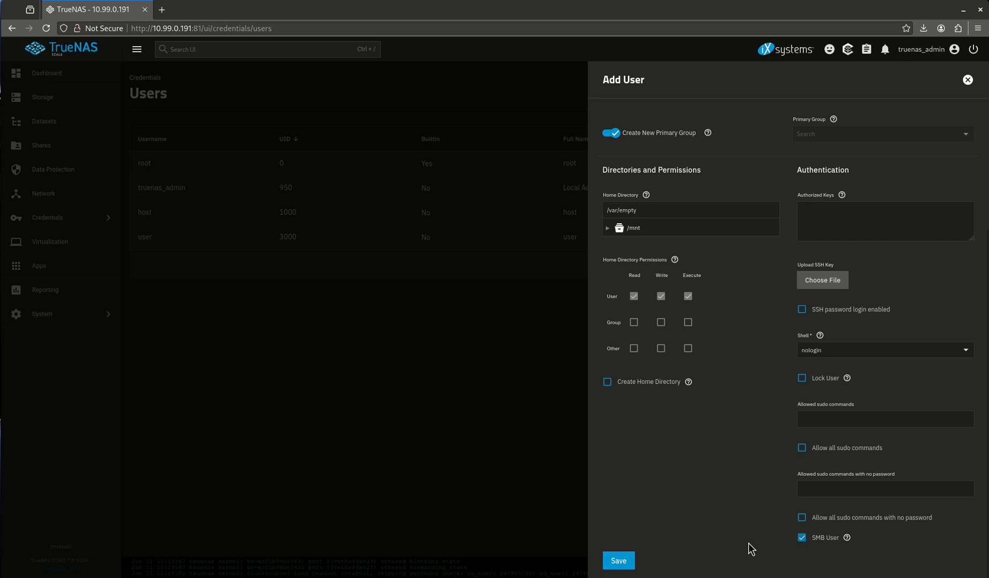
left_click(618, 560)
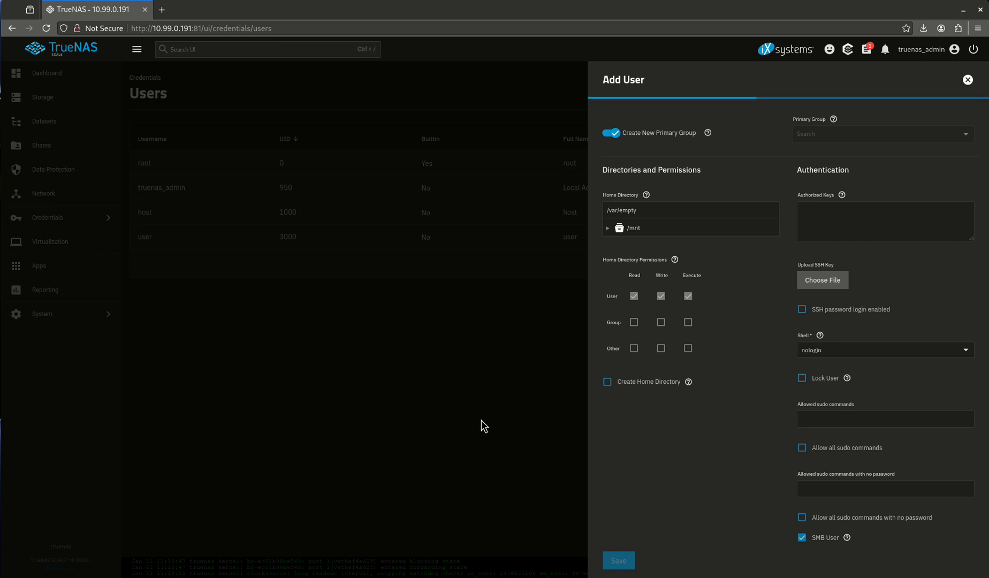
left_click(617, 560)
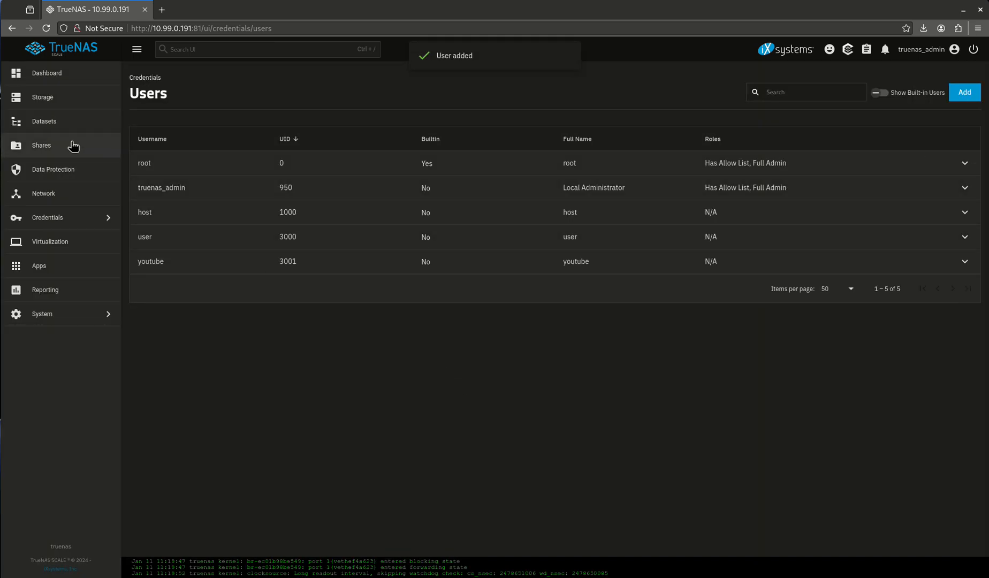
Open the Share ACL for the media SMB share from the media dataset
left_click(44, 121)
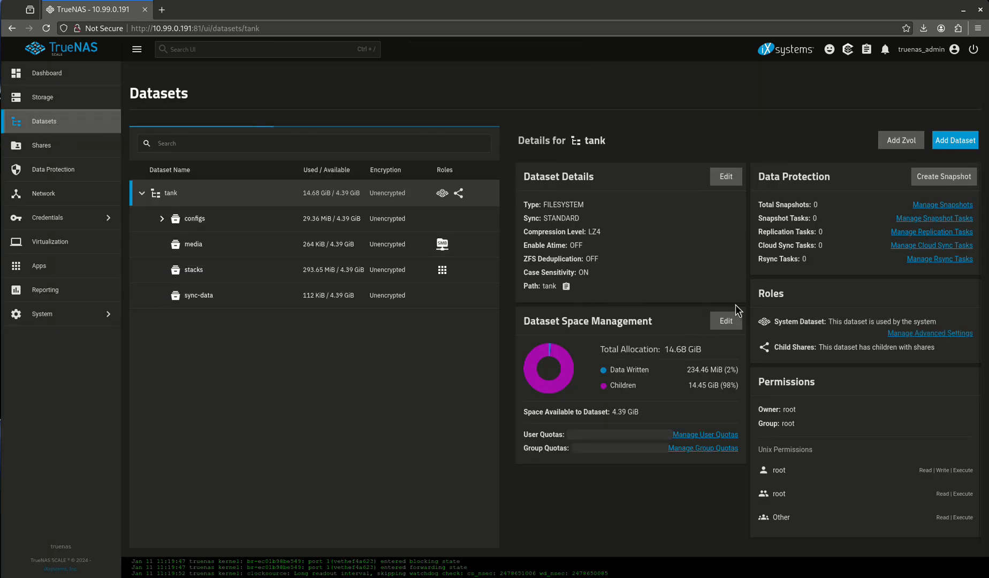
mouse_move(226, 272)
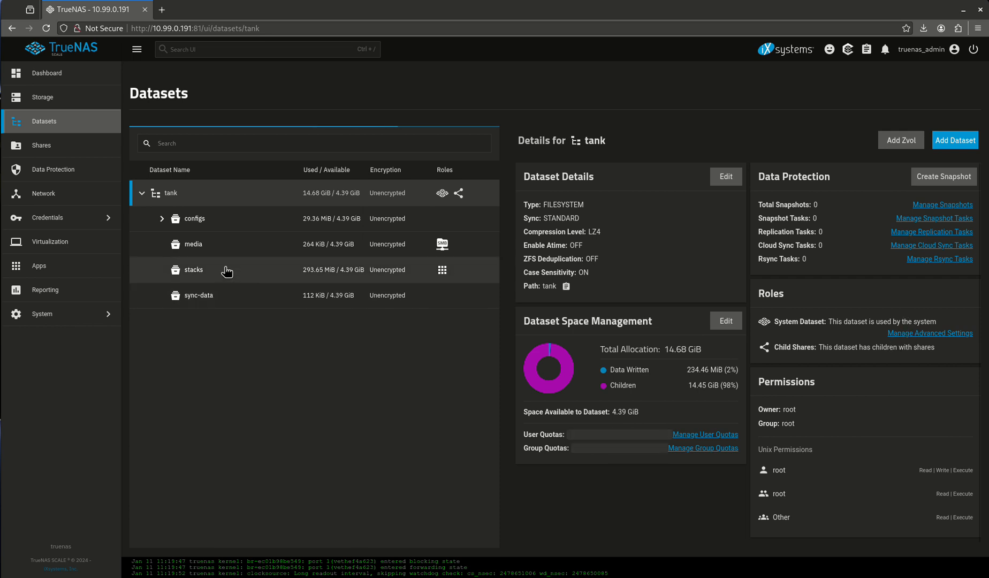
left_click(193, 244)
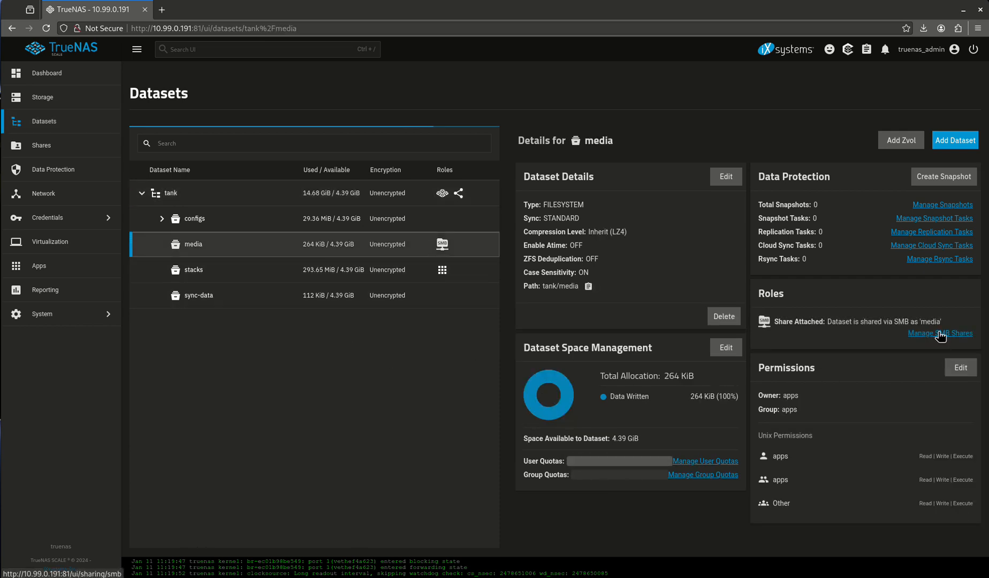
left_click(938, 333)
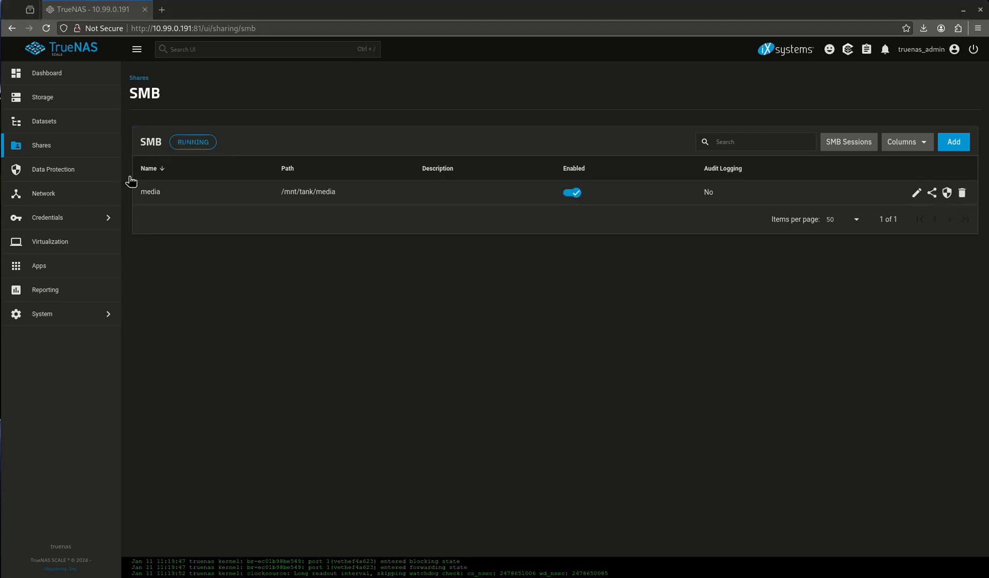
mouse_move(941, 209)
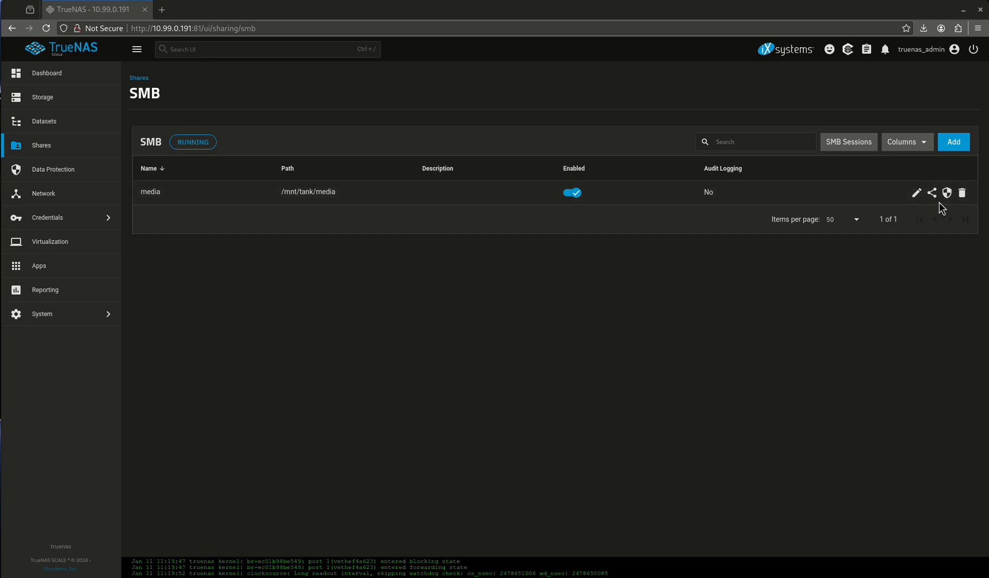
left_click(931, 192)
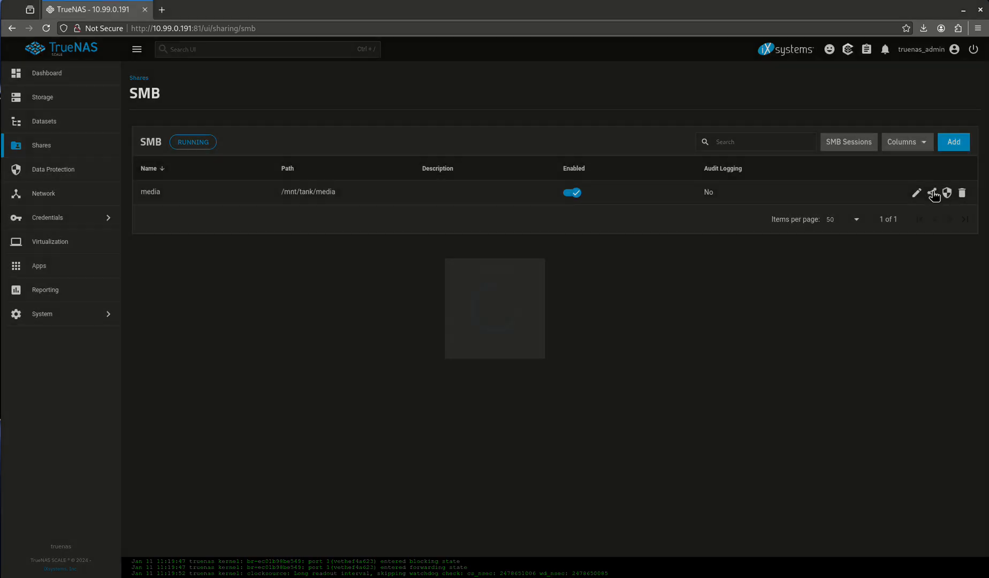
Set the ACL entry's Who to User and enter youtube as the user
left_click(932, 193)
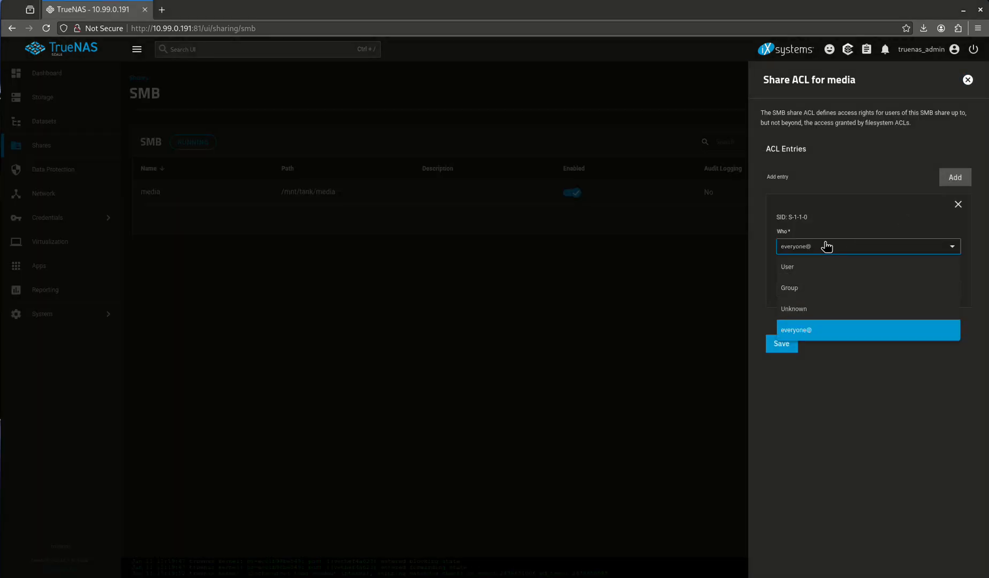
left_click(787, 266)
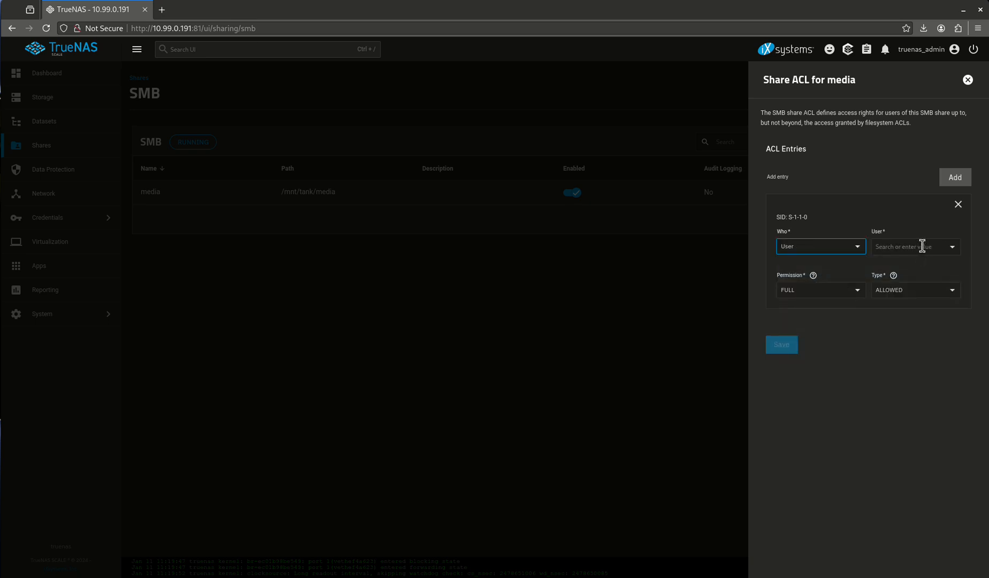
type("youtube")
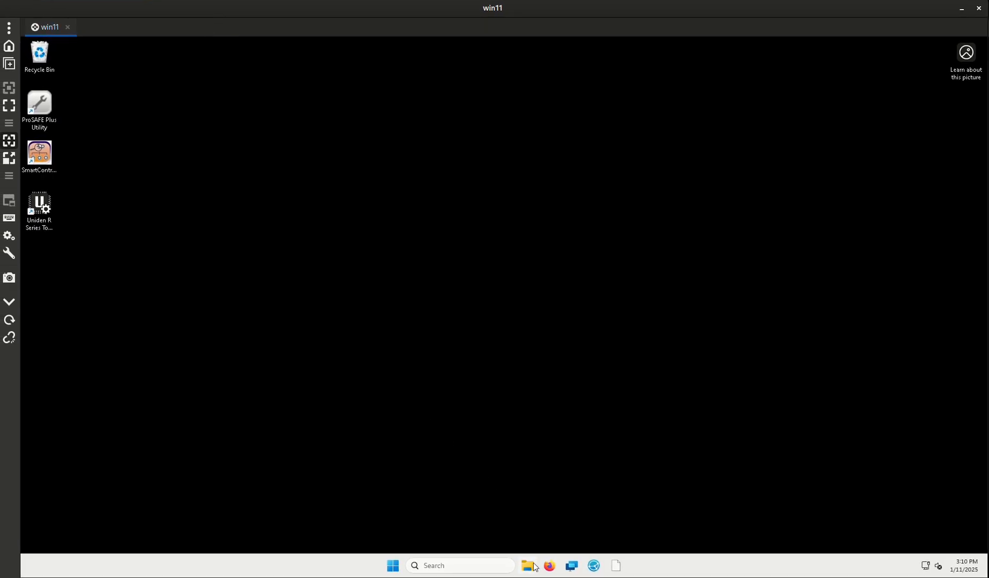
mouse_move(477, 419)
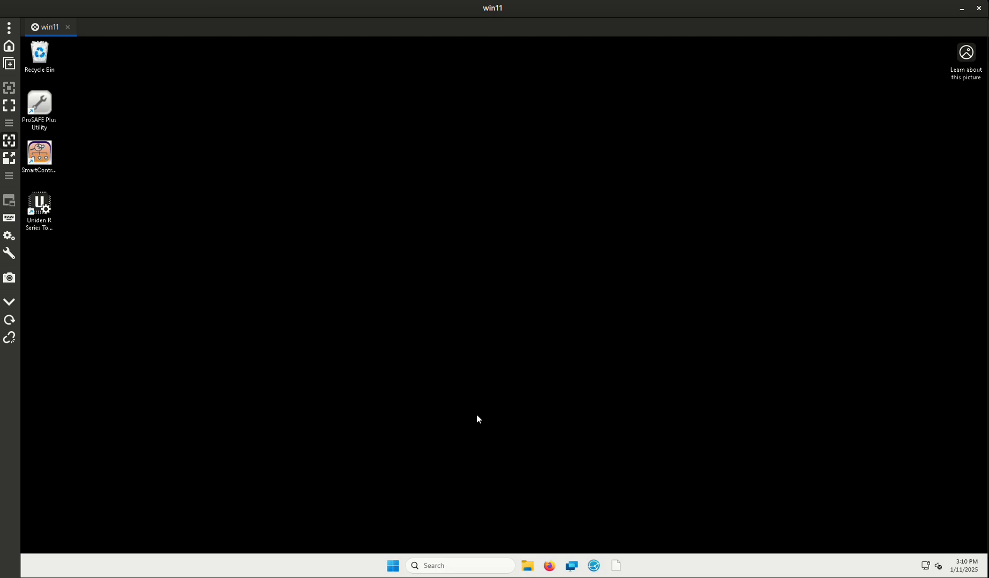
Launch the Map Network Drive wizard from the Network item in File Explorer
left_click(526, 565)
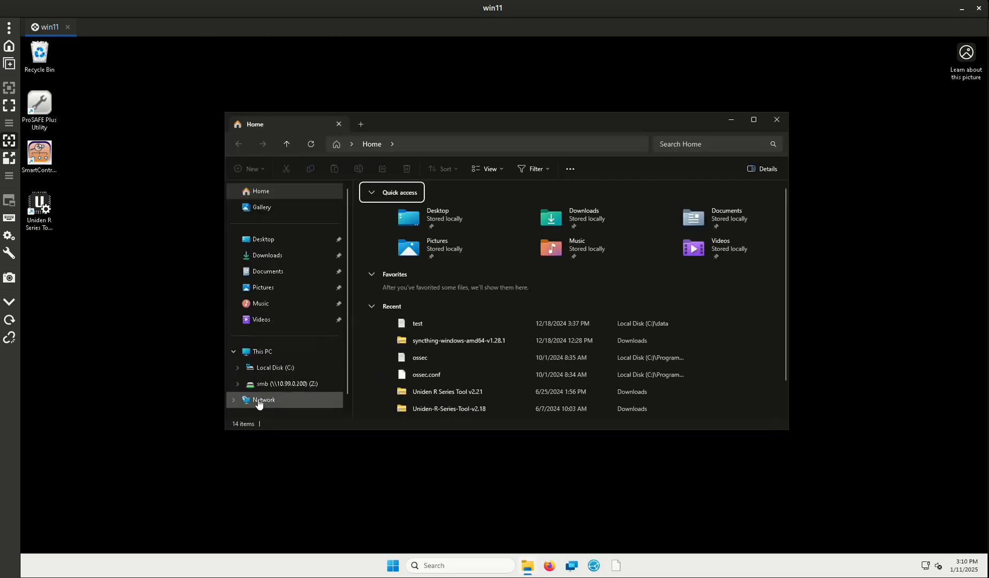
right_click(263, 401)
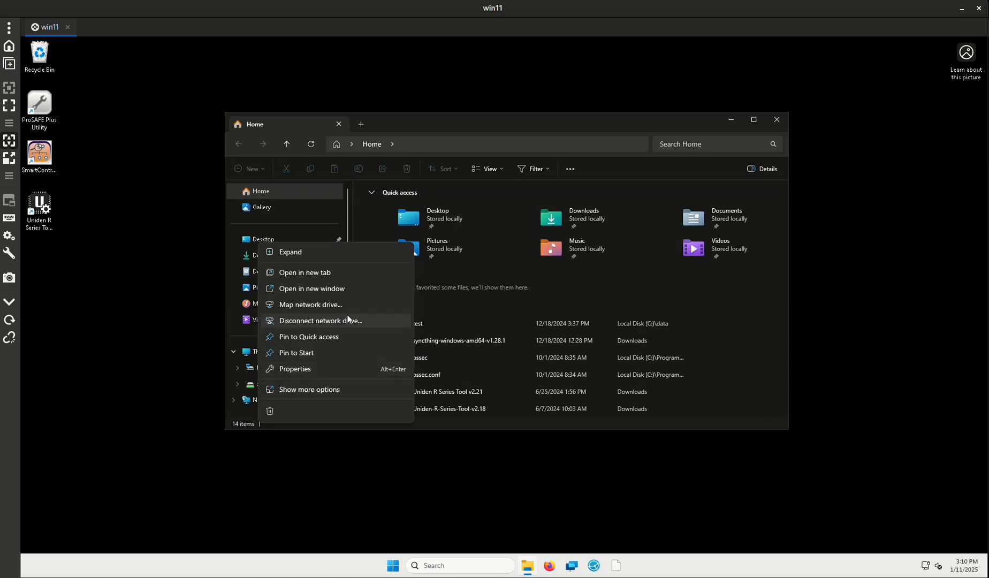
left_click(309, 305)
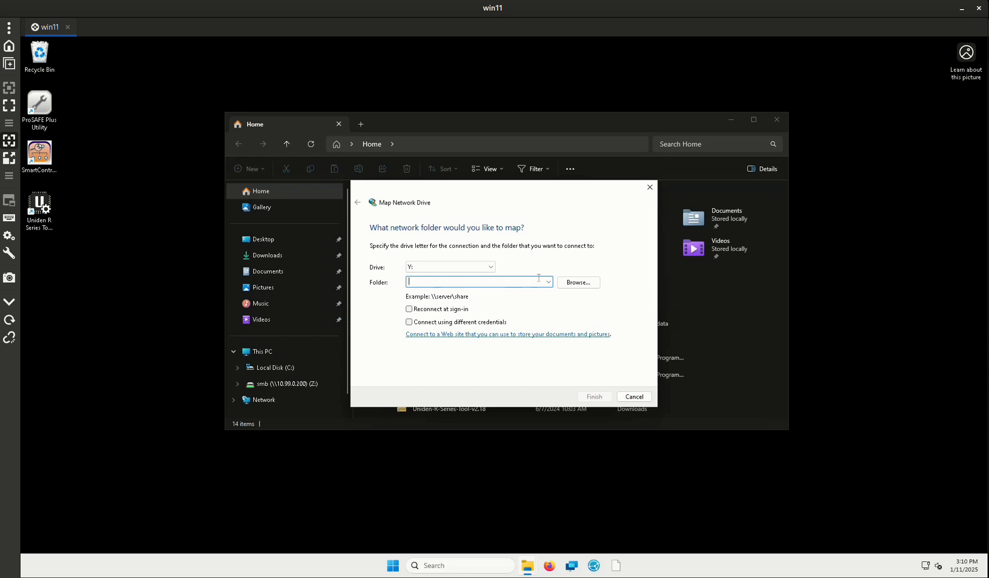
Enter \\10.99.0.191\media as the folder for drive Y:
type("\\\\10.99.0.191")
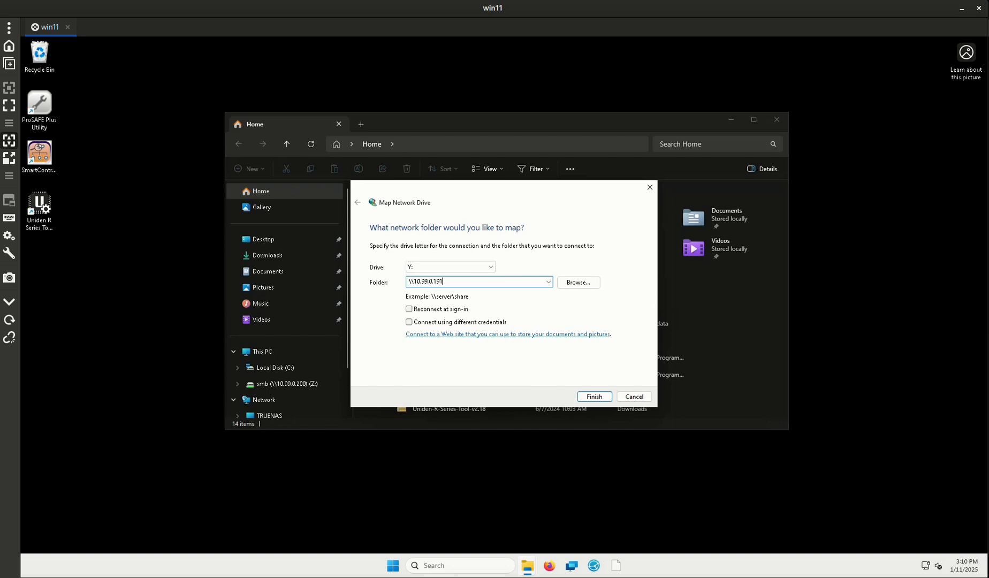
type("\\smb")
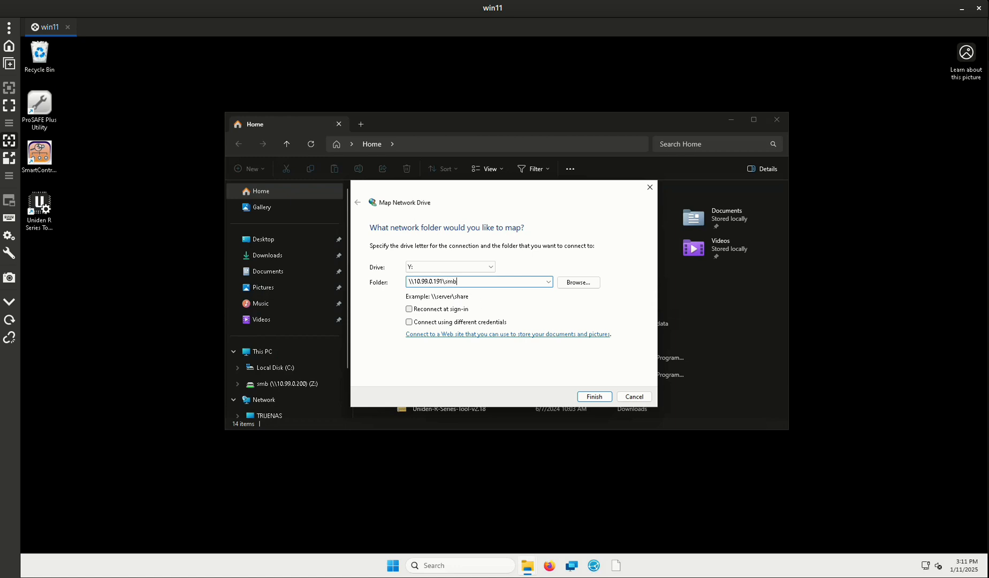
key("Backspace")
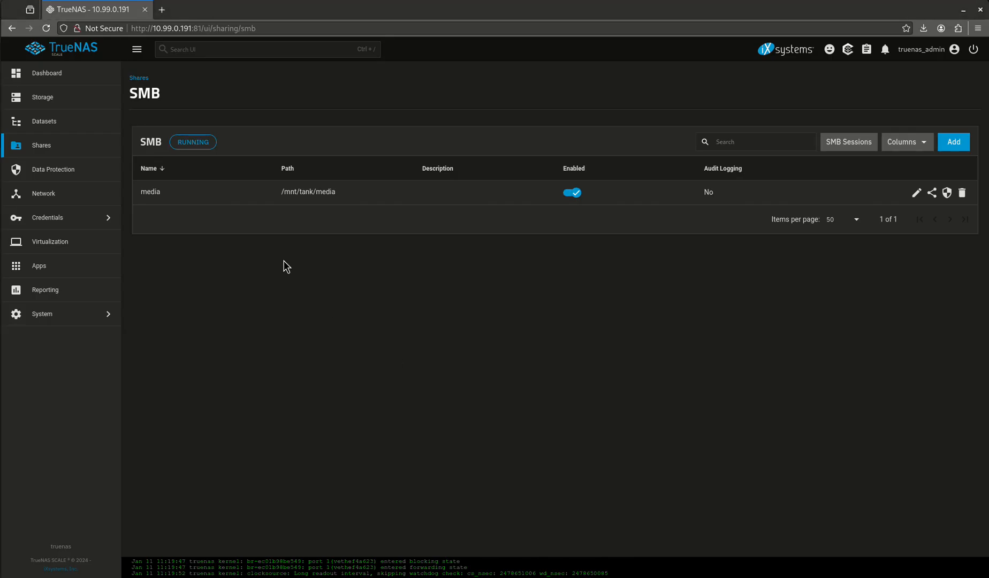
mouse_move(147, 136)
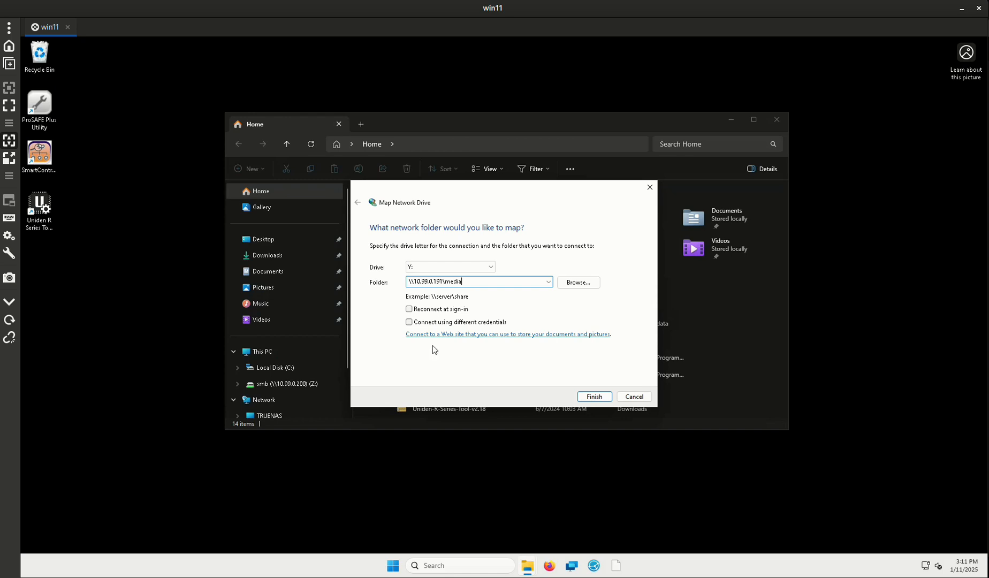
Leave Reconnect at sign-in off and tick Connect using different credentials
left_click(409, 310)
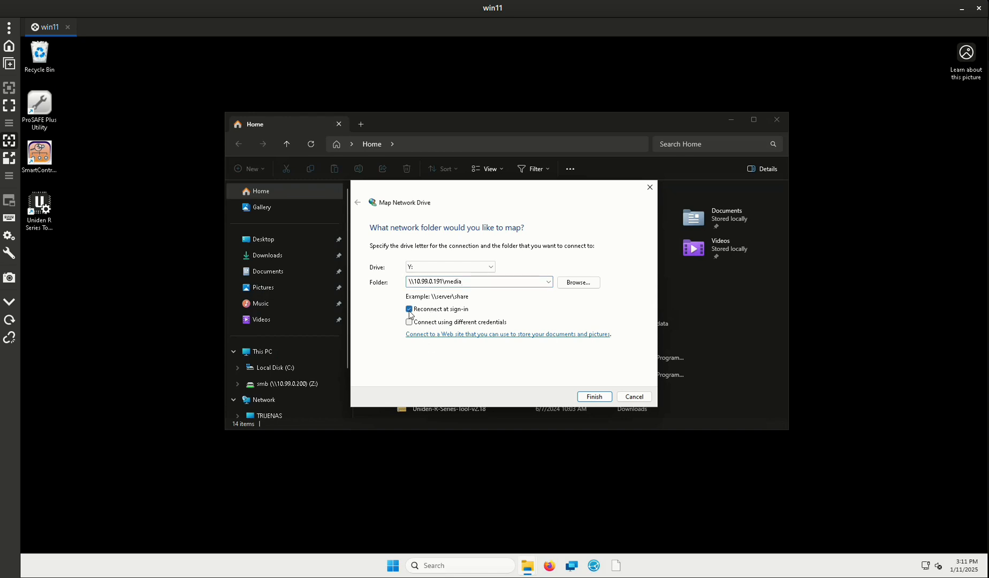
left_click(408, 309)
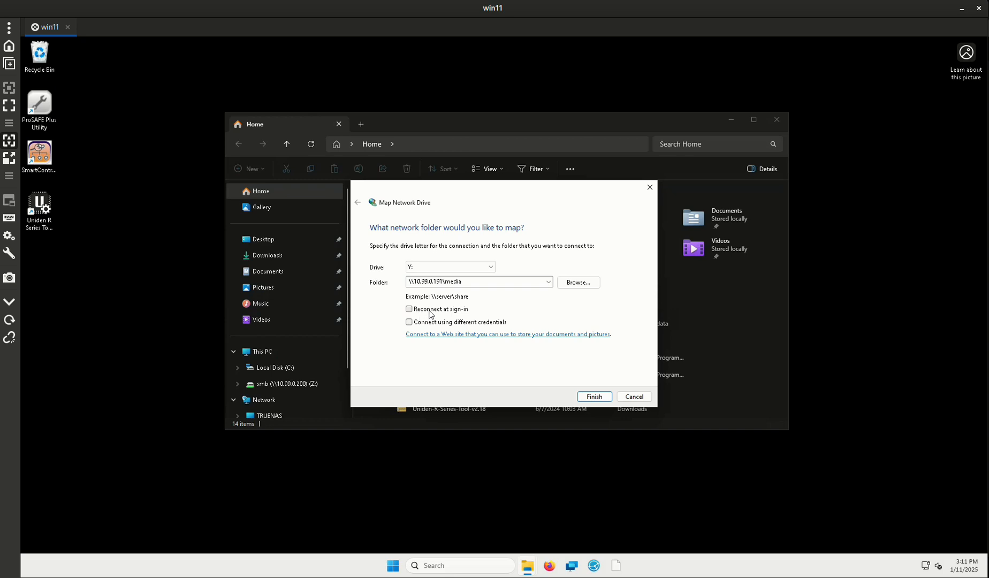
left_click(409, 322)
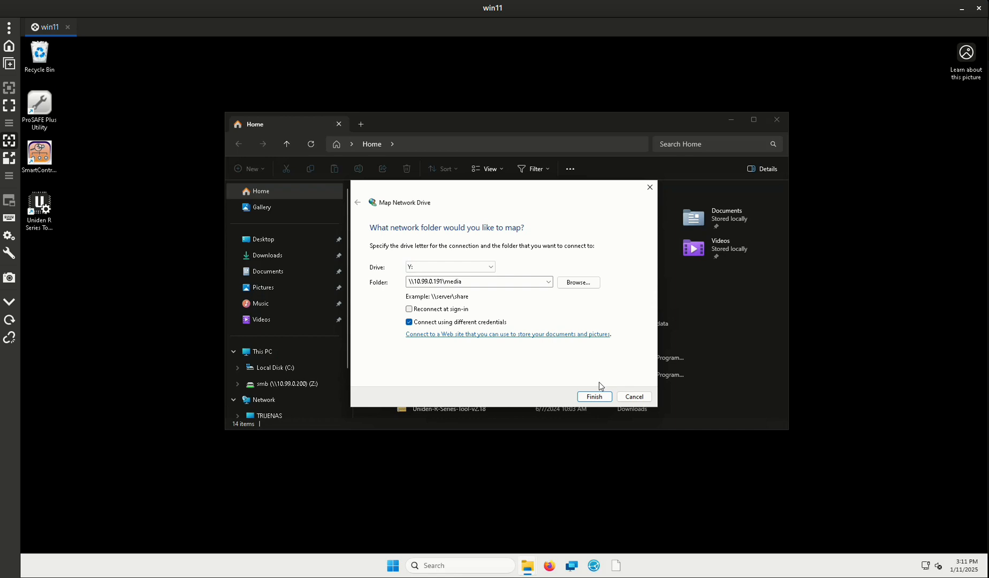
Finish the mapping, logging in to the media share as youtube with its password
left_click(593, 396)
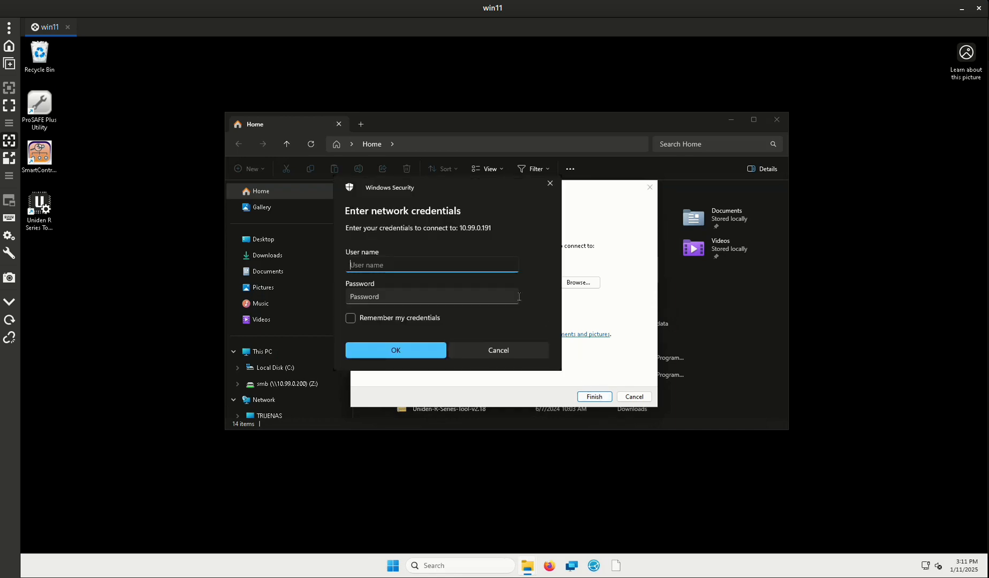
type("youtube")
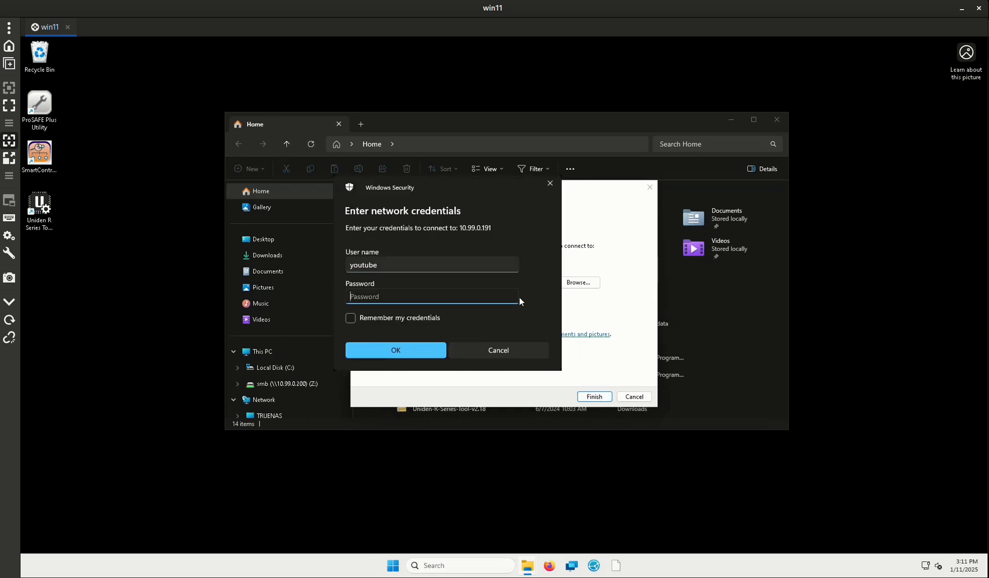
type("password")
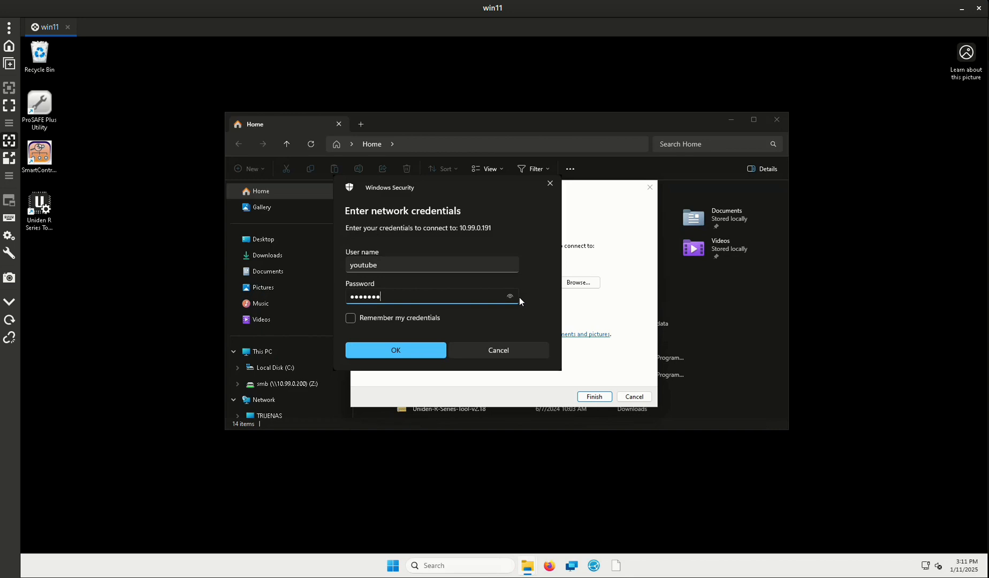
left_click(394, 350)
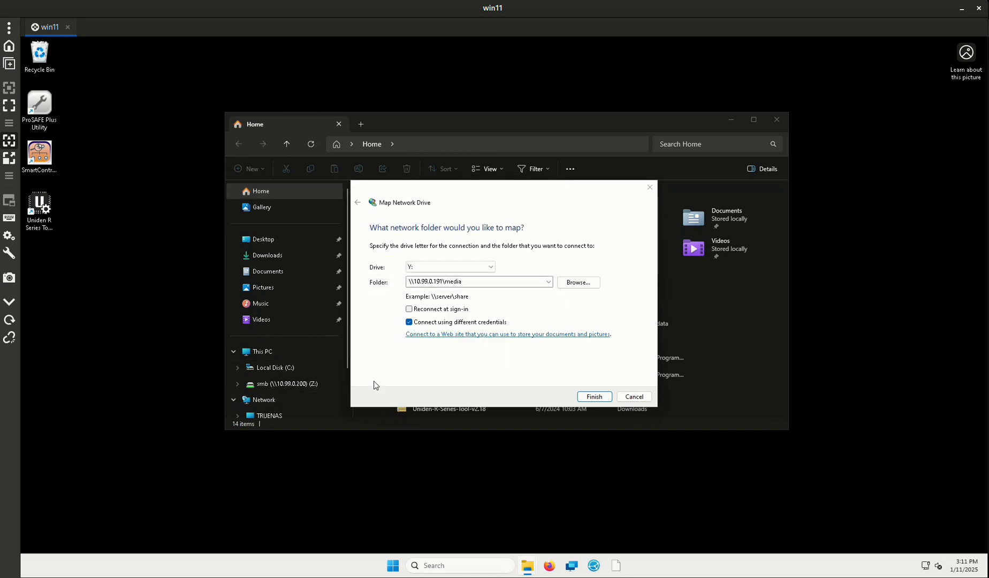
left_click(593, 396)
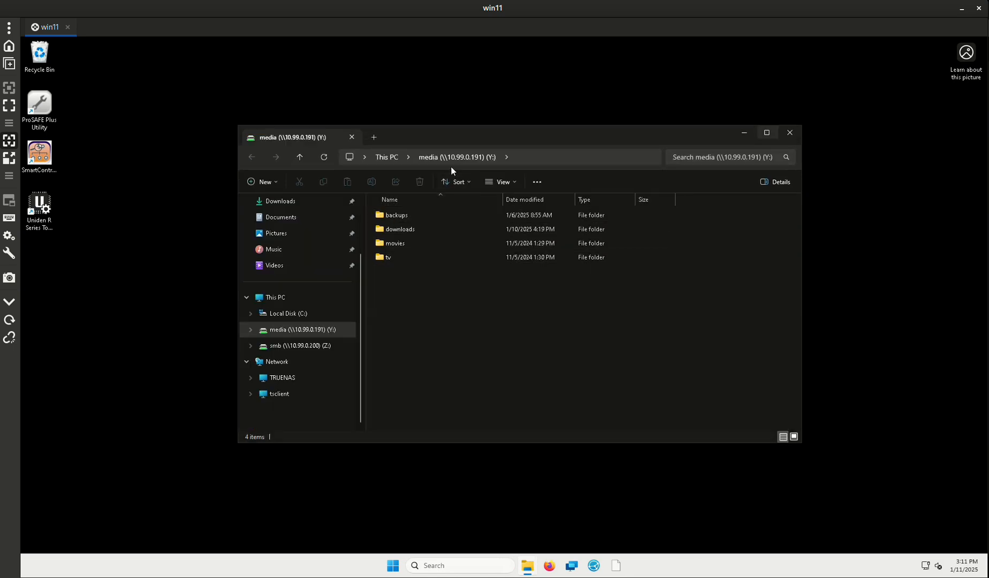
mouse_move(444, 194)
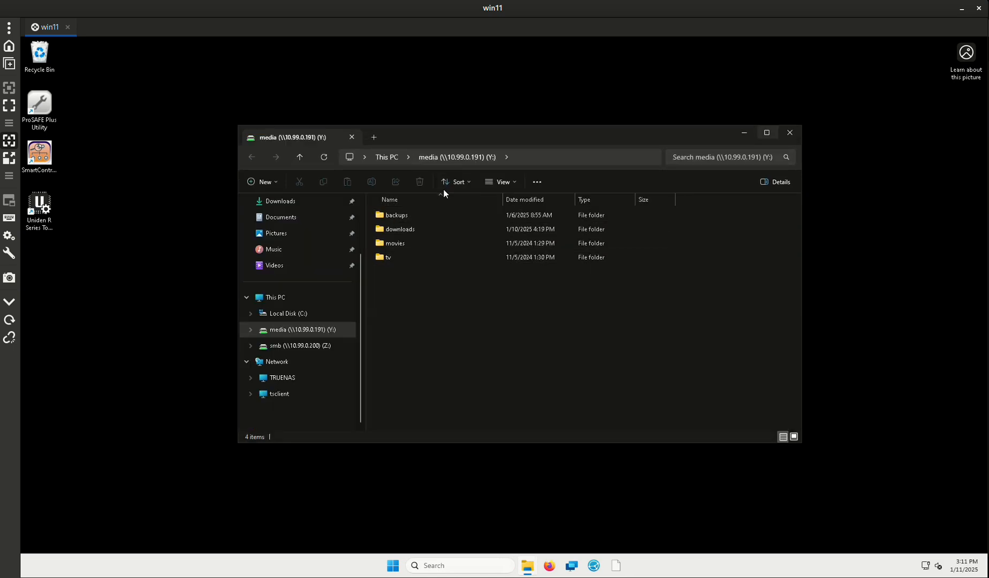
Browse the mapped drive's backups and downloads folders
left_click(396, 214)
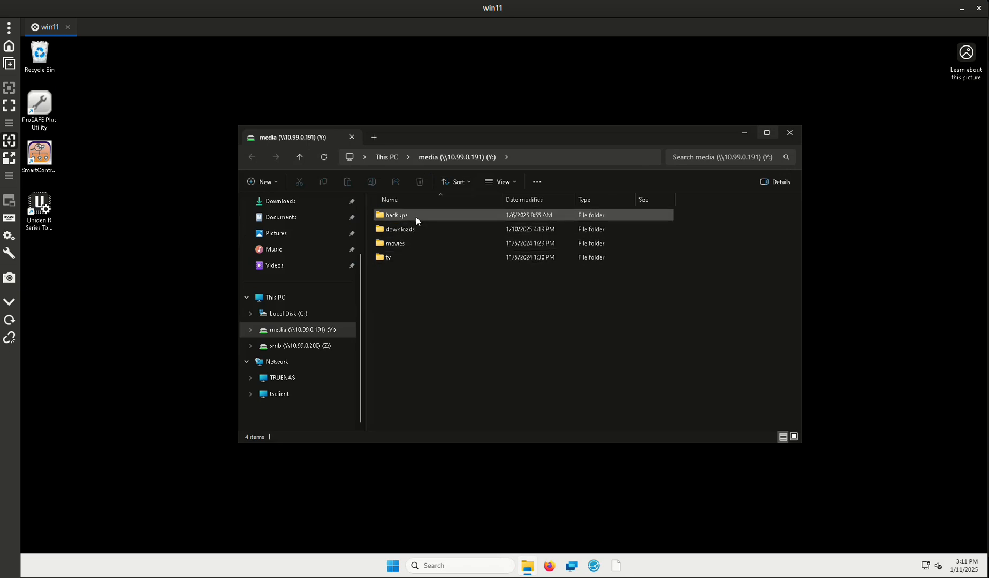
left_click(398, 229)
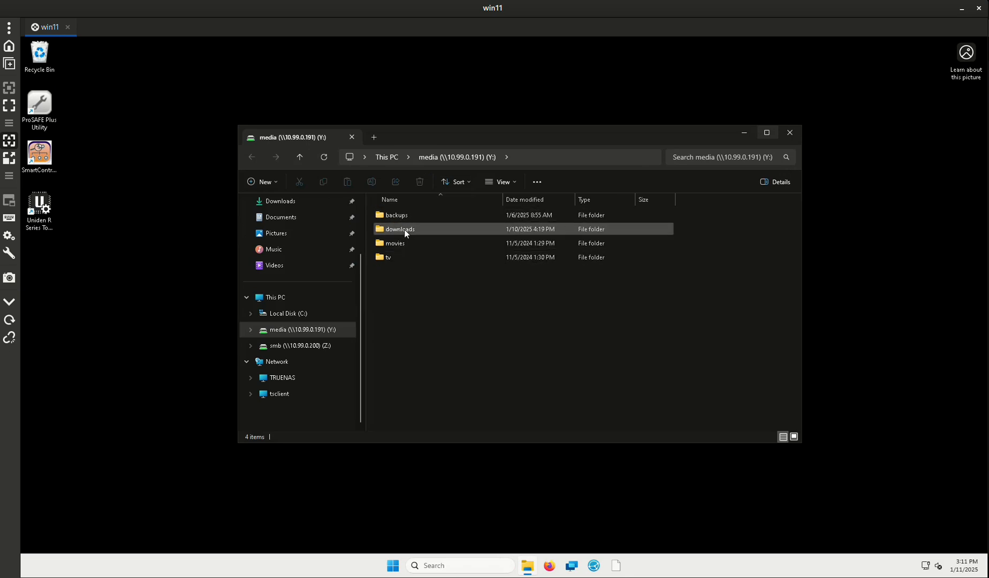
mouse_move(400, 229)
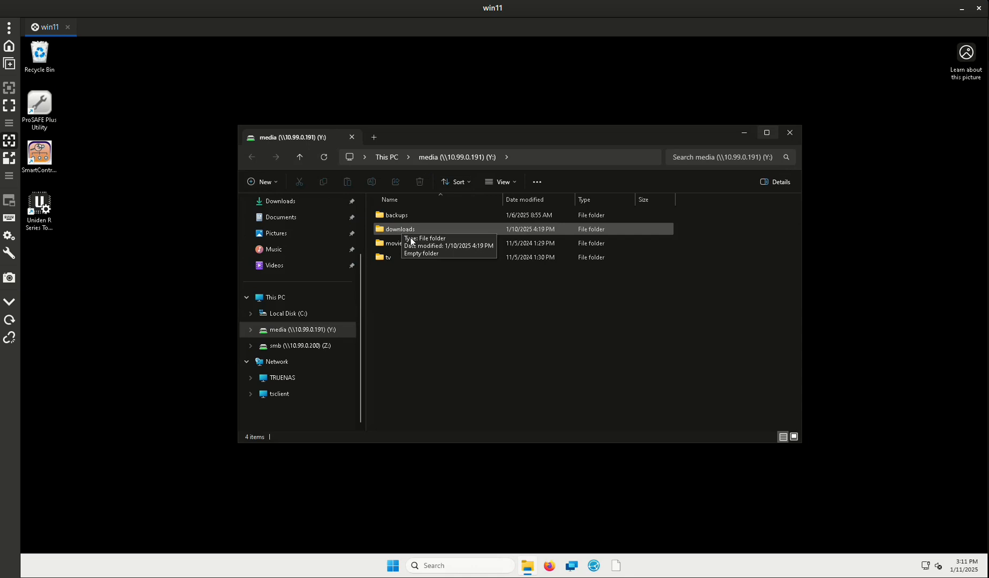
mouse_move(379, 339)
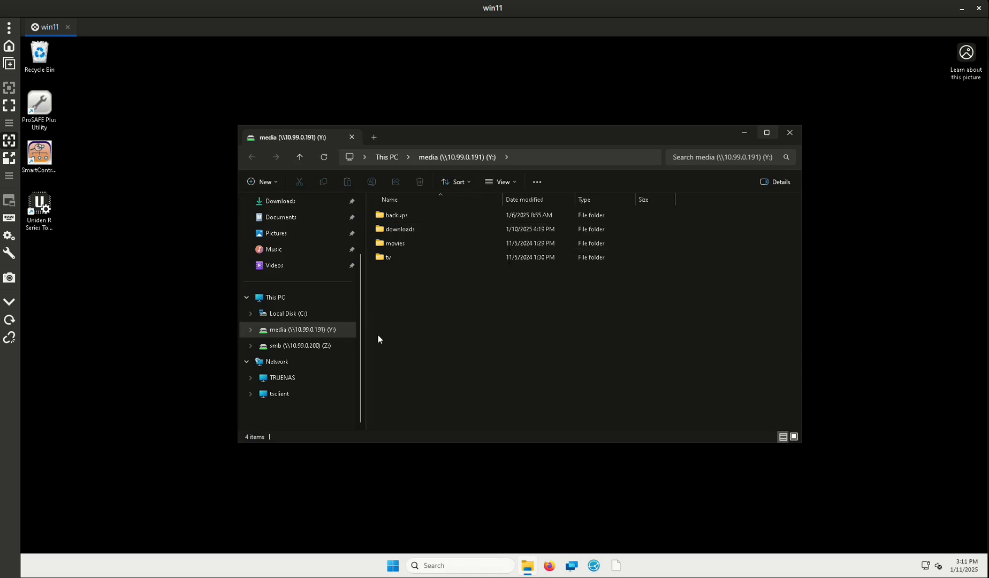
Disconnect the mapped media drive Y:
right_click(296, 330)
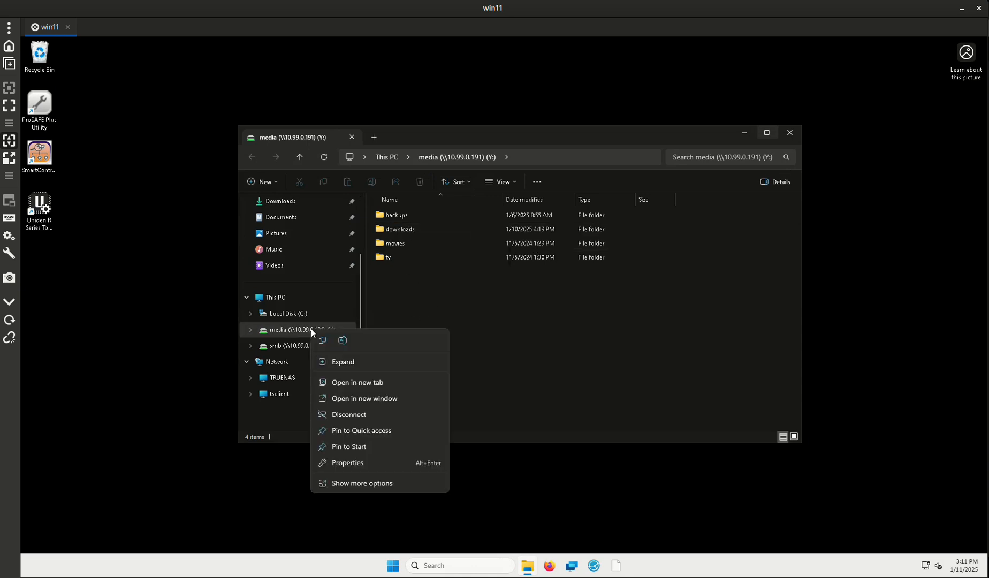
left_click(349, 414)
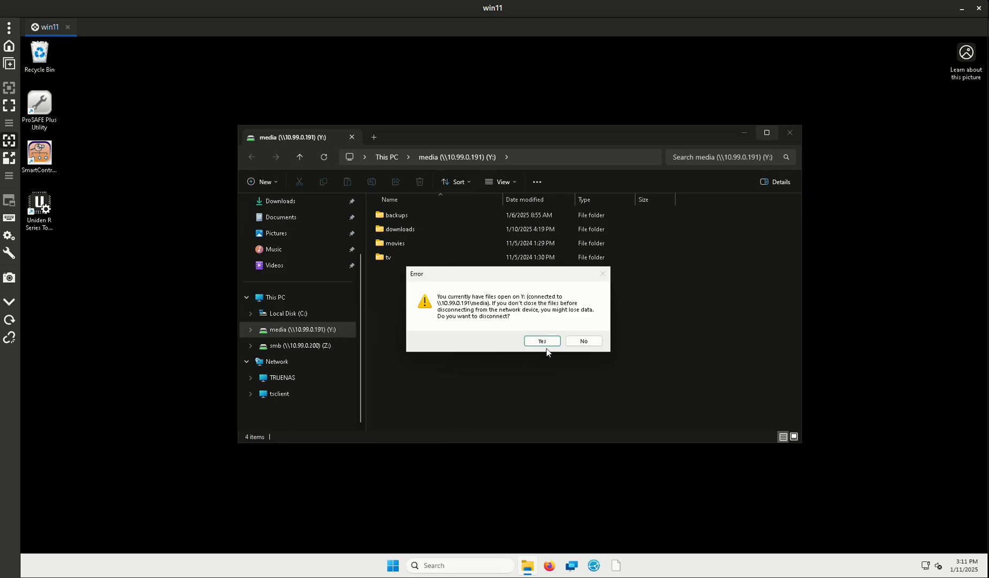
left_click(539, 340)
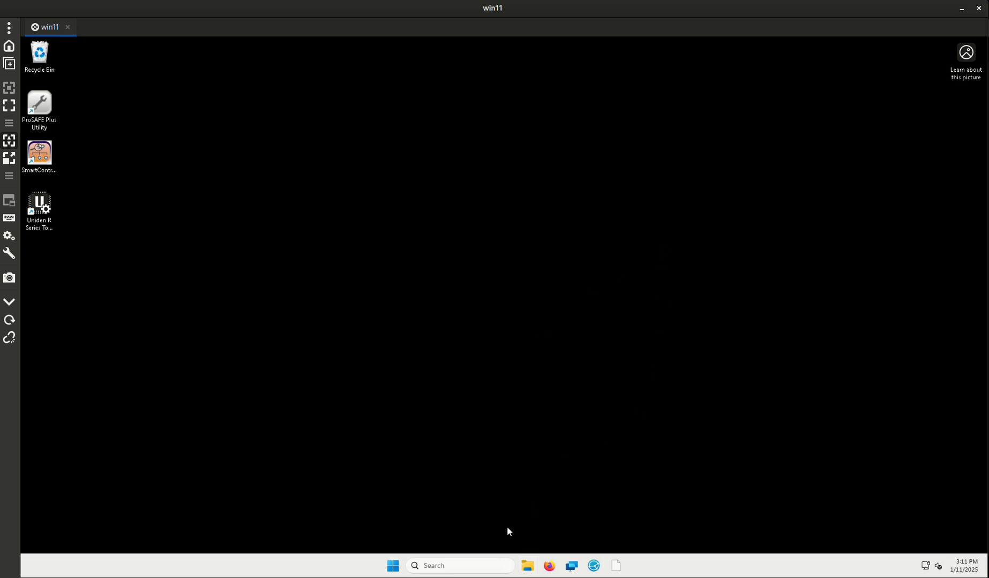
Shut down the Windows 11 machine from the Start menu power options
left_click(392, 565)
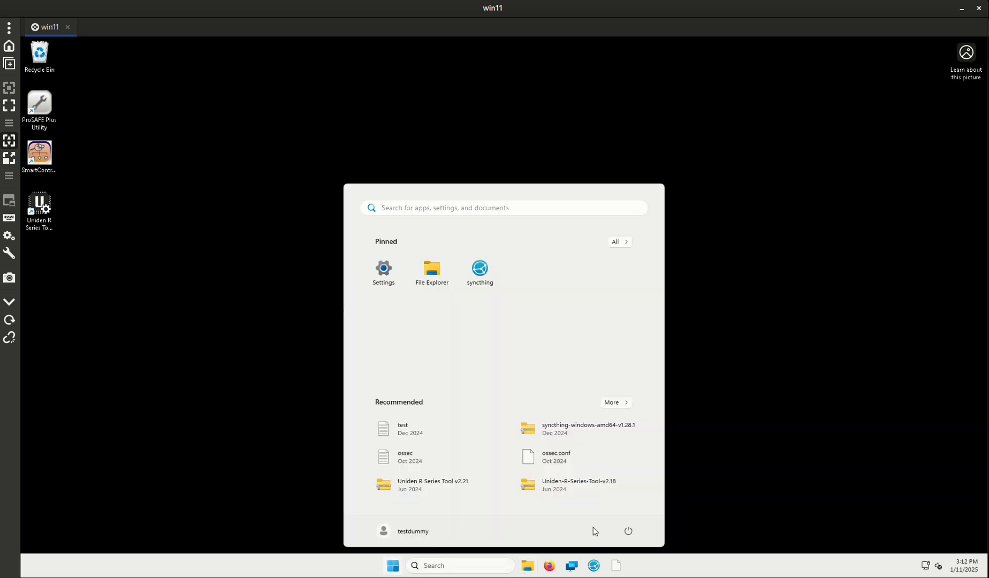
left_click(628, 530)
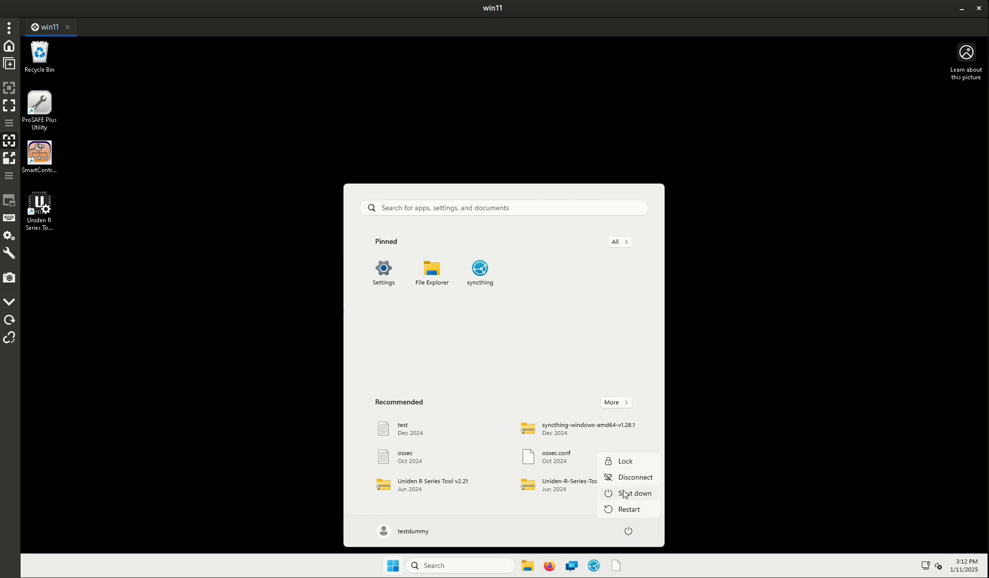
left_click(631, 493)
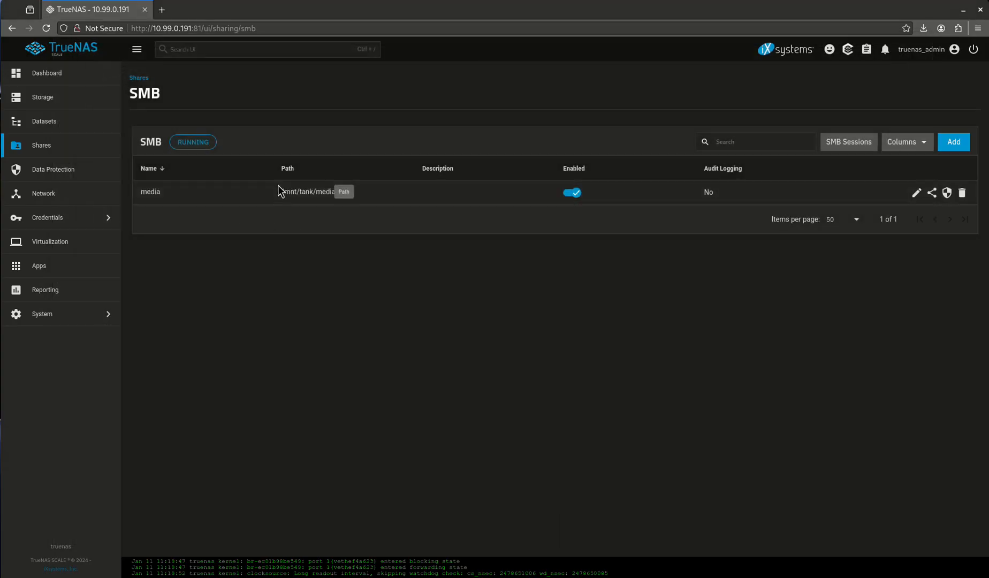
Delete the media SMB share and confirm the unshare
left_click(962, 193)
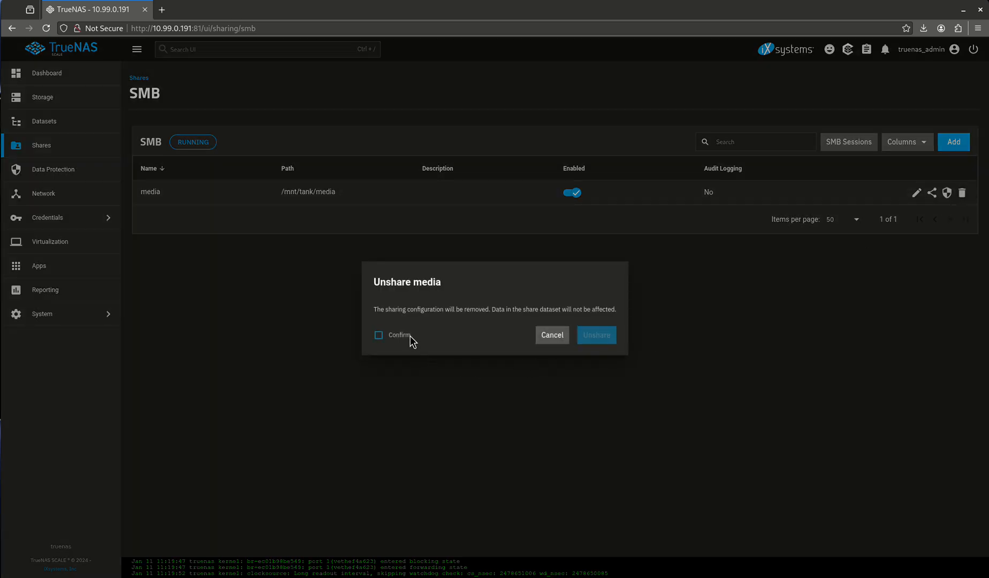
left_click(595, 334)
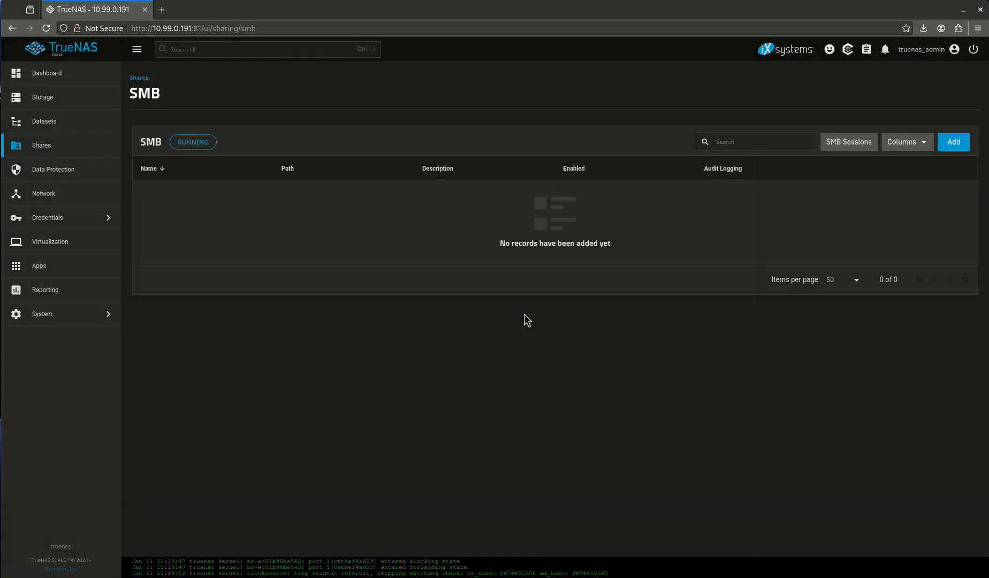
mouse_move(86, 121)
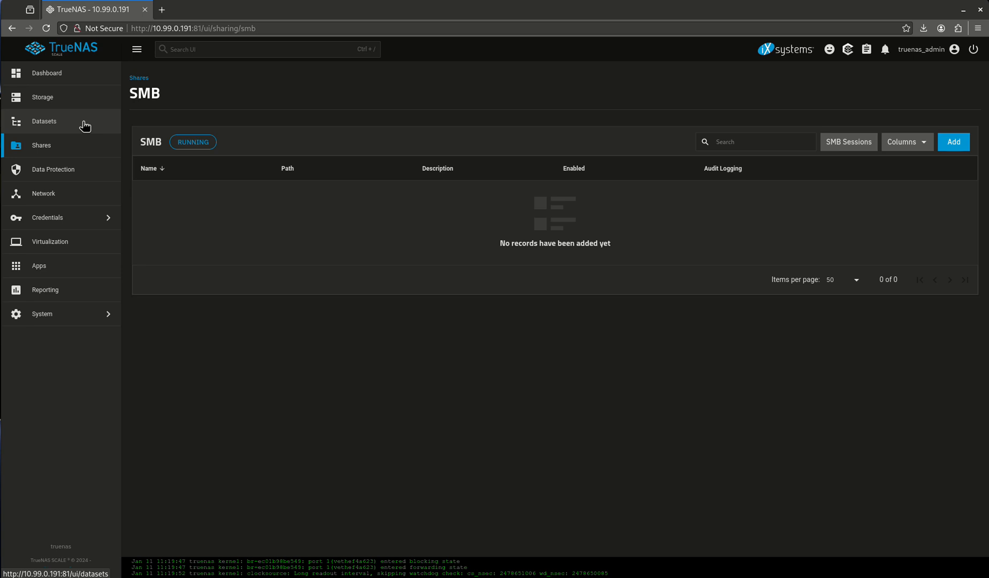
Show the stacks dataset's details on the Datasets page
left_click(43, 121)
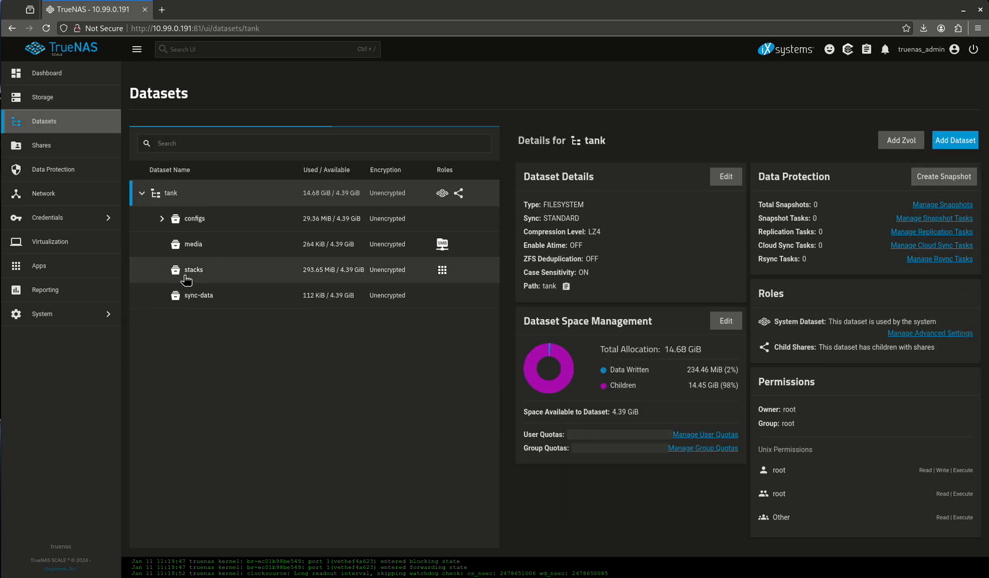
left_click(193, 270)
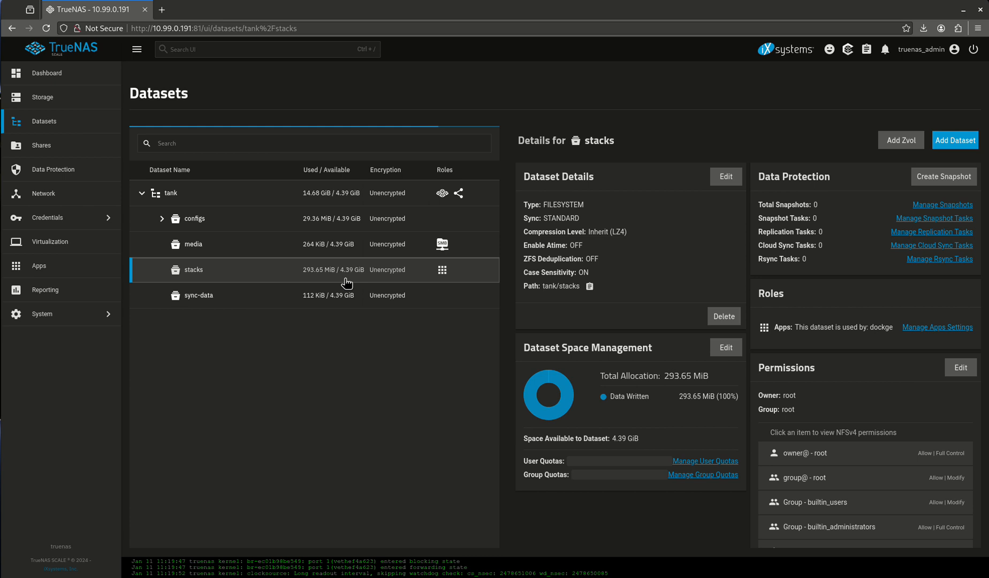
mouse_move(465, 272)
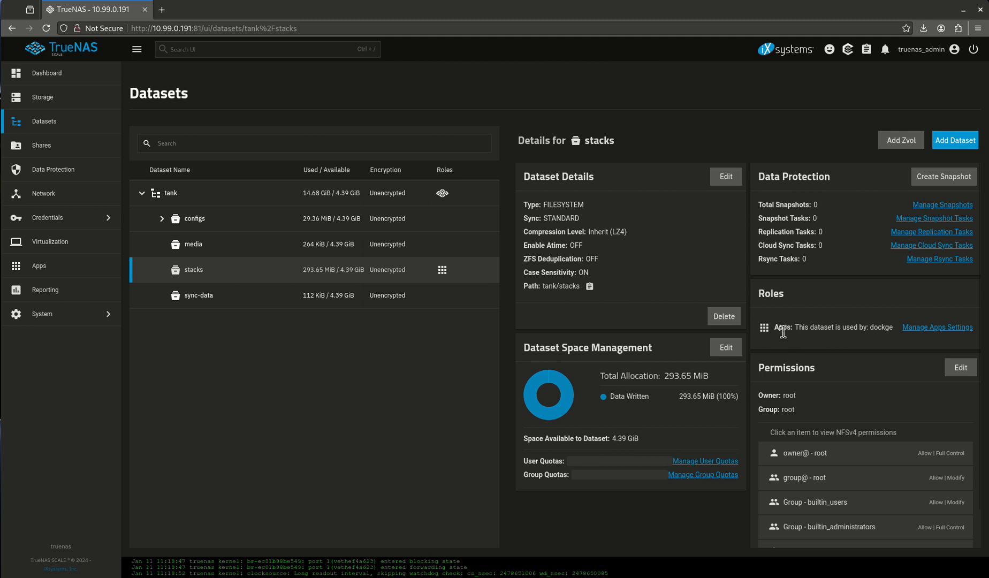
mouse_move(218, 229)
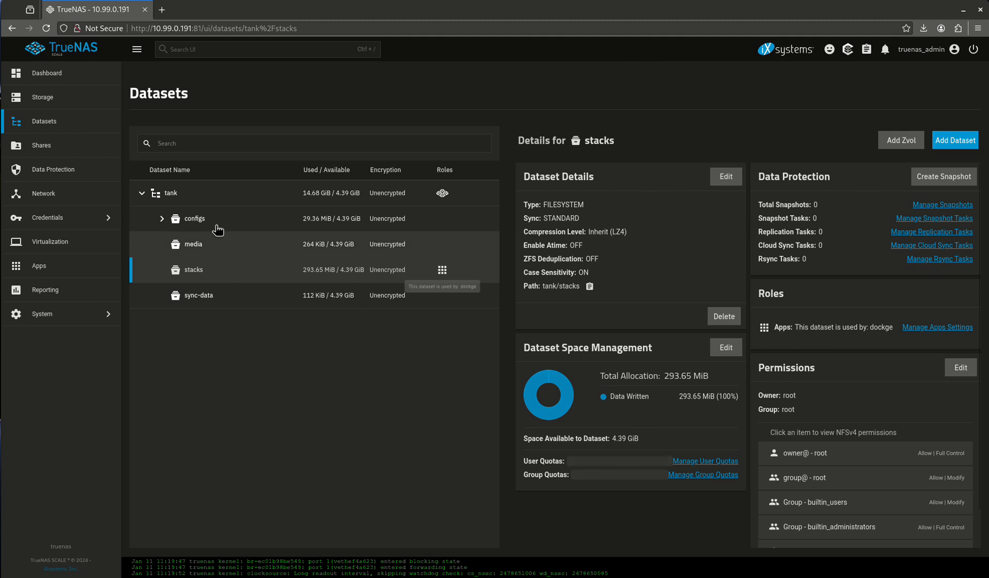
Add and save an NFS share with path /mnt/tank/stacks under UNIX (NFS) Shares
left_click(41, 146)
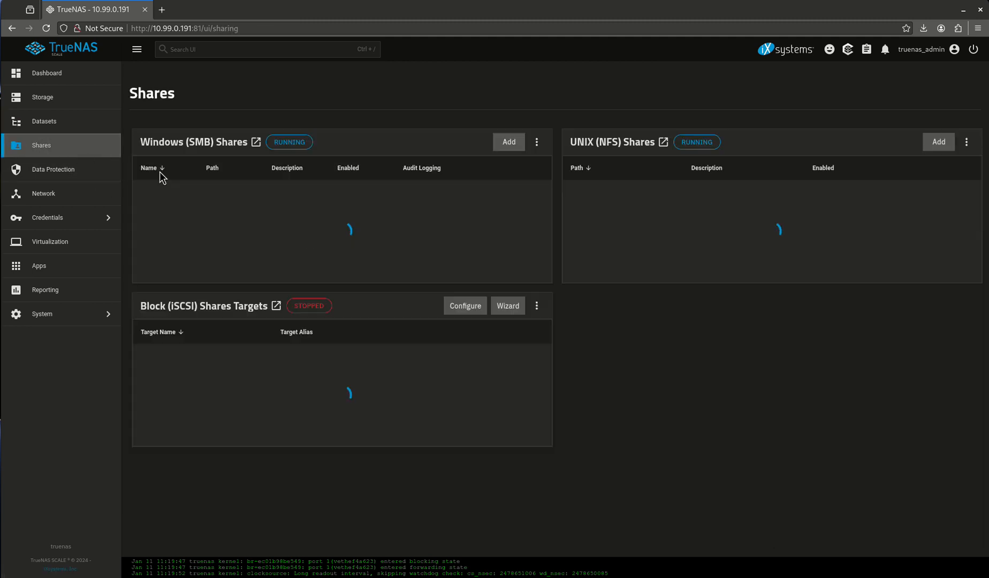
left_click(938, 141)
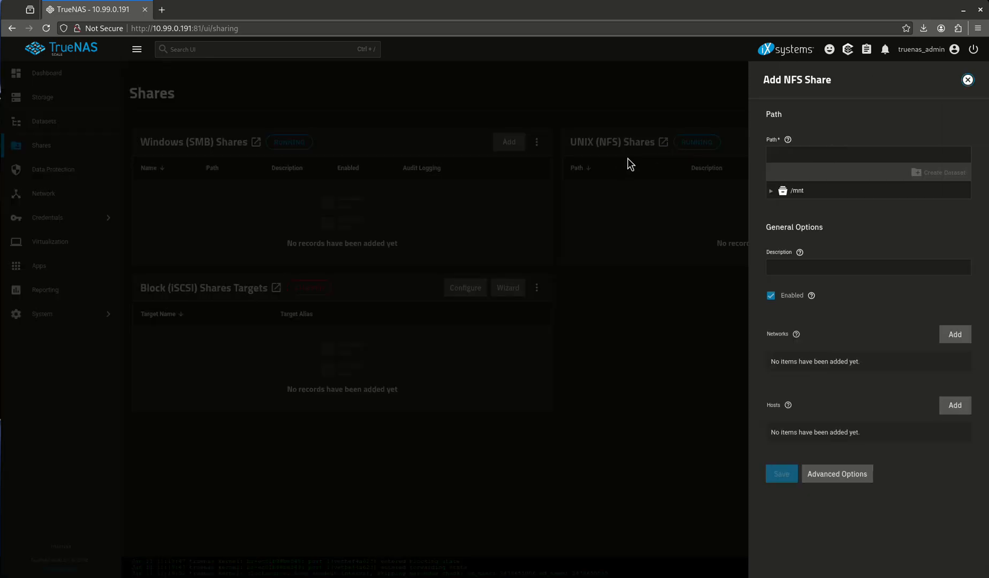
mouse_move(640, 159)
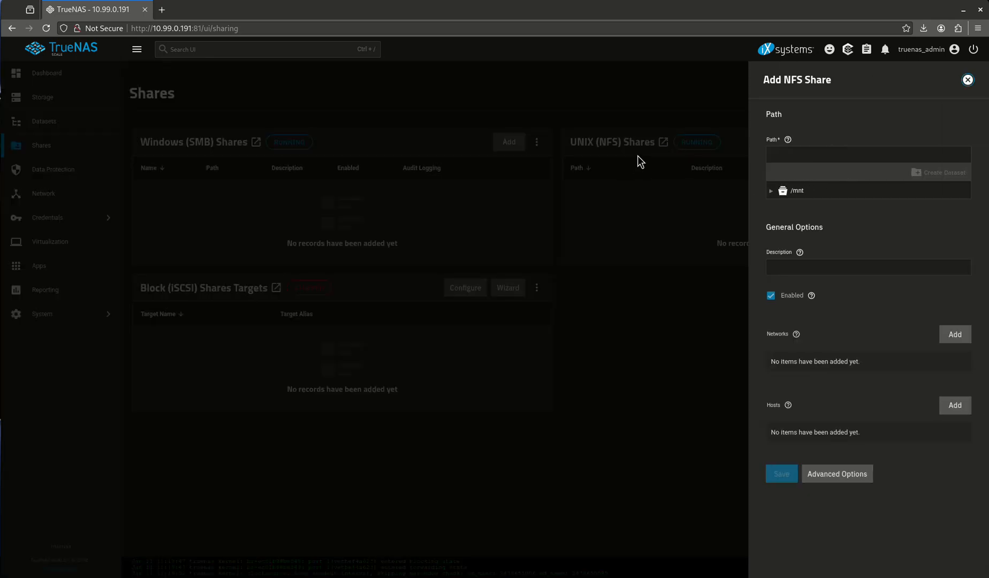
left_click(771, 189)
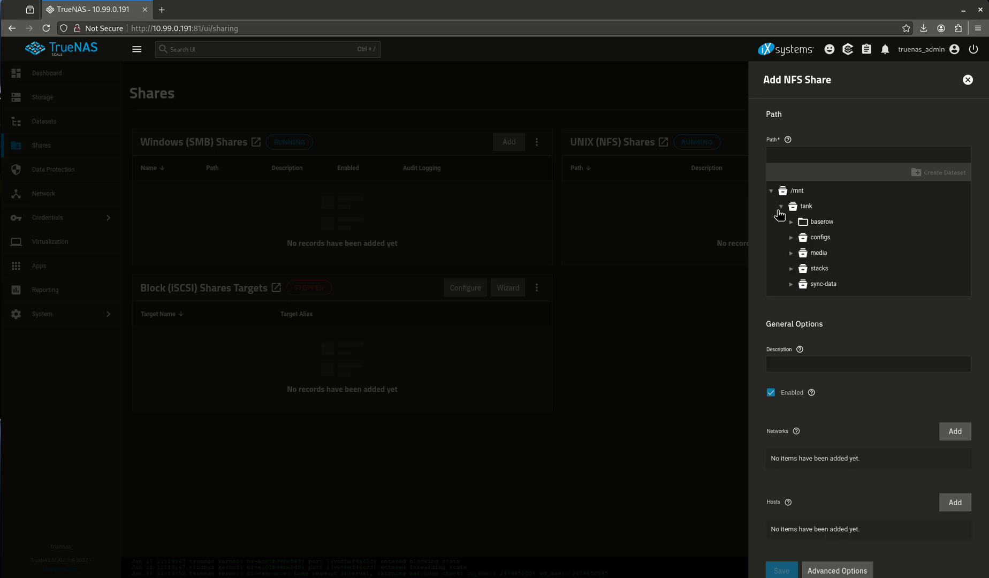
left_click(819, 268)
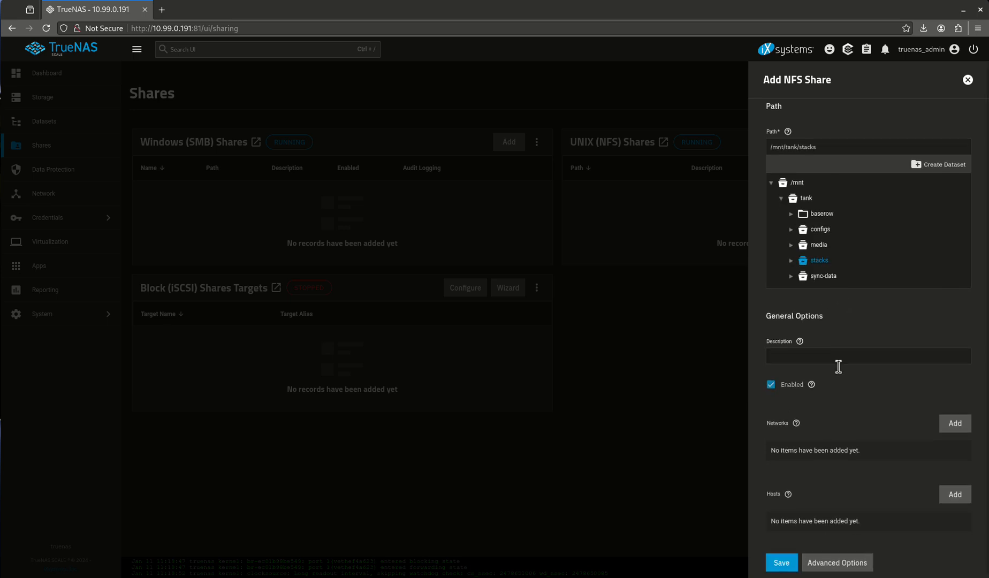
left_click(780, 562)
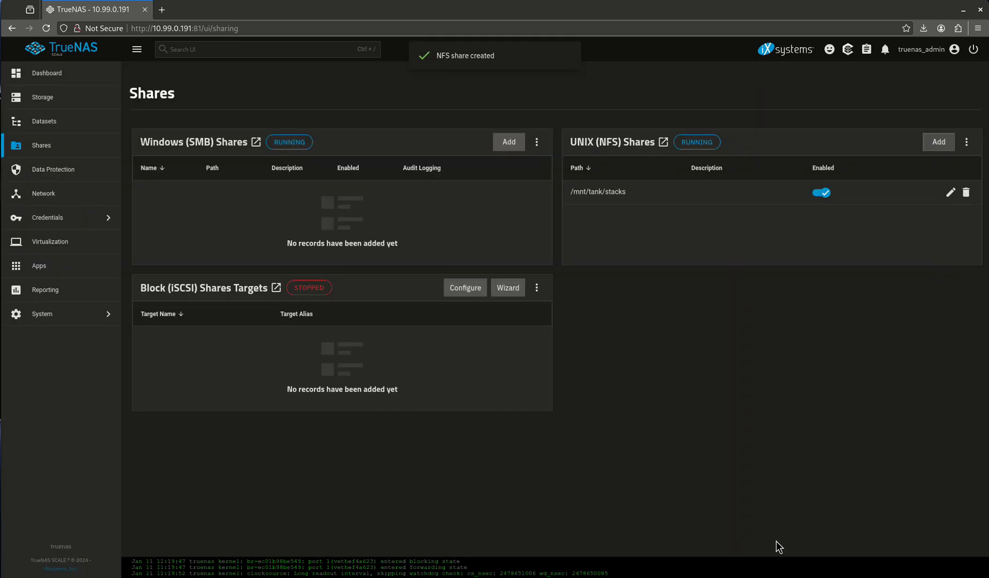
mouse_move(648, 221)
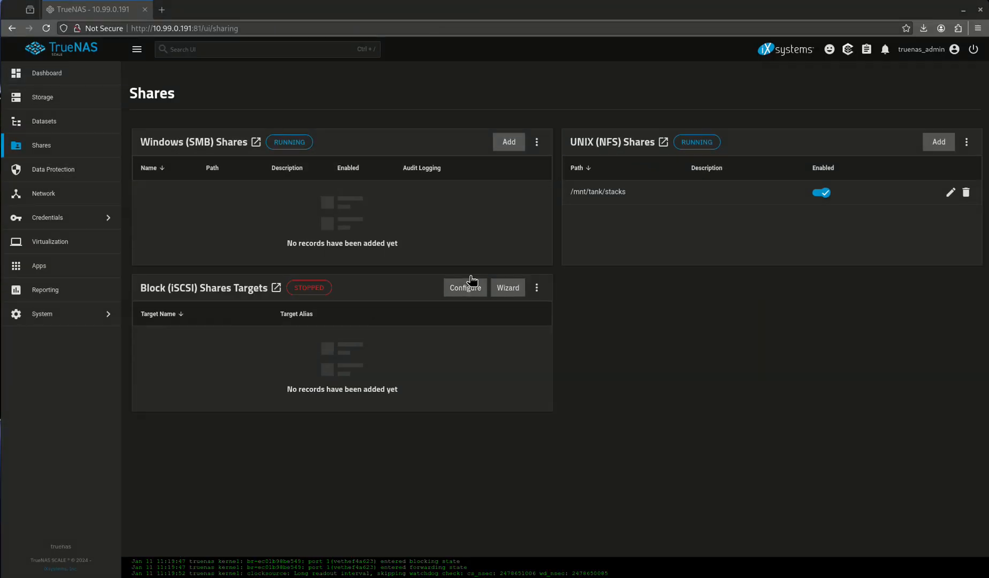
mouse_move(470, 279)
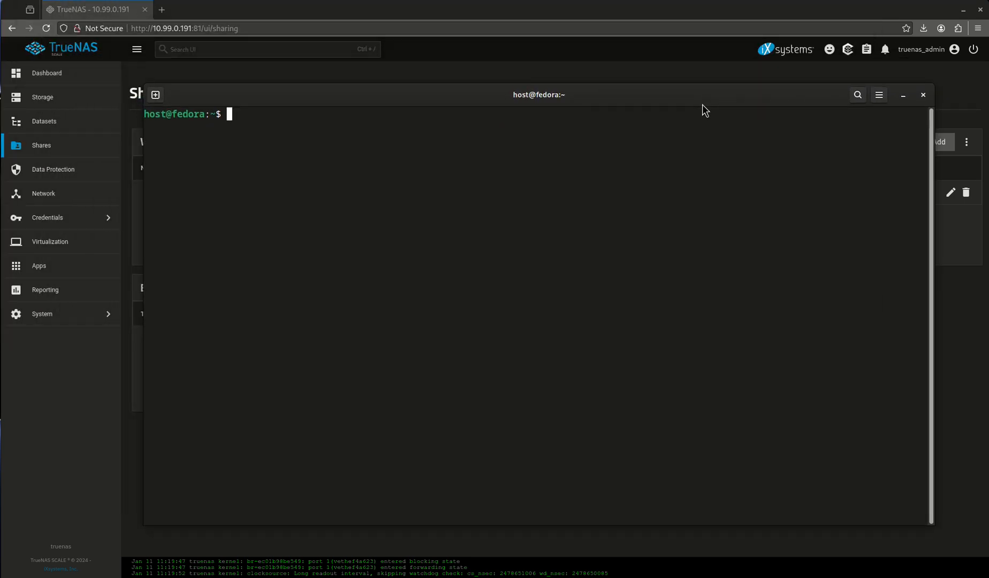
Become root with sudo su and run mount -t nfs 10.99.0.191:/mnt/tank/stacks /mnt
type("sudos")
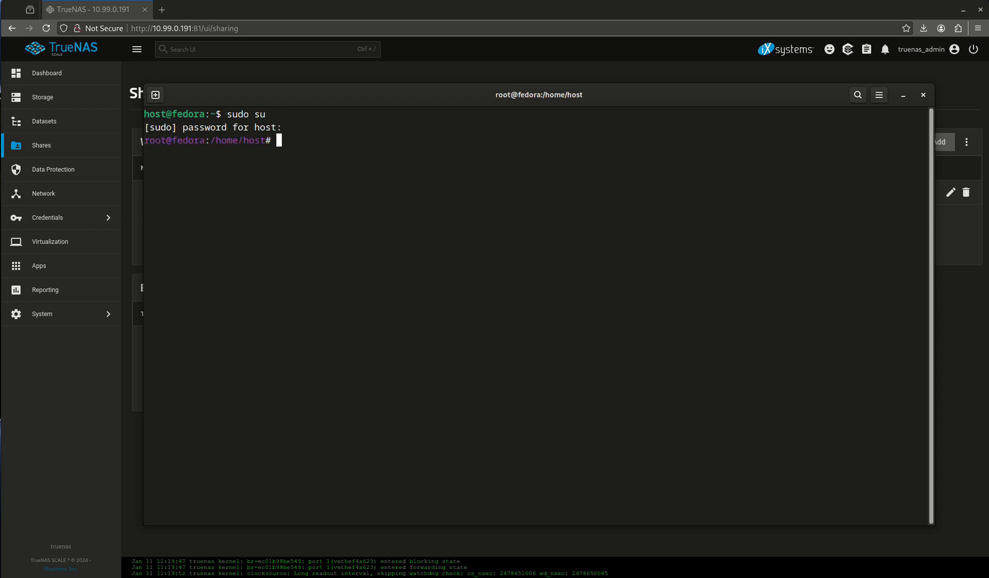
mouse_move(723, 211)
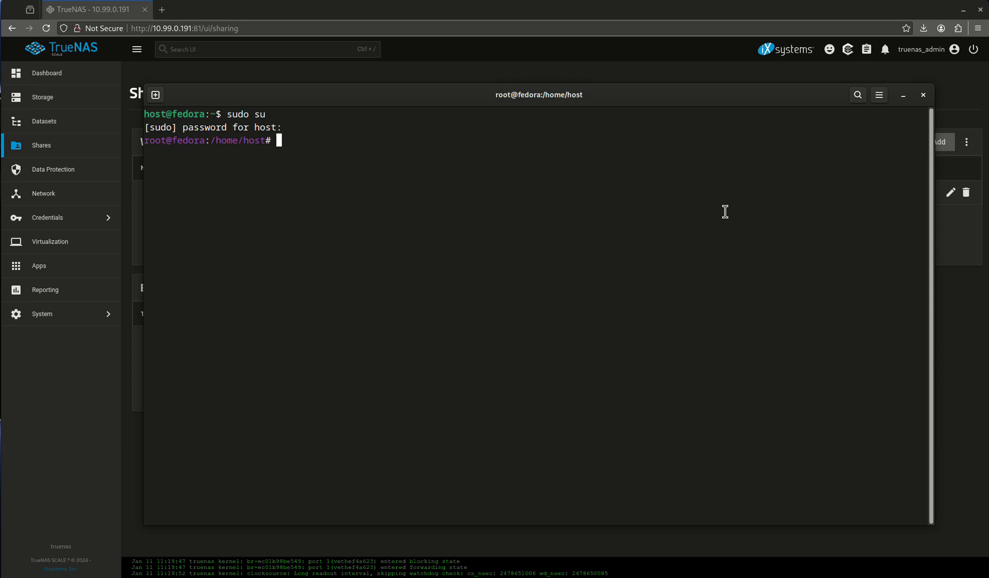
type("sudo mount -")
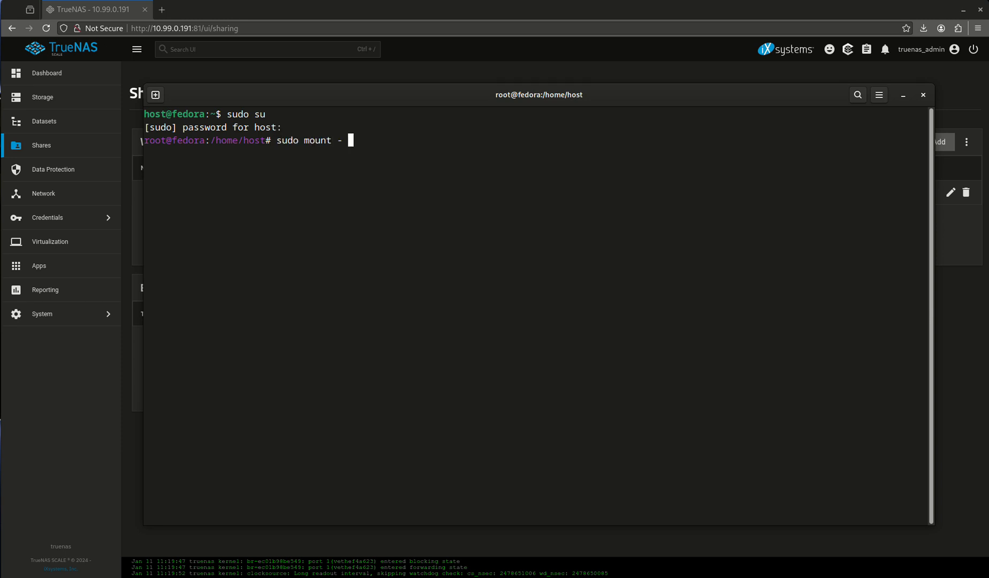
type("t")
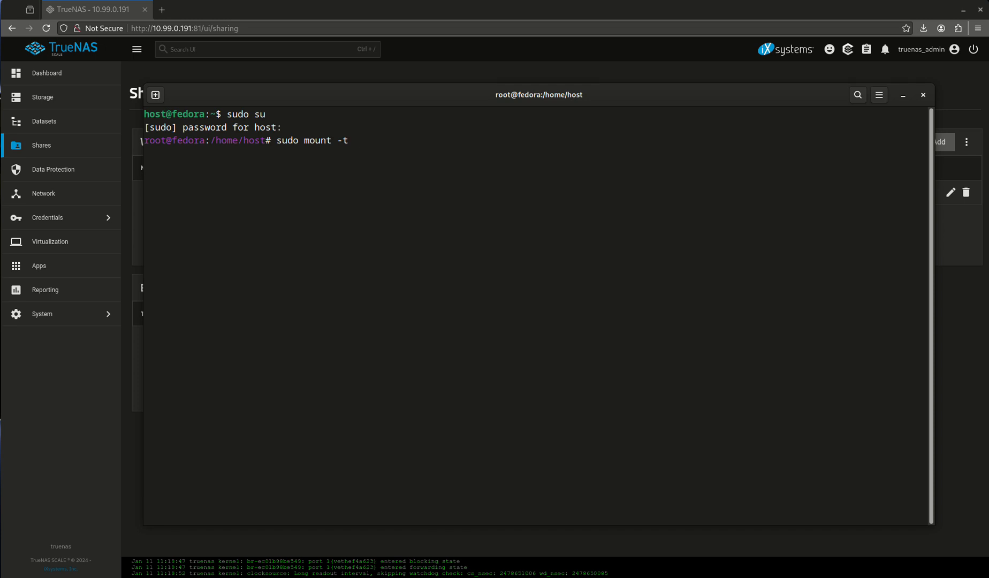
type("nfs")
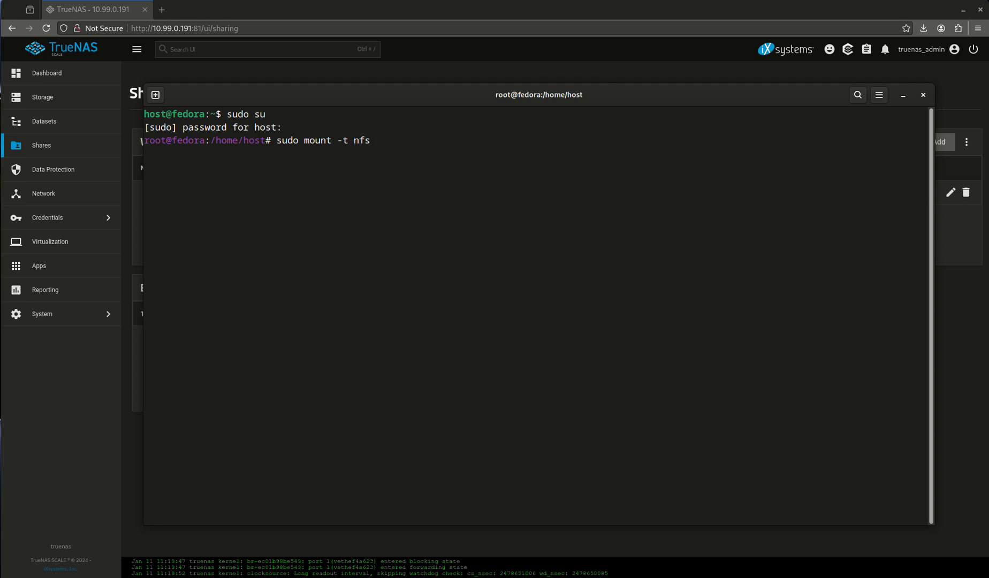
type("10")
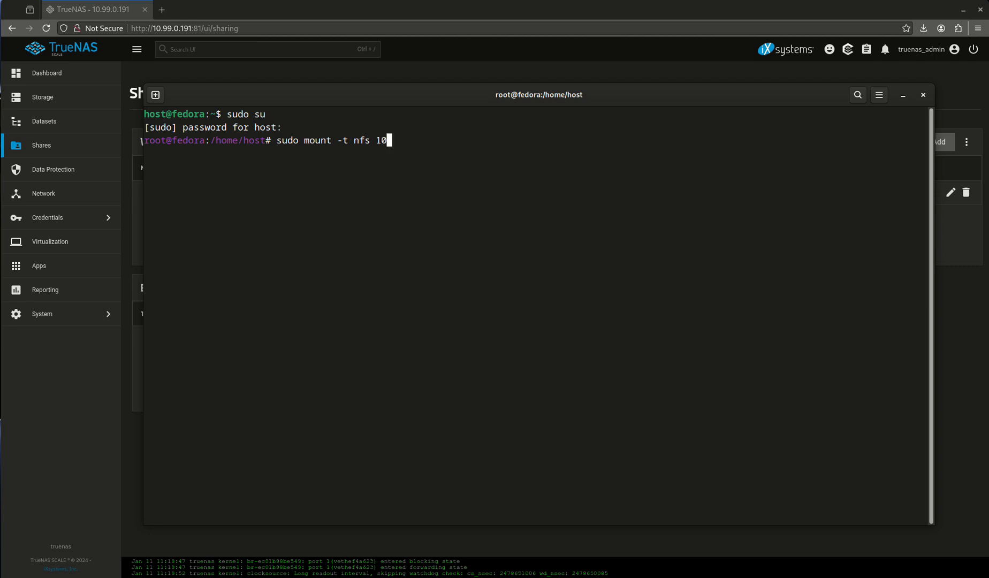
type(".99.0.")
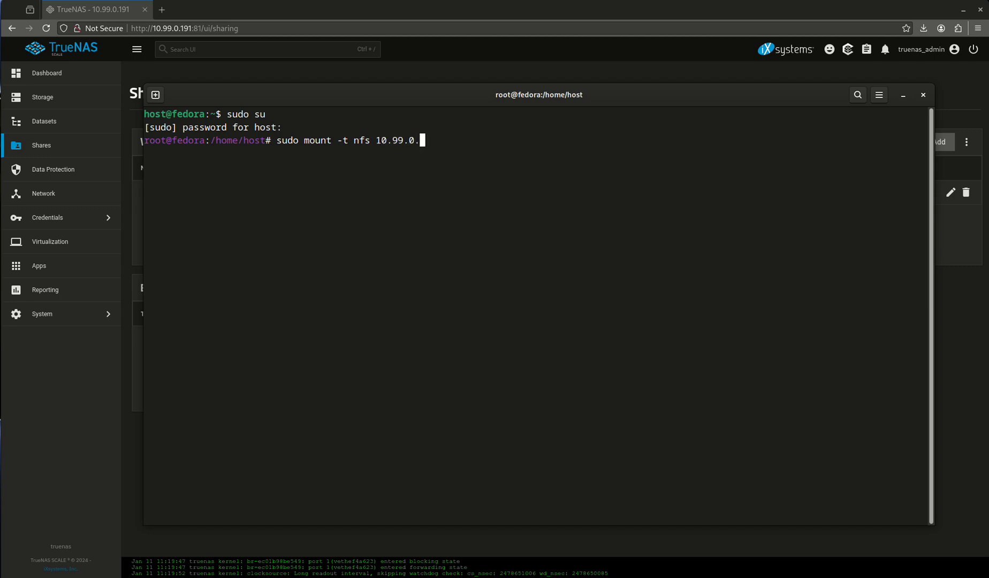
type("191")
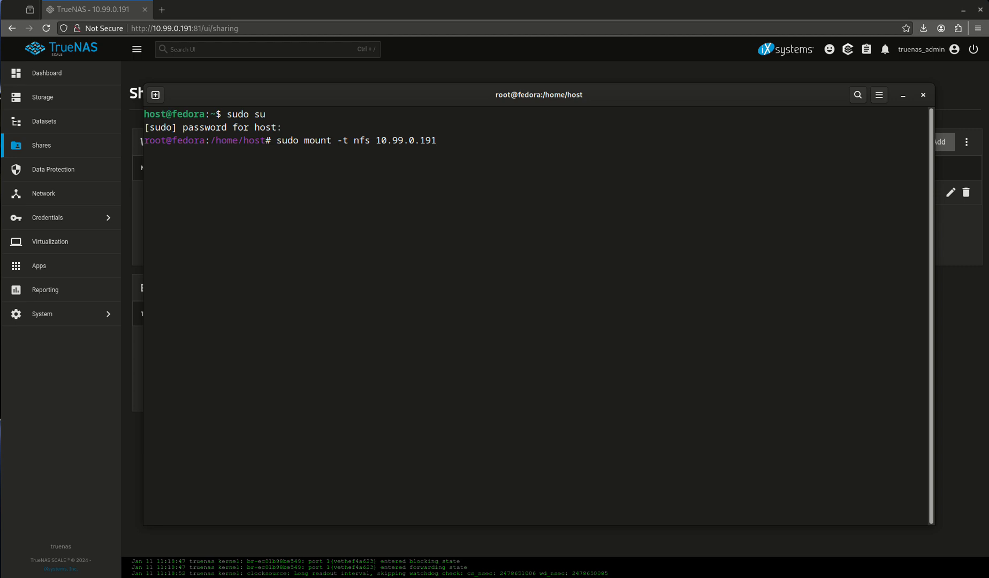
type(":/")
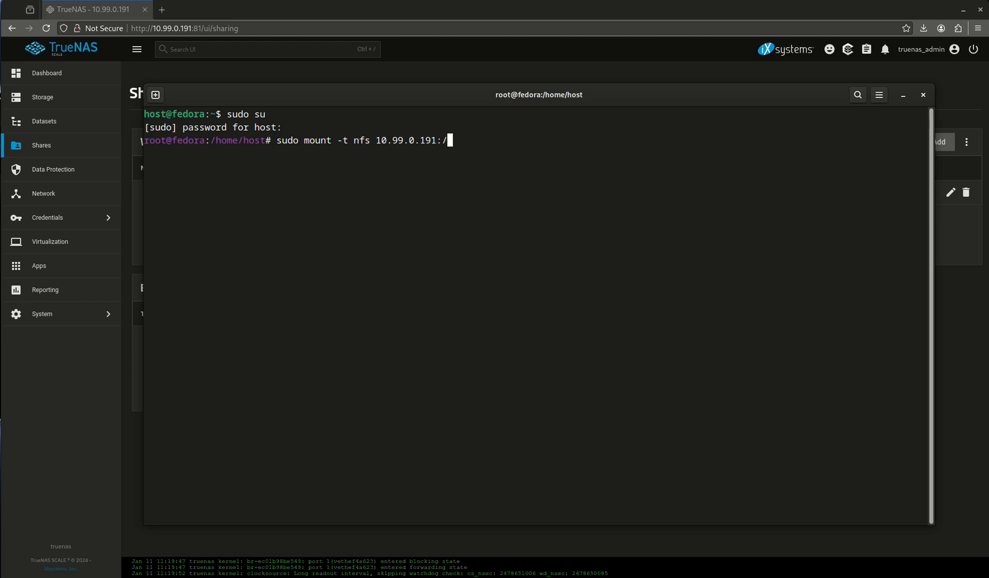
type("mnt/")
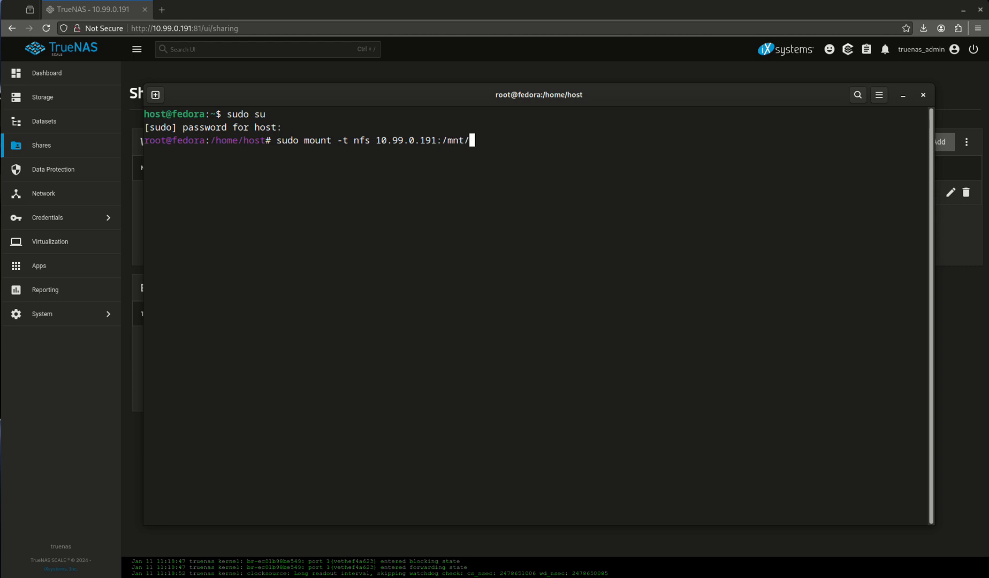
type("tank/stac")
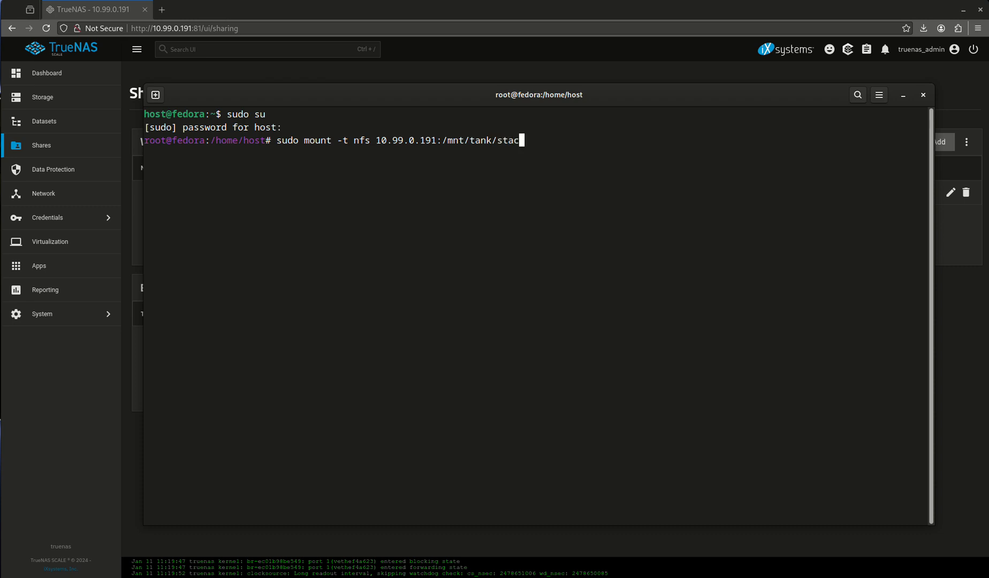
type("ks /")
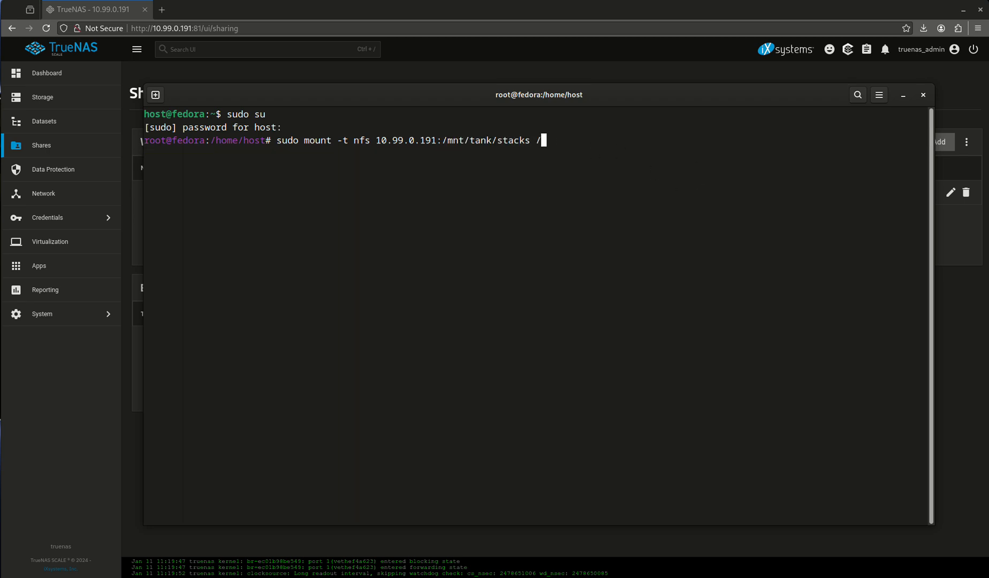
type("mnt")
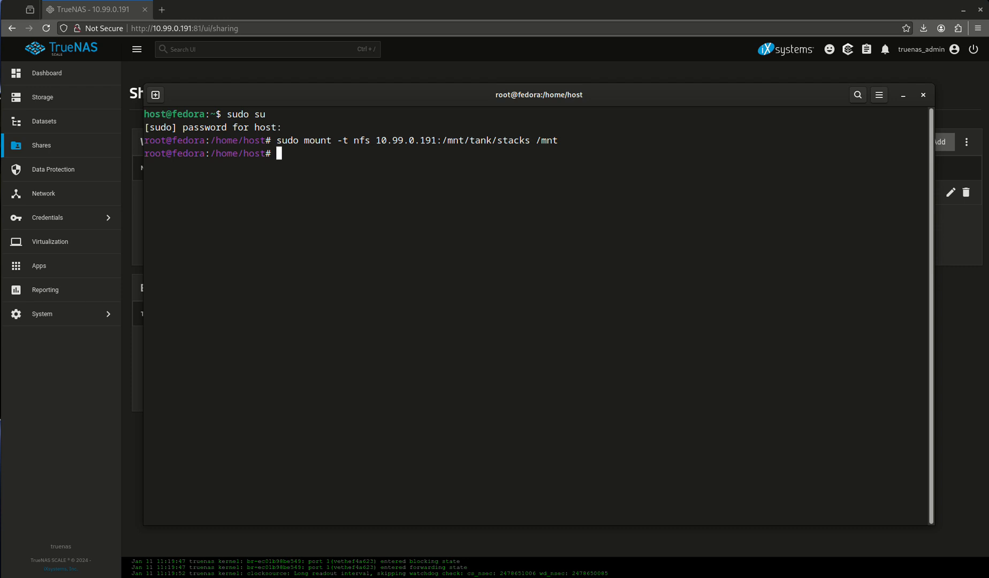
Check with df -h that stacks is mounted at /mnt, then ls -l and cd mnt/ report Permission denied
type("df -h")
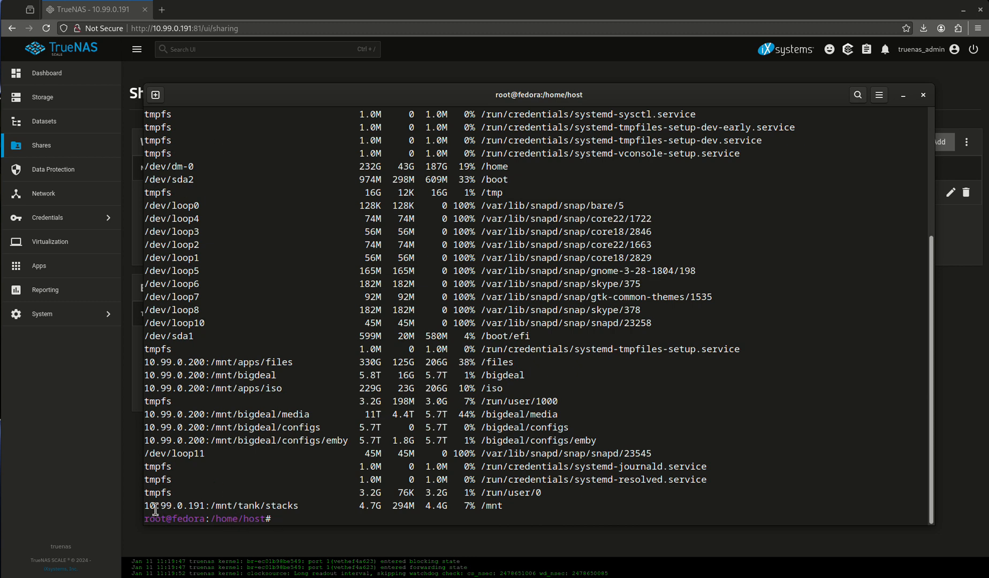
double_click(189, 505)
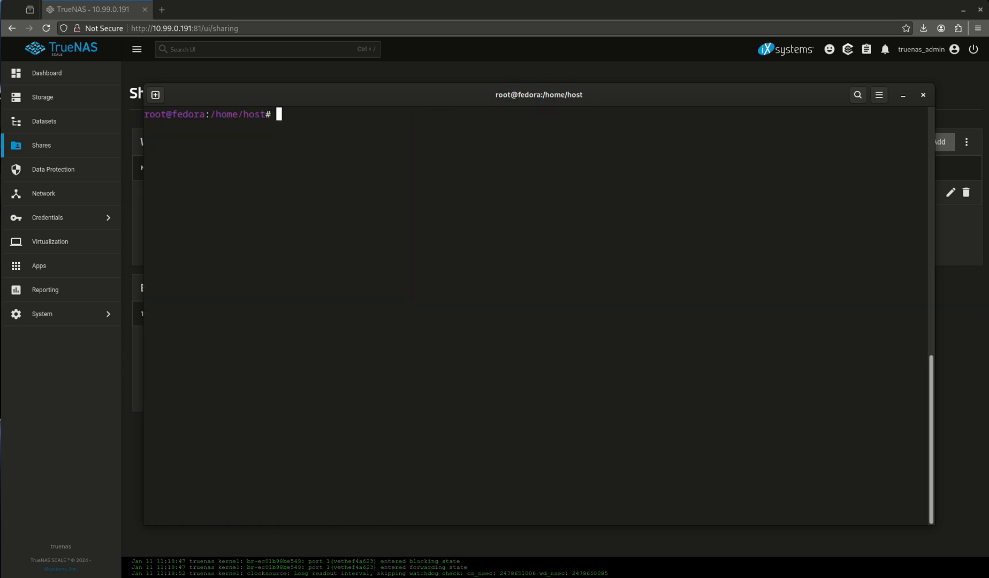
type("cd")
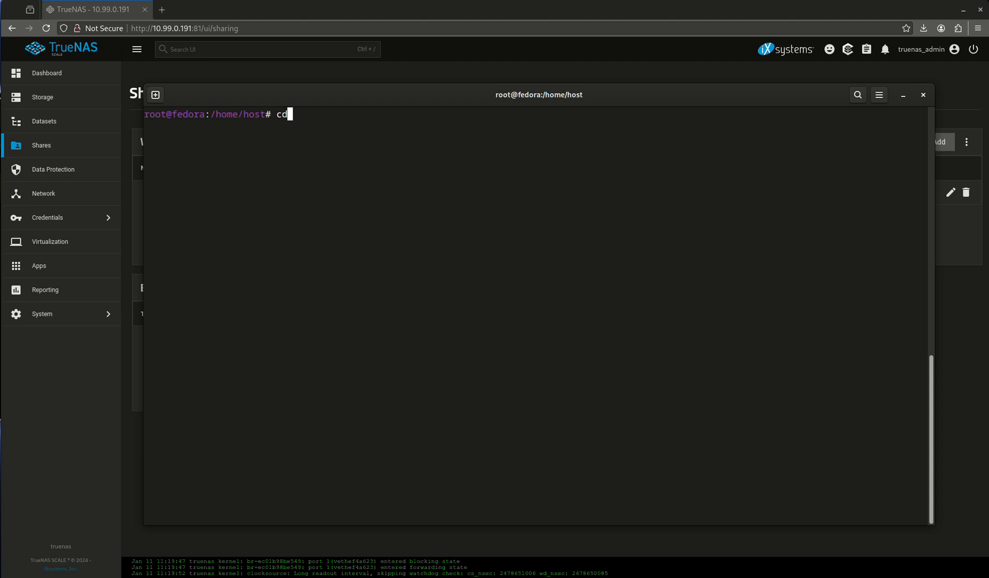
type("ls -l")
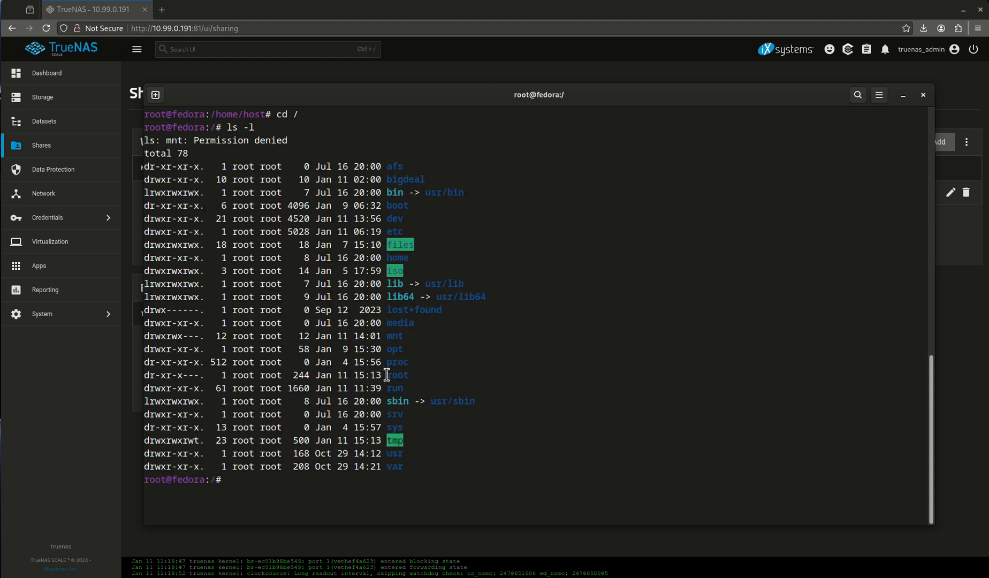
type("cd mnt/")
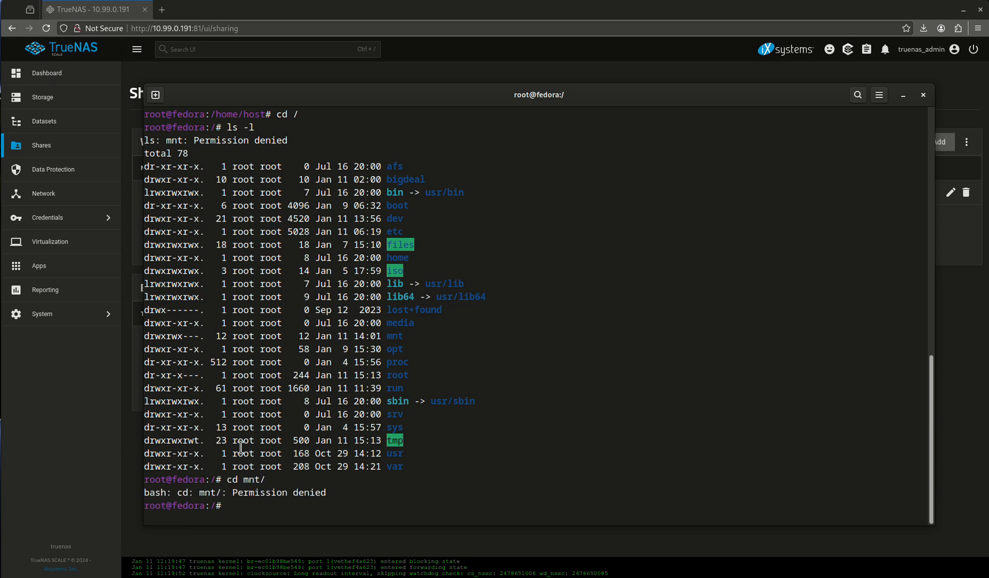
mouse_move(247, 488)
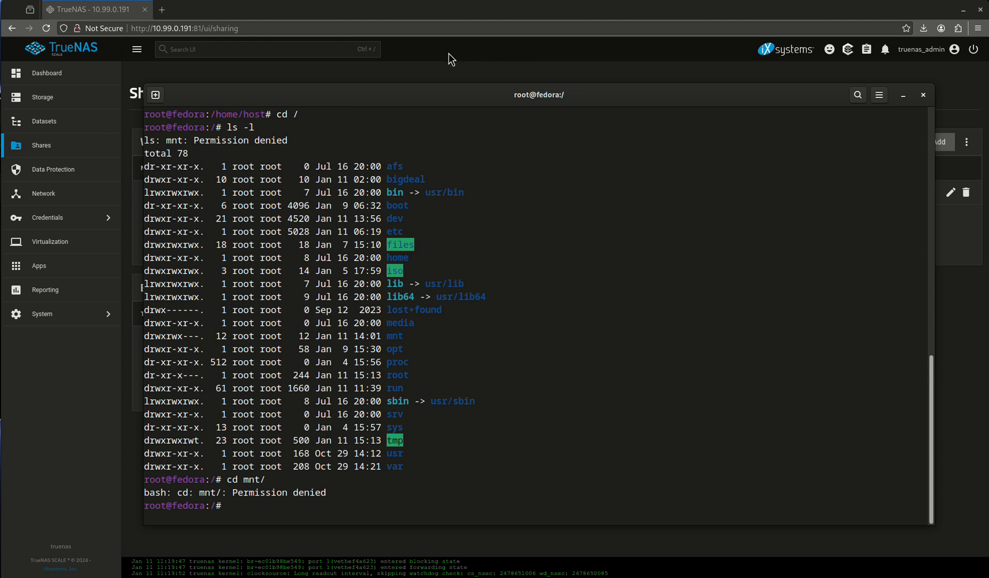
mouse_move(380, 298)
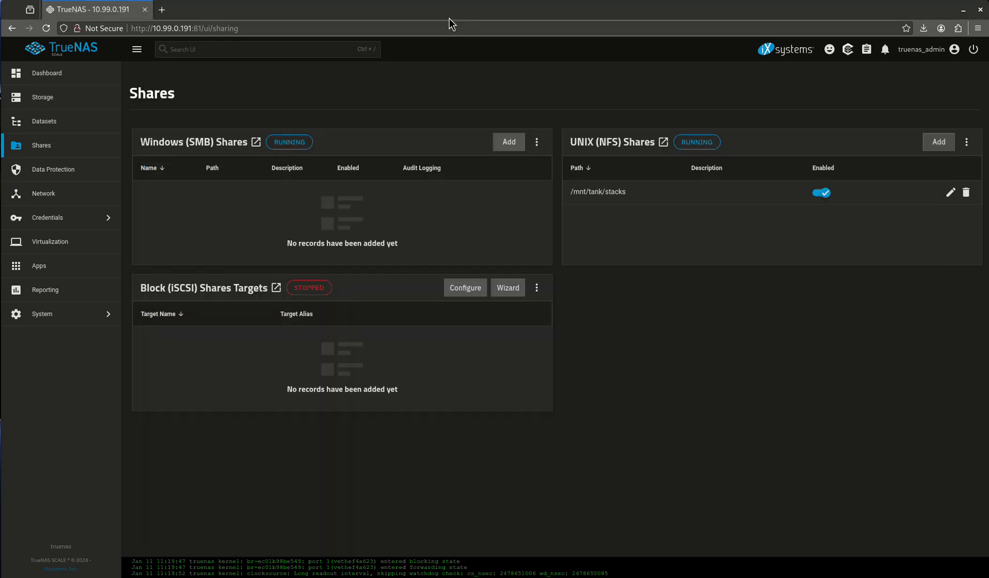
mouse_move(71, 169)
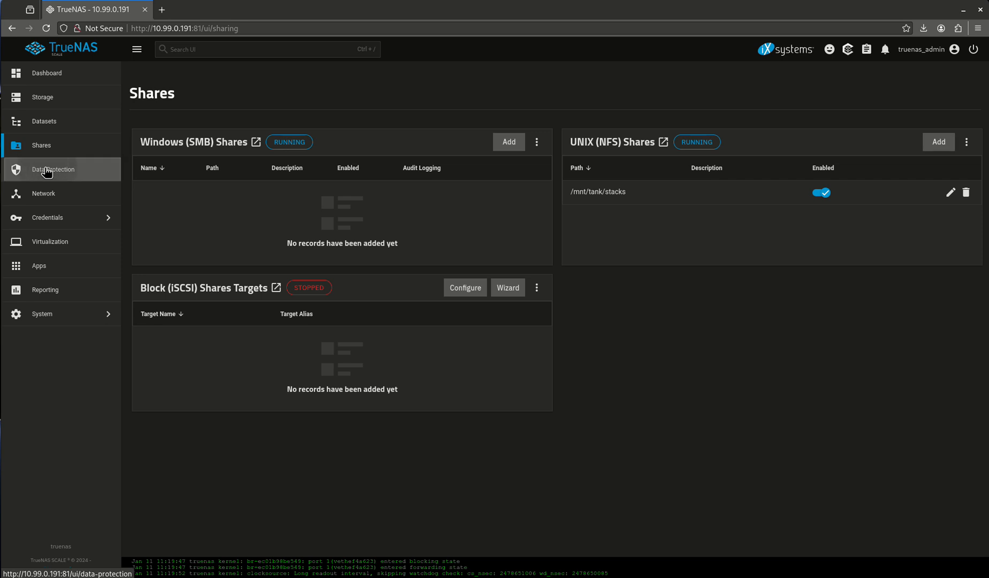
From Datasets, select stacks and start editing its Permissions to reach the Edit ACL page
left_click(43, 121)
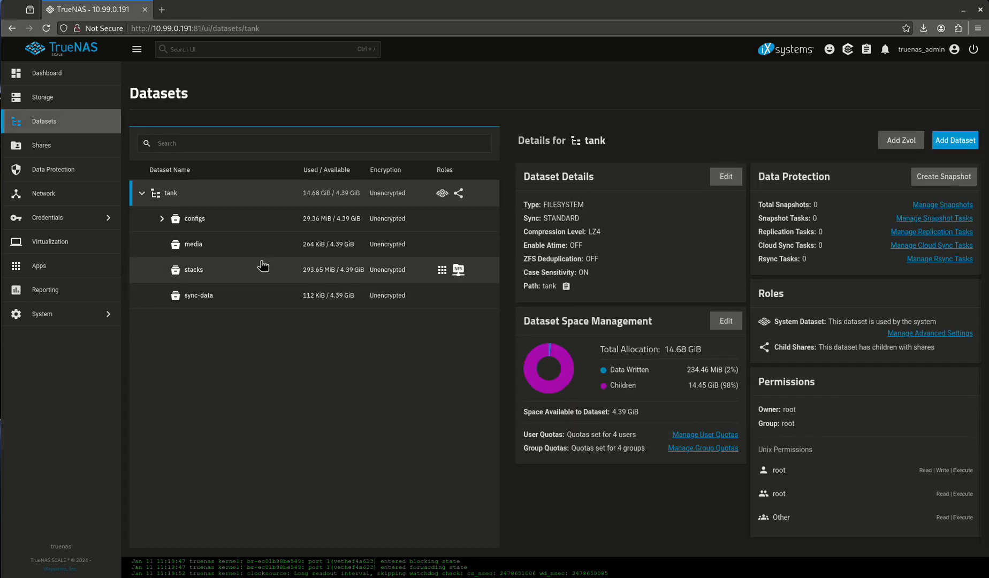
left_click(194, 270)
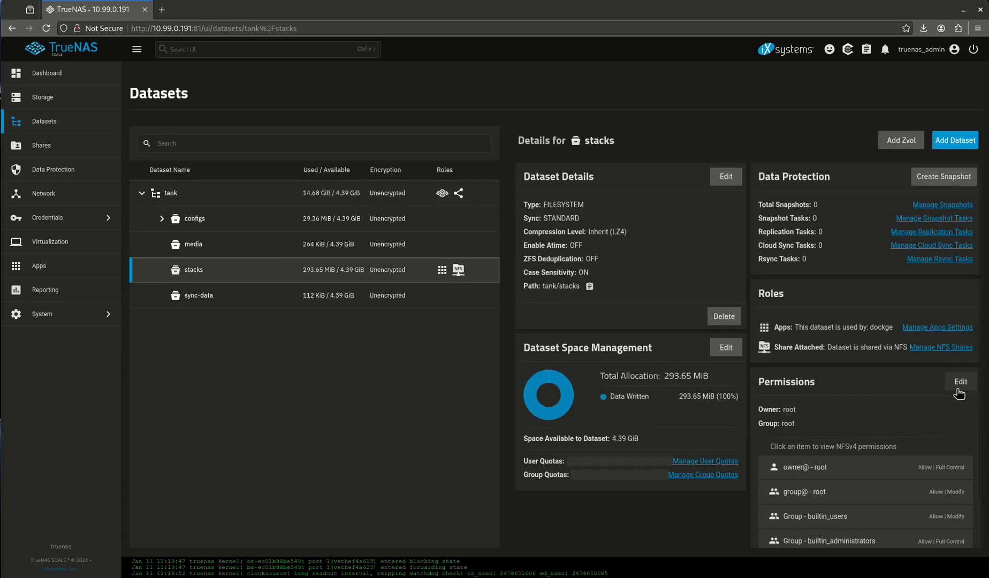
left_click(958, 382)
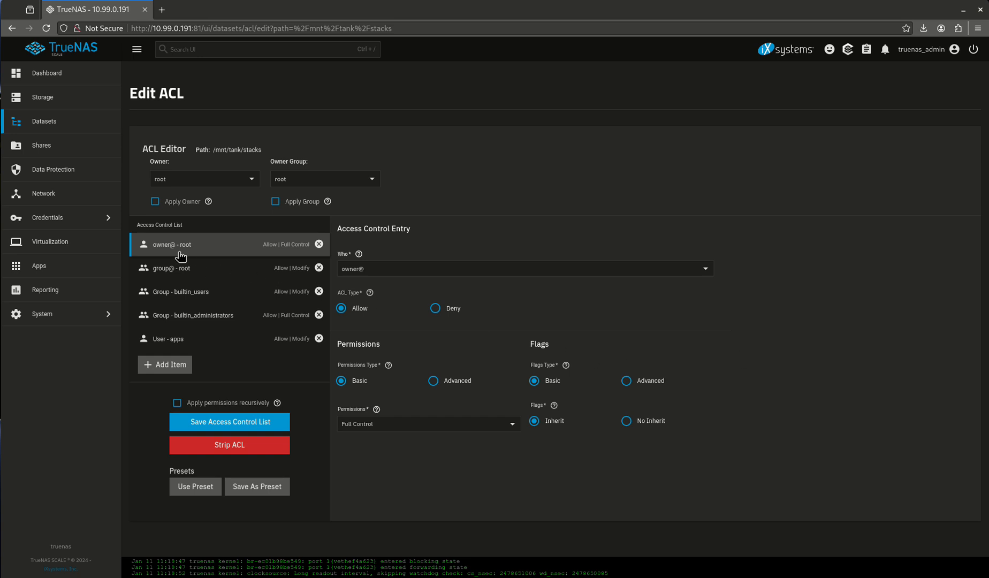
mouse_move(213, 330)
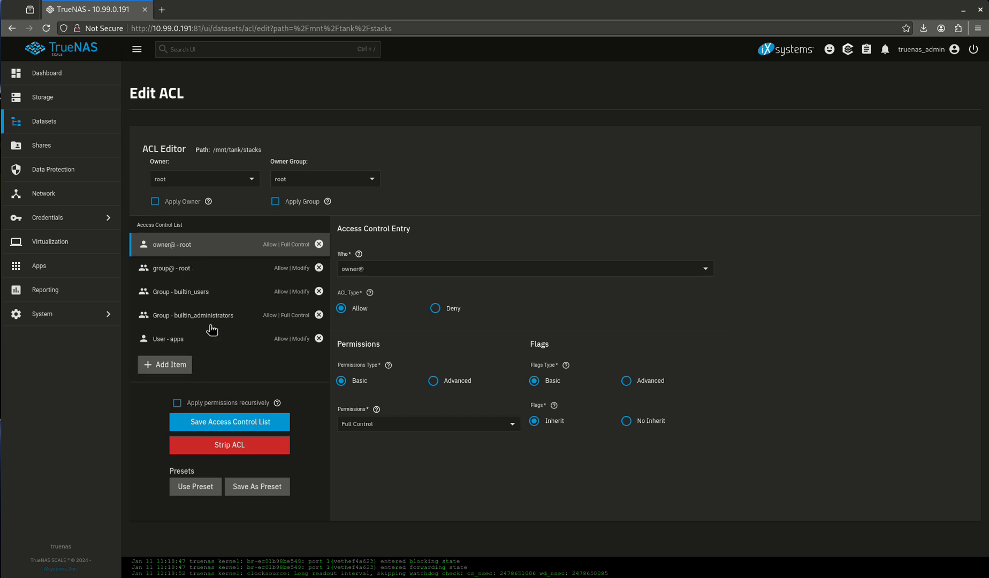
mouse_move(189, 265)
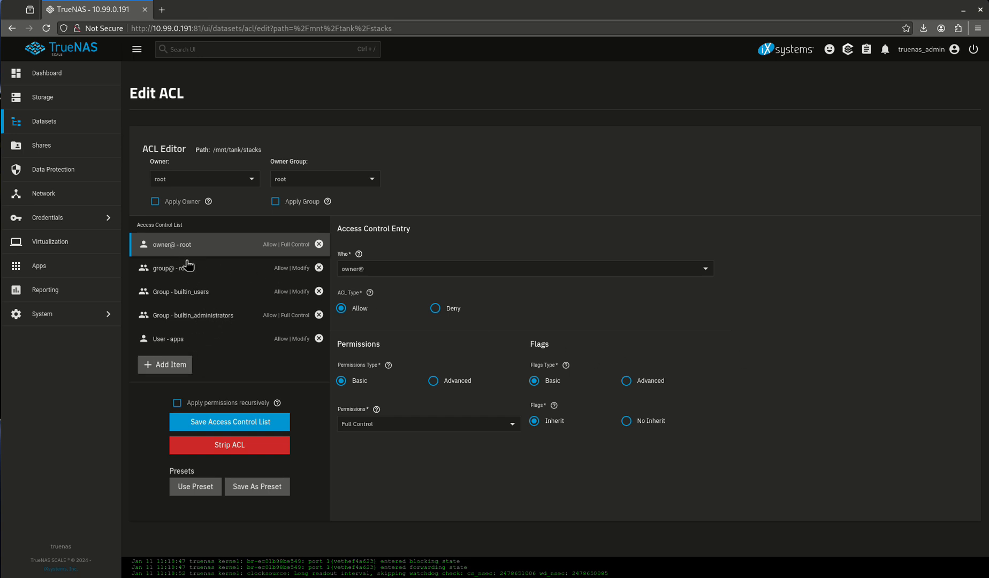
mouse_move(191, 265)
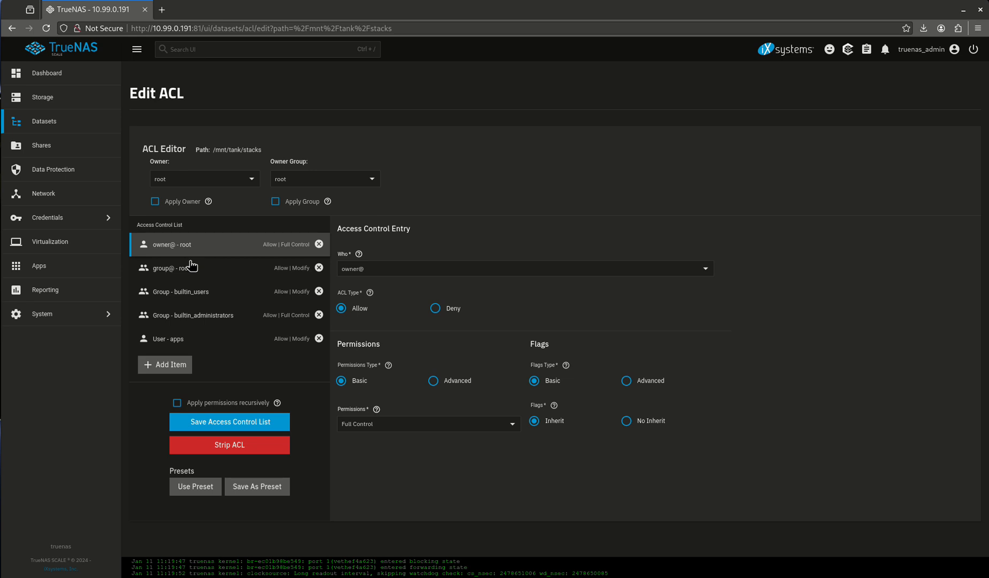
mouse_move(182, 314)
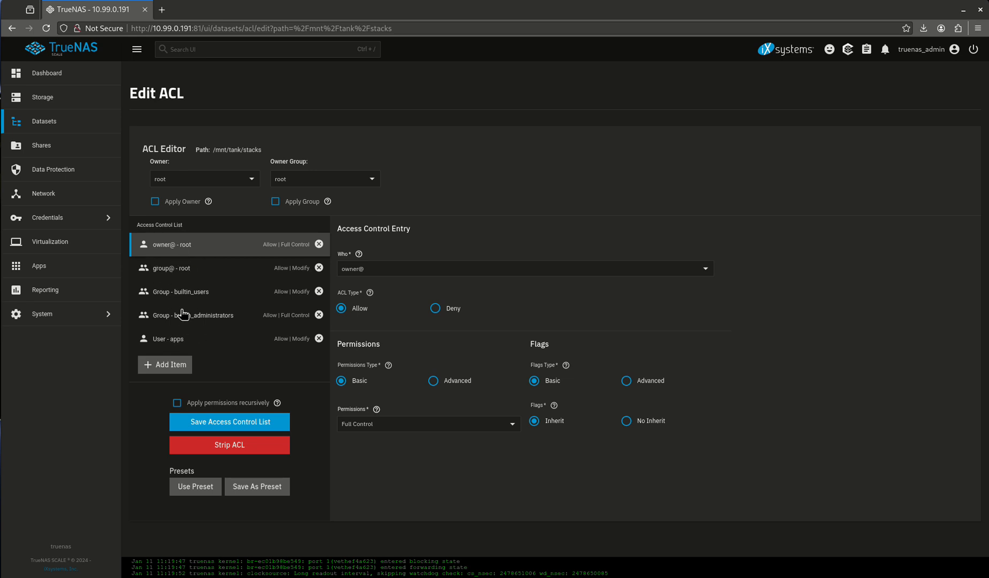
mouse_move(189, 313)
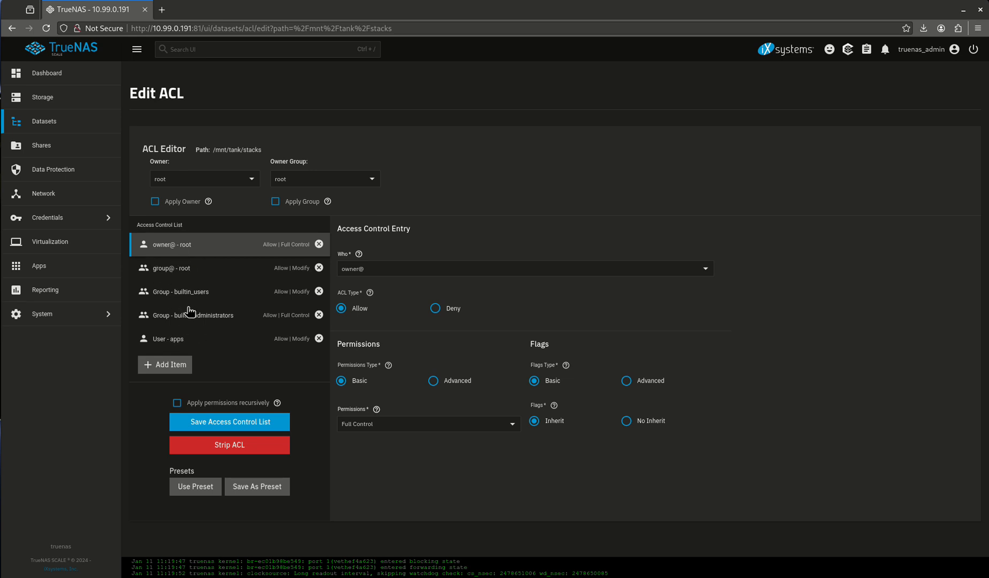
mouse_move(192, 246)
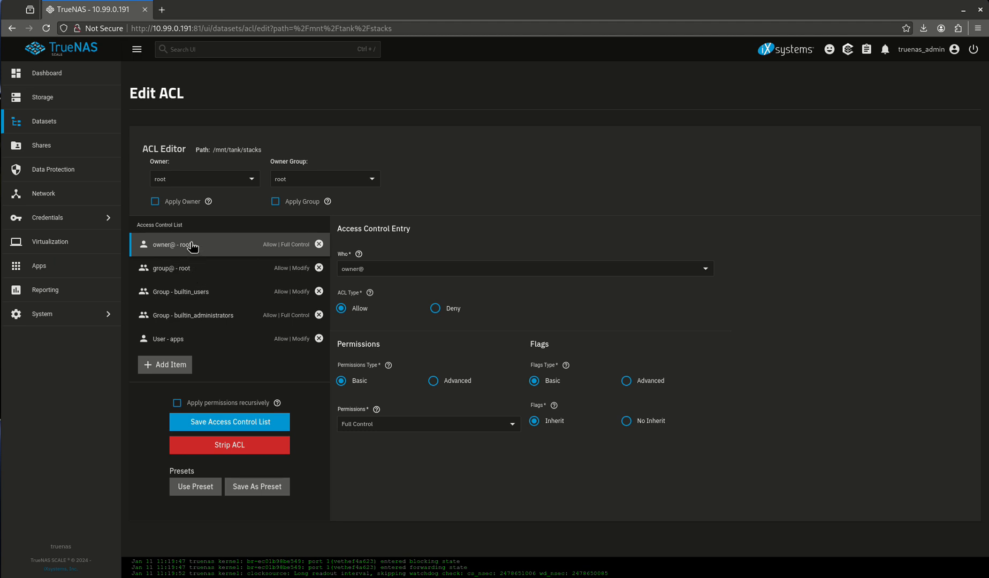
mouse_move(164, 357)
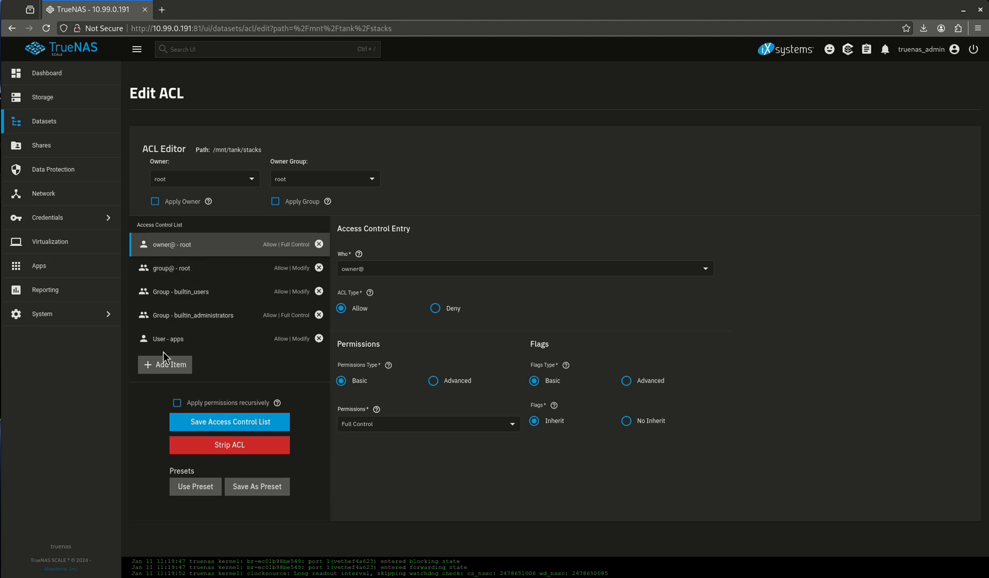
mouse_move(390, 196)
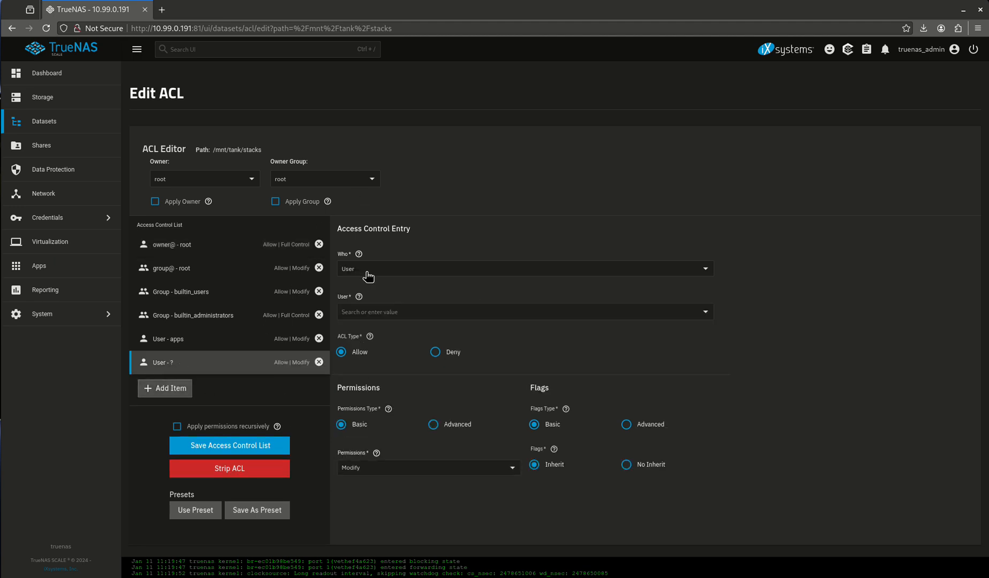
Set the new ACL entry to everyone@ with Full Control and save the access control list
left_click(523, 268)
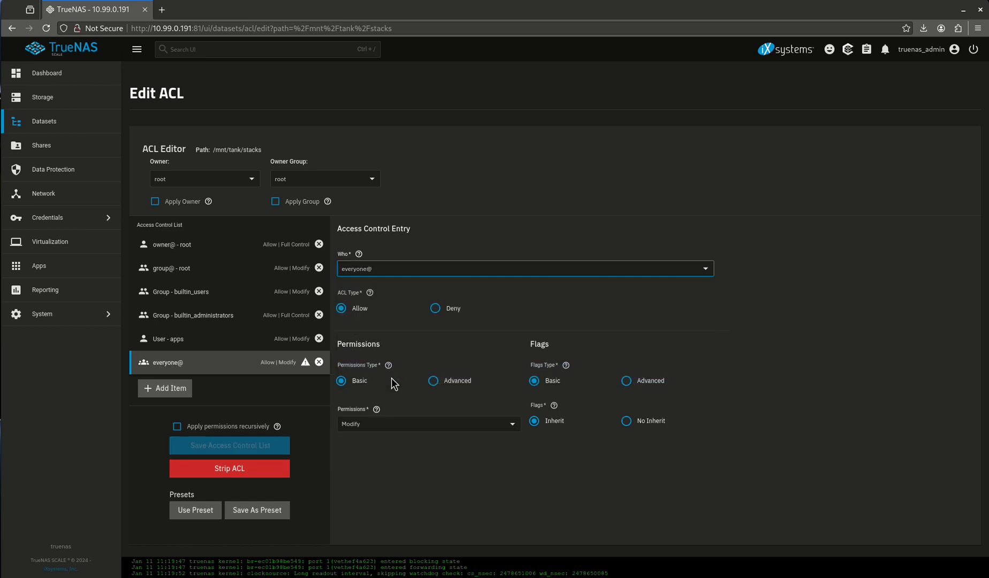
mouse_move(468, 324)
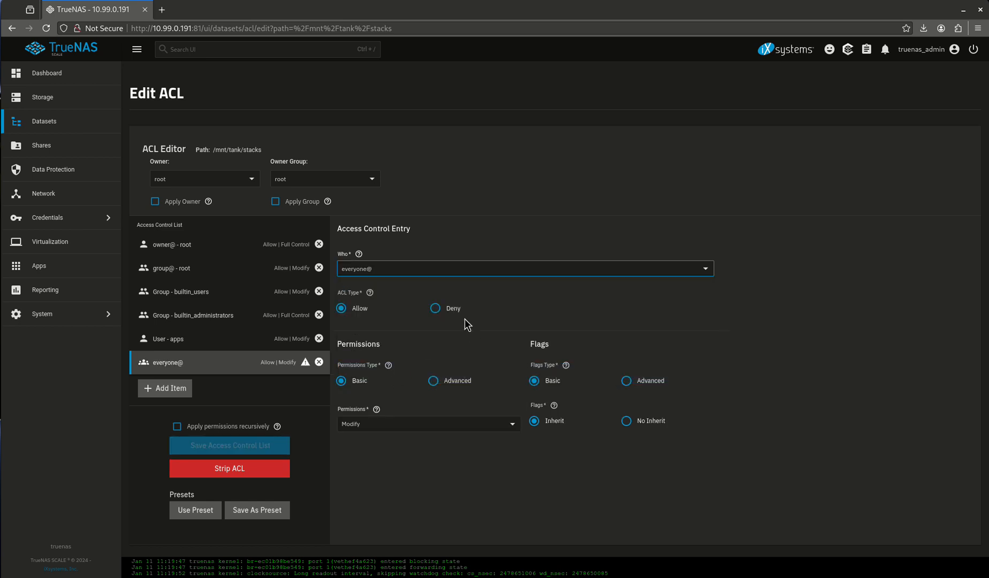
mouse_move(448, 337)
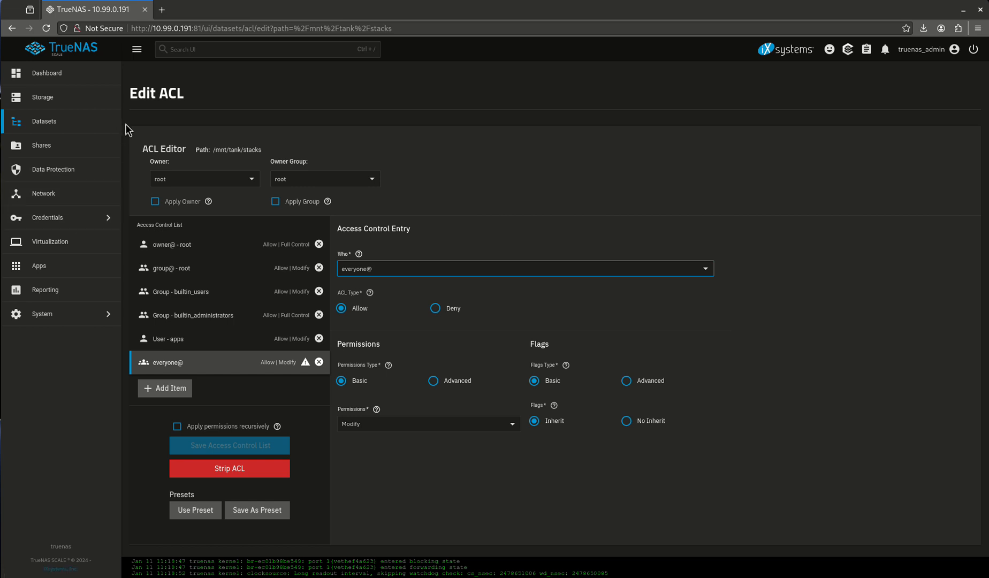
mouse_move(222, 196)
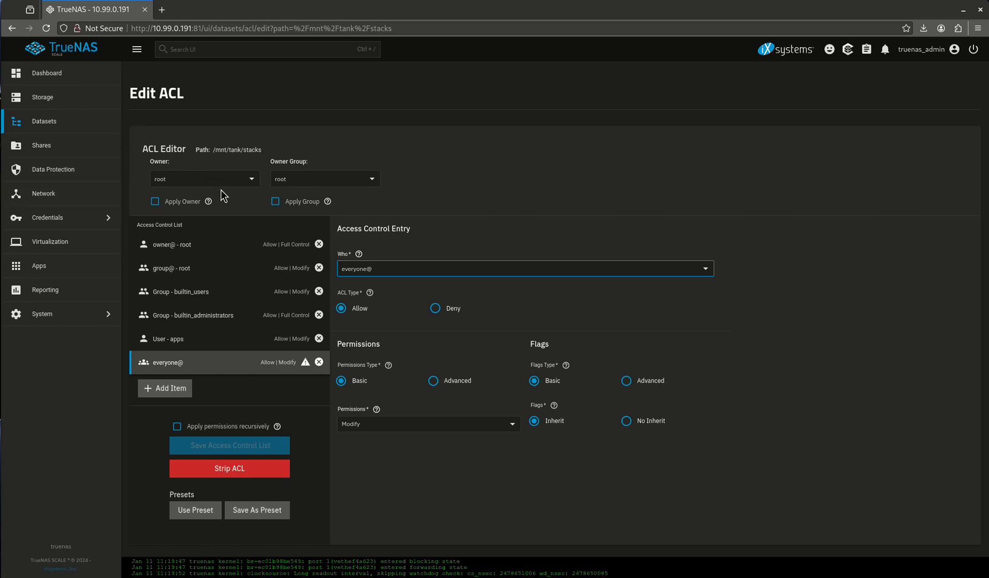
mouse_move(253, 203)
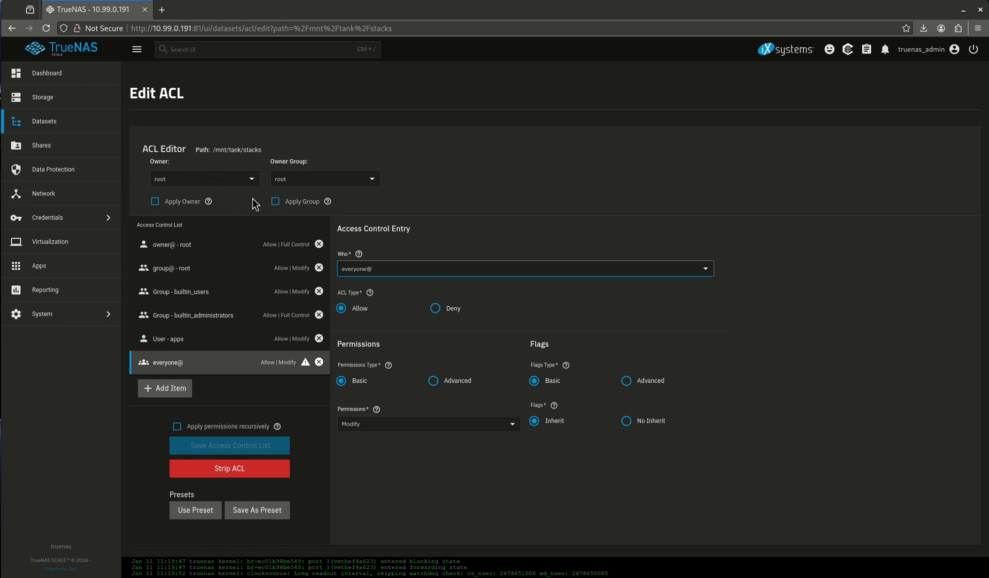
mouse_move(409, 425)
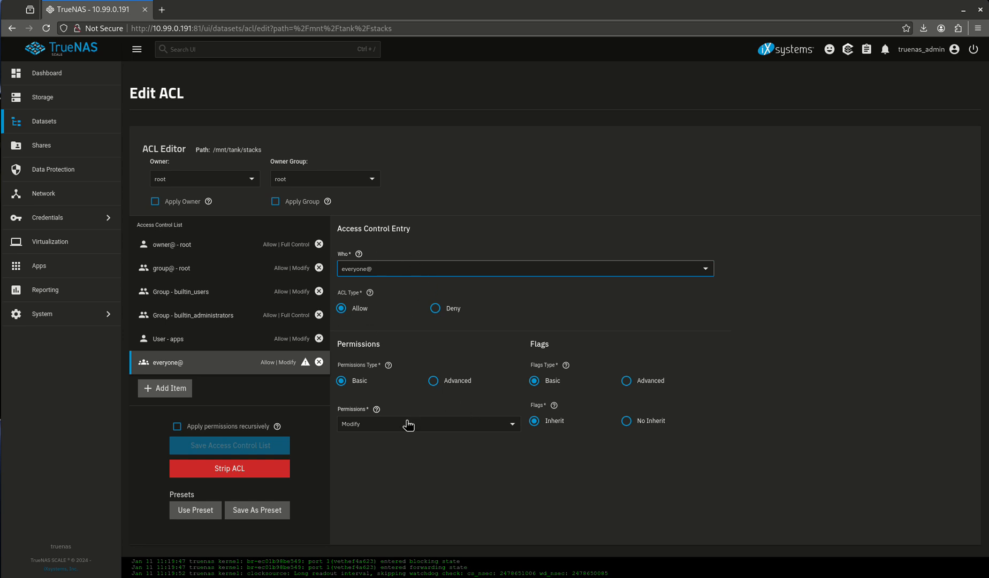
left_click(428, 424)
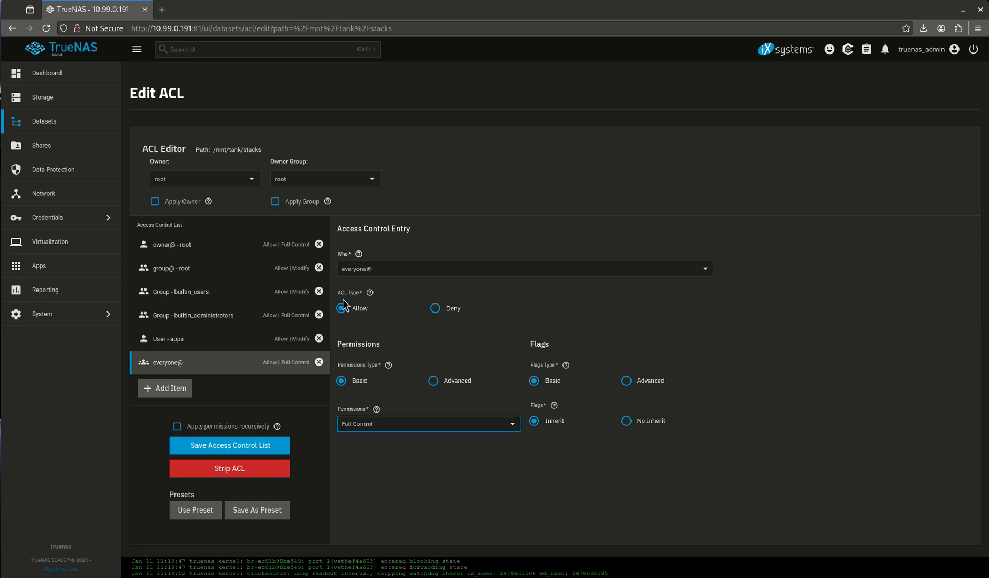
left_click(229, 445)
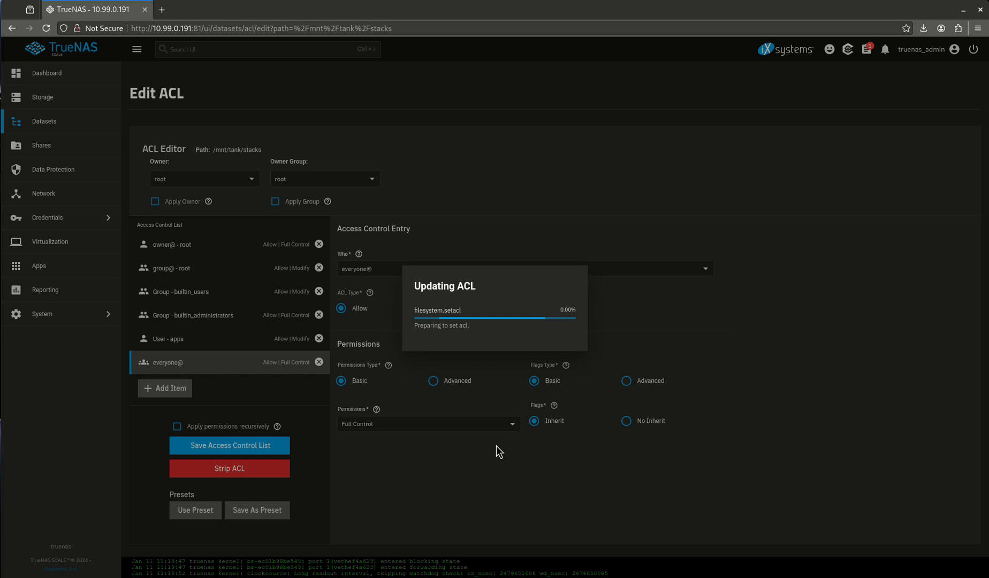
left_click(229, 445)
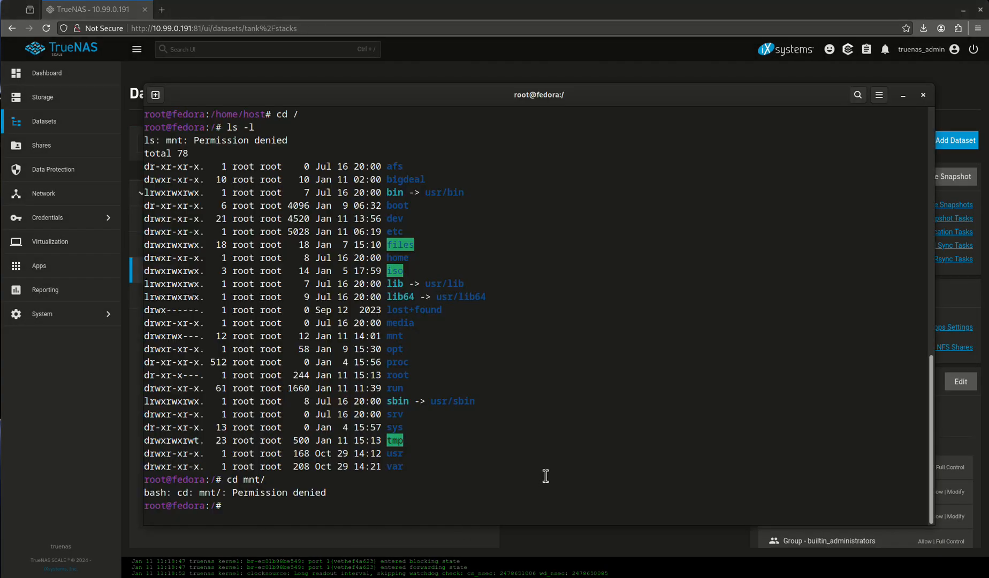
Enter /mnt successfully and ls -l the app folders, each still reporting Permission denied
type("cd mnt/")
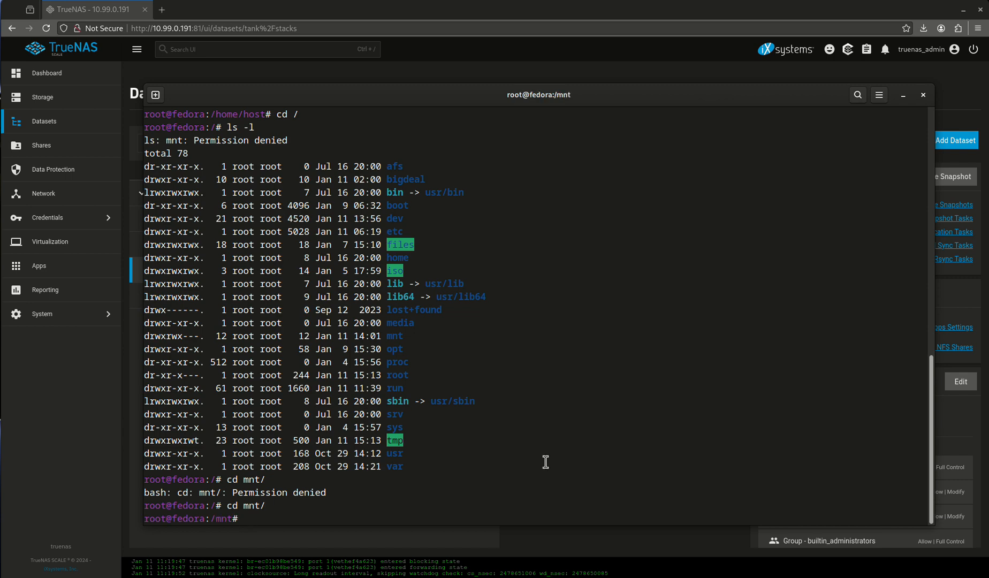
type("ls -l")
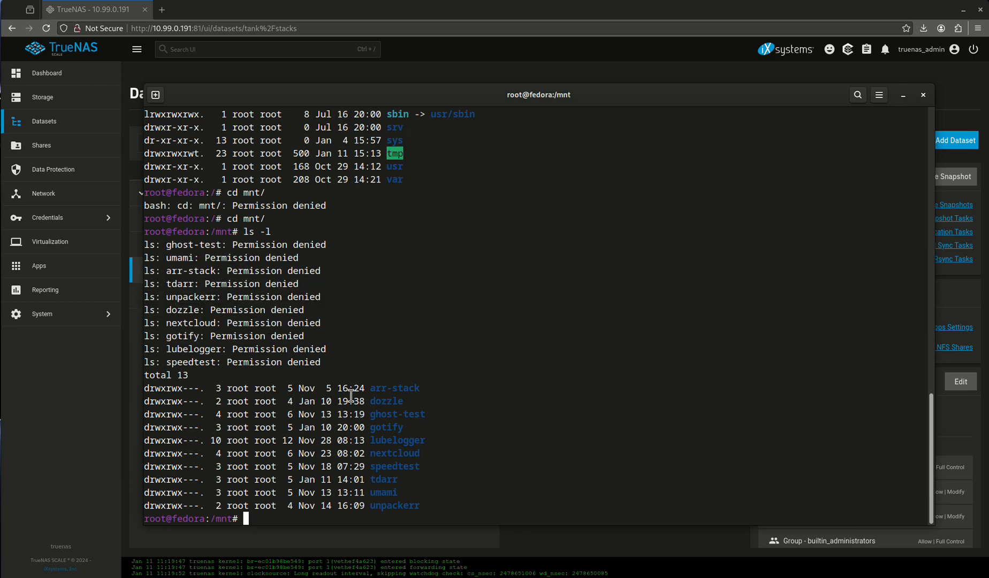
type("c")
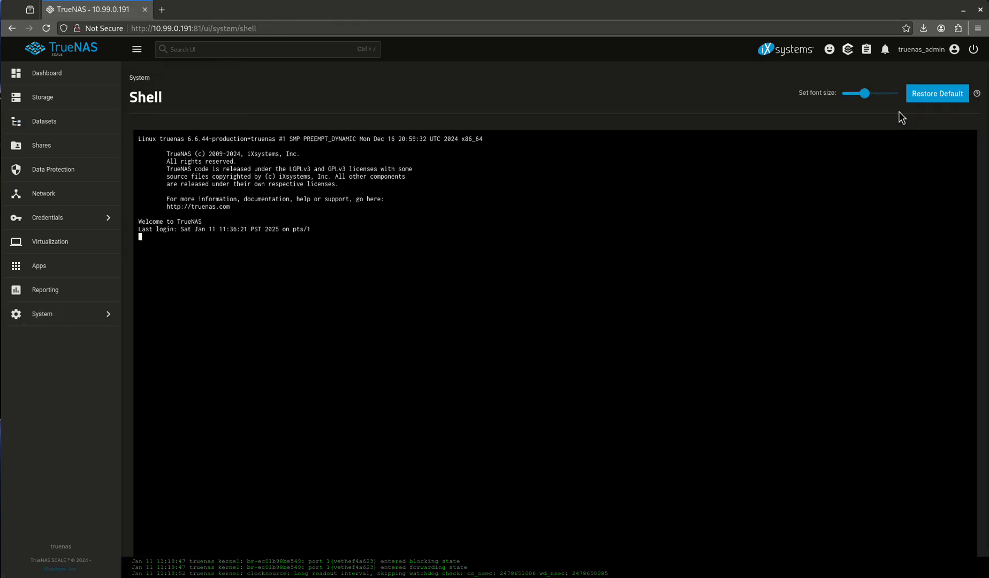
Maximise shell font size, cd /mnt/tank/ and list its datasets, then list the stacks folders
left_click_drag(856, 93, 892, 93)
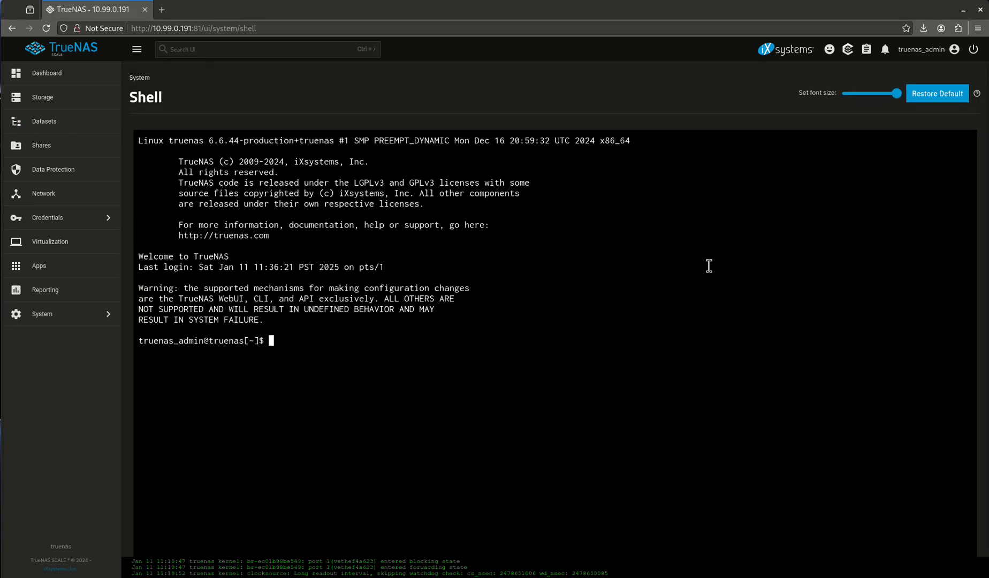
type("cd /mnt/")
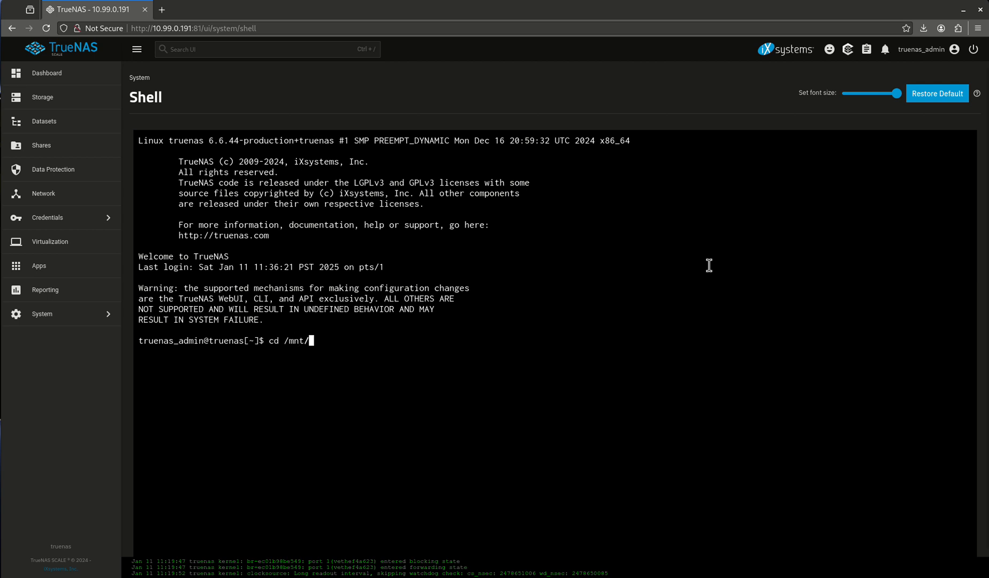
type("tank/")
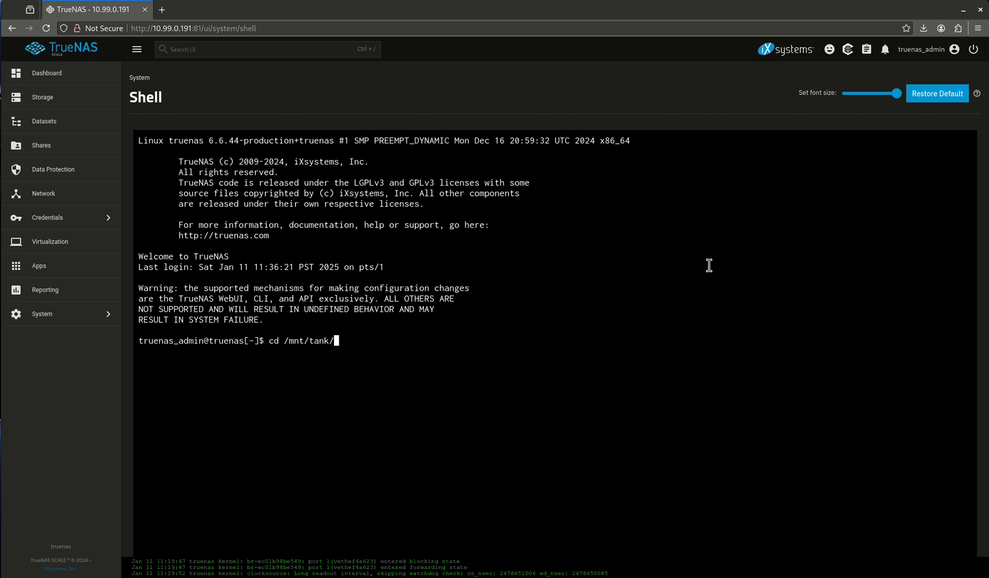
type("ls -l")
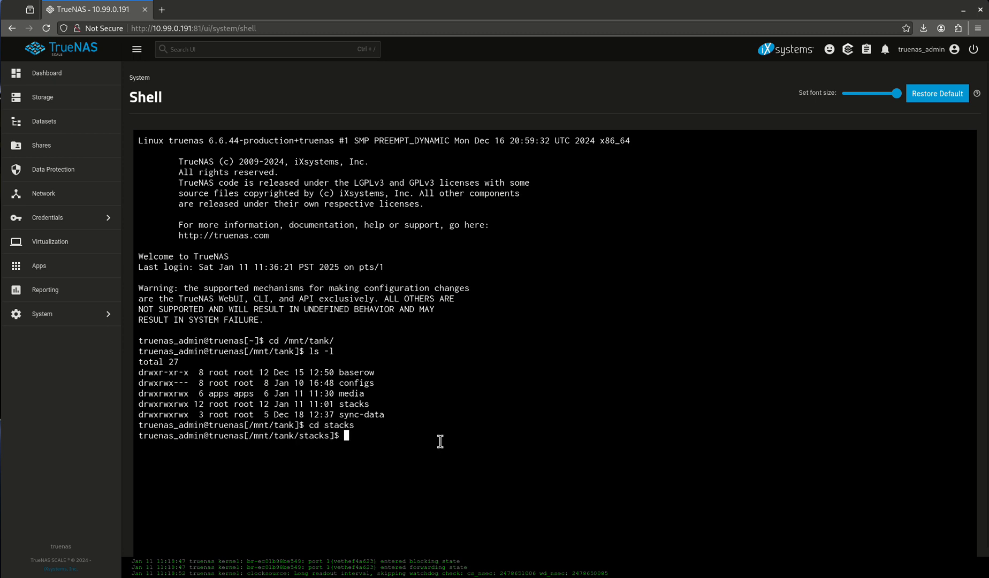
type("ls -l")
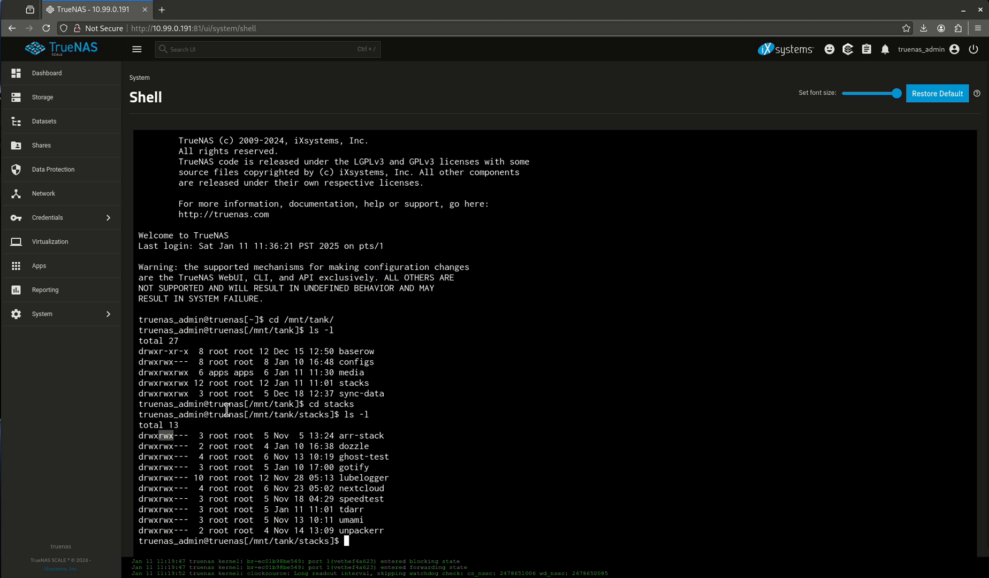
mouse_move(265, 467)
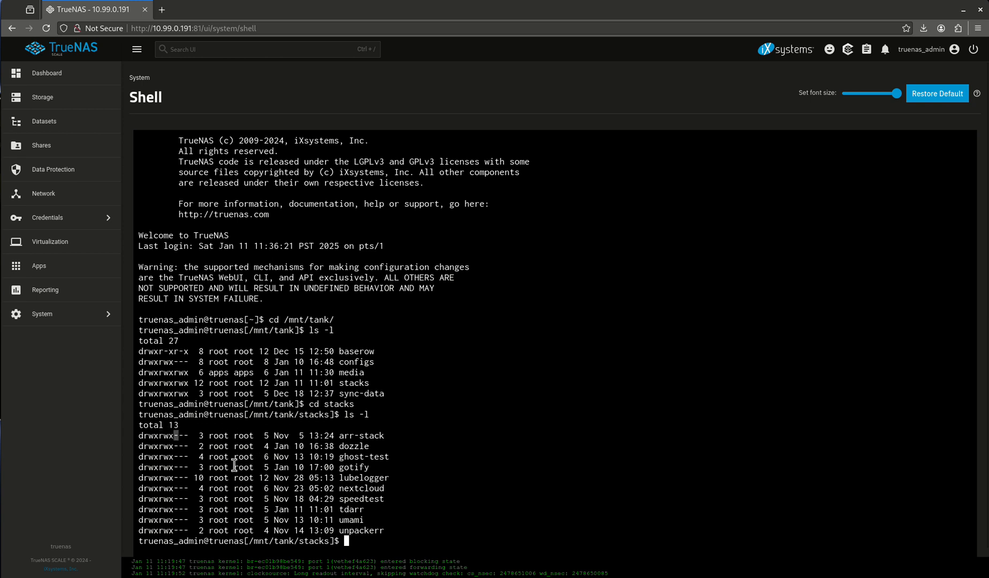
mouse_move(286, 478)
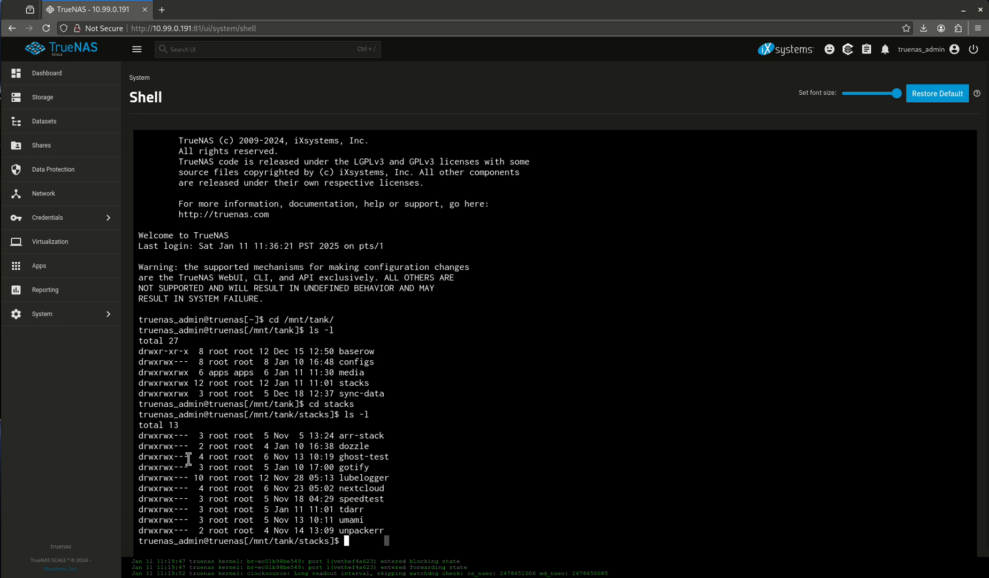
mouse_move(470, 522)
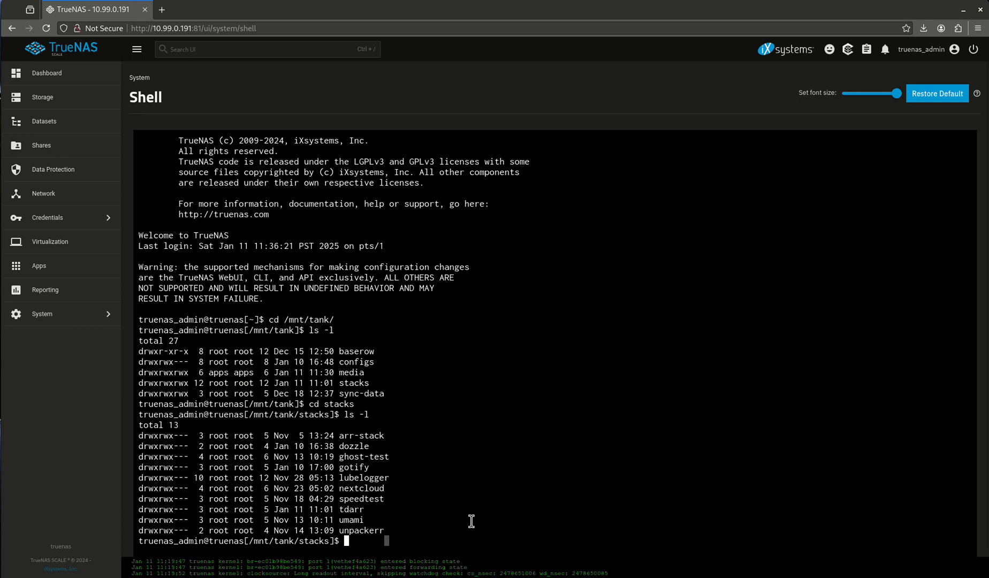
mouse_move(478, 513)
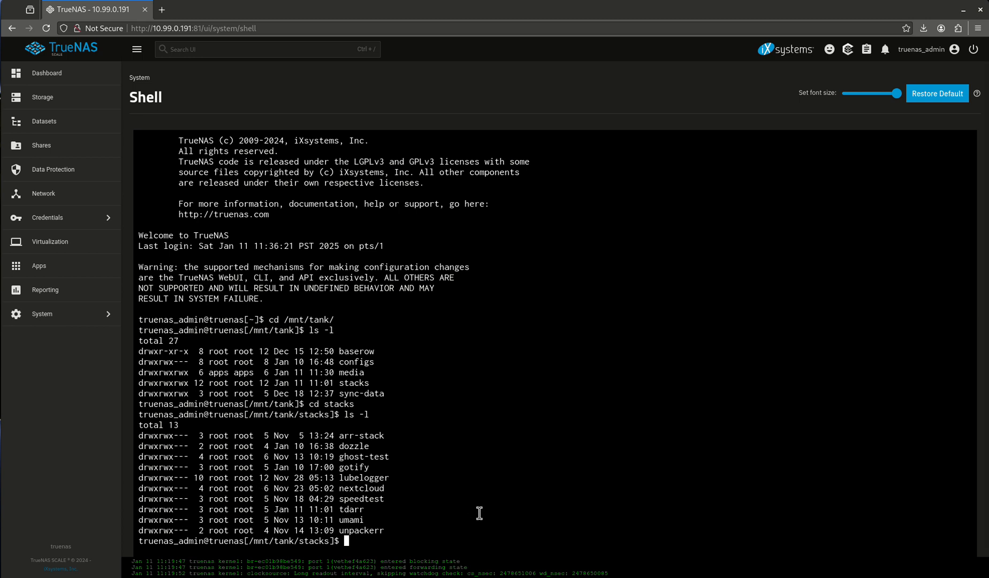
Run chmod 777 * -R so all stacks folders become drwxrwxrwx
type("ch")
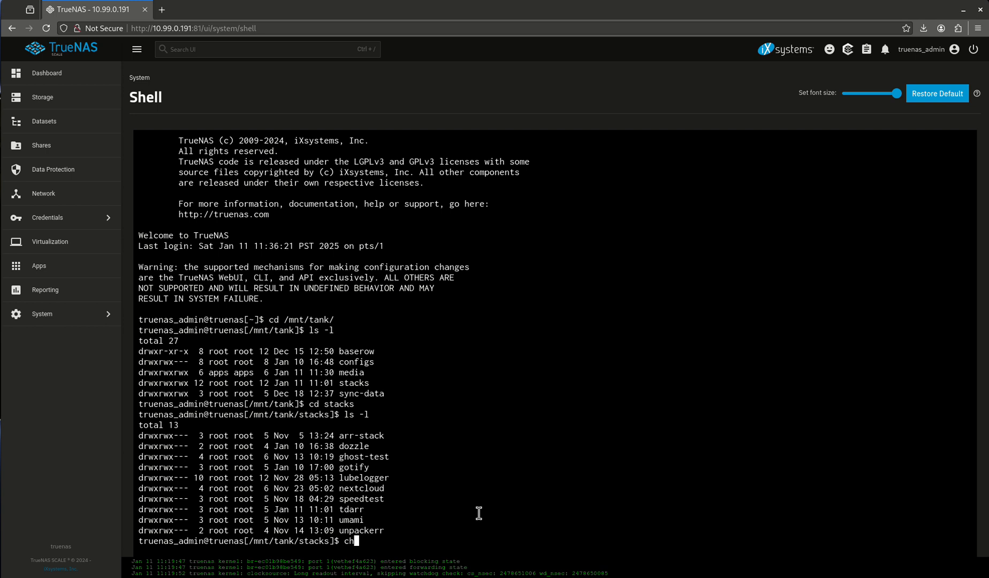
type("mod 777")
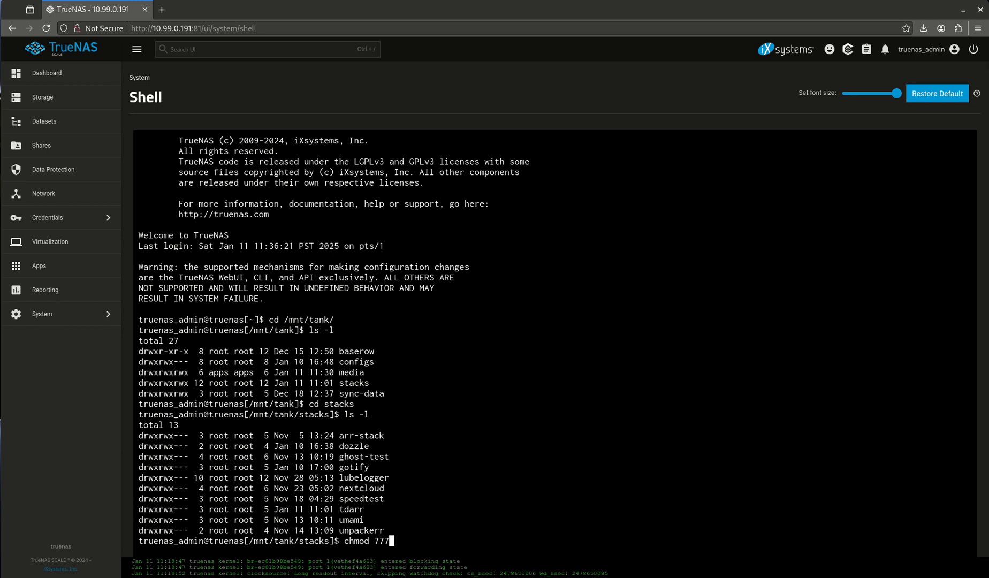
type("* -")
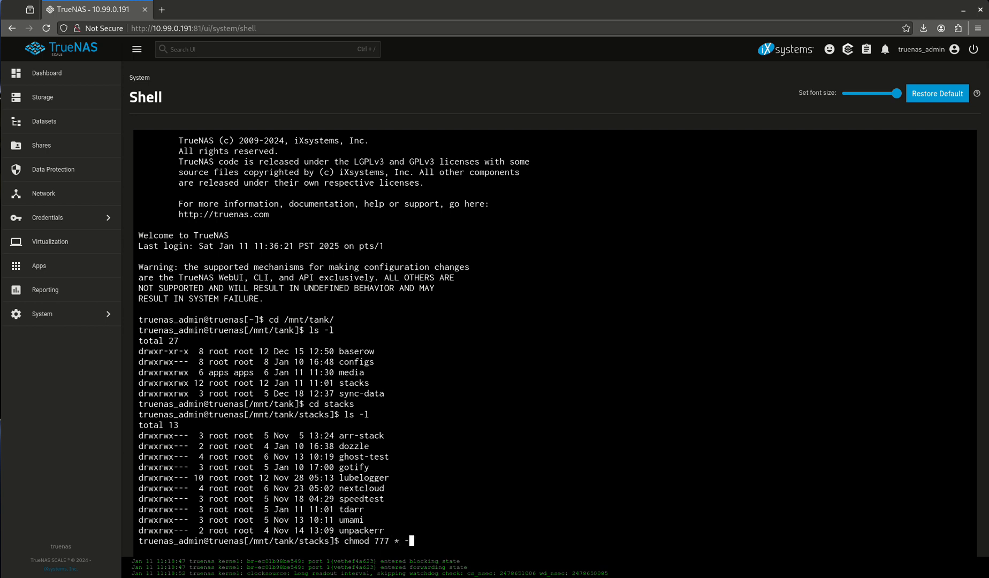
type("R")
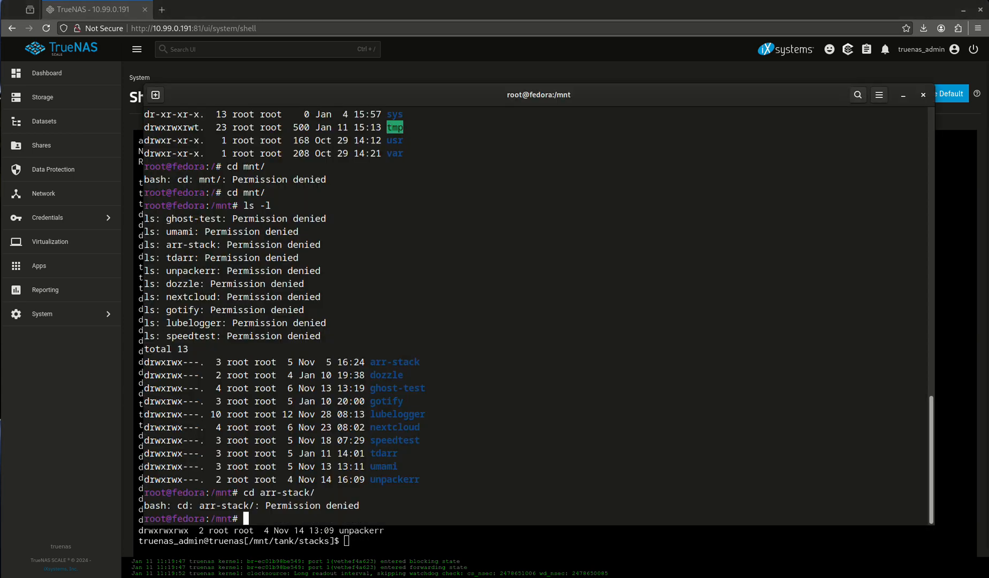
List arr-stack showing compose.yaml and configs, then close the terminal, confirming Close Terminal
type("ls -l")
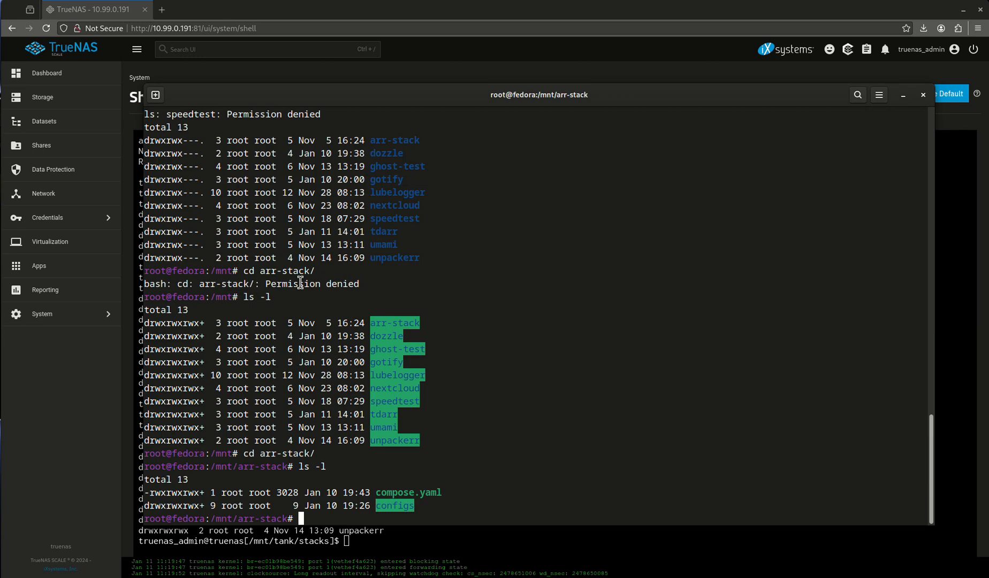
mouse_move(438, 333)
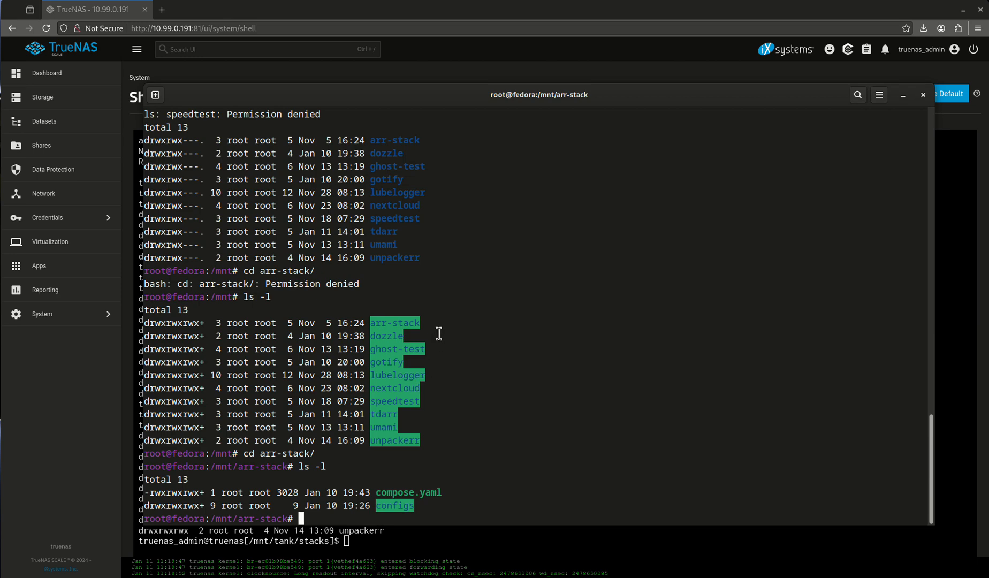
left_click(922, 94)
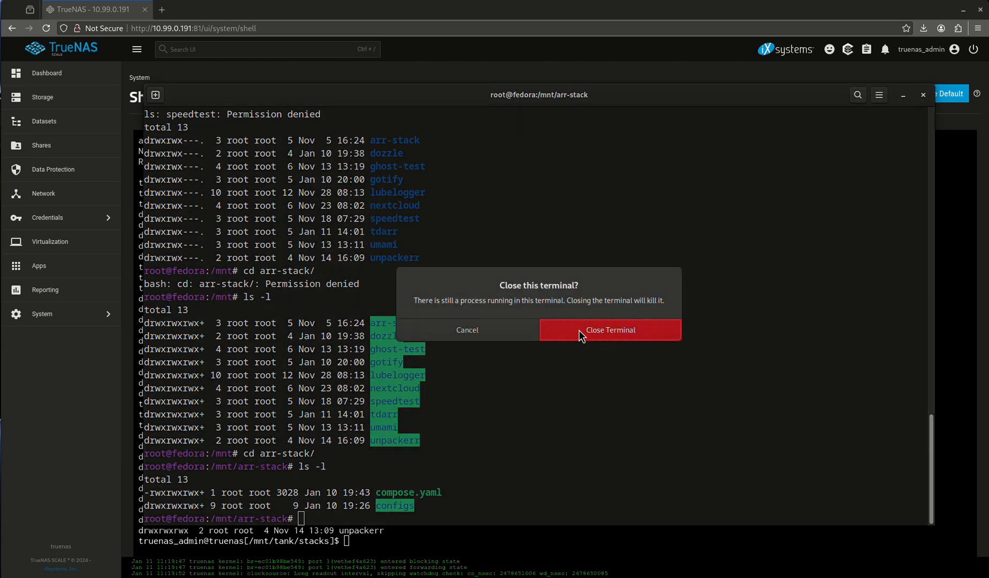
left_click(609, 330)
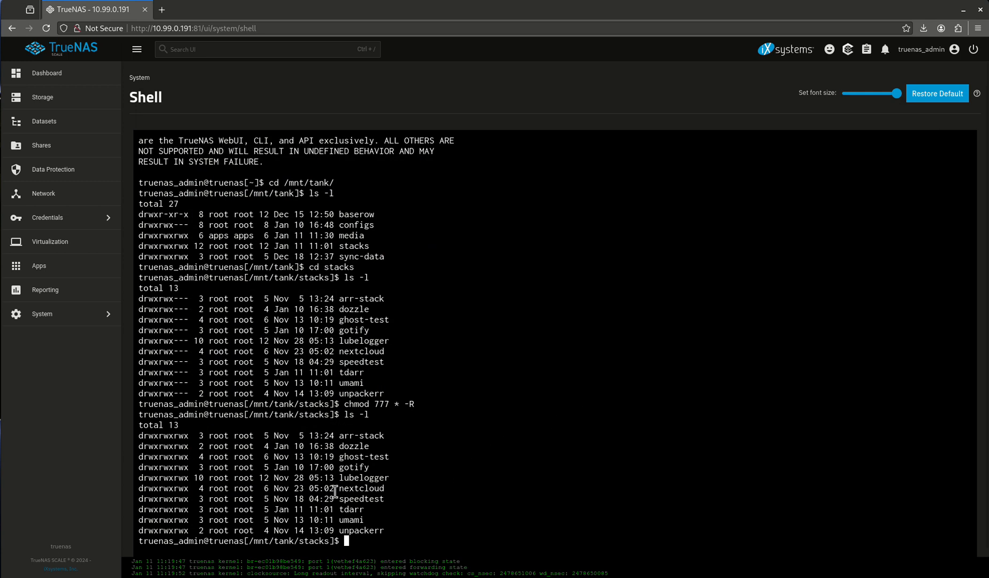
mouse_move(77, 184)
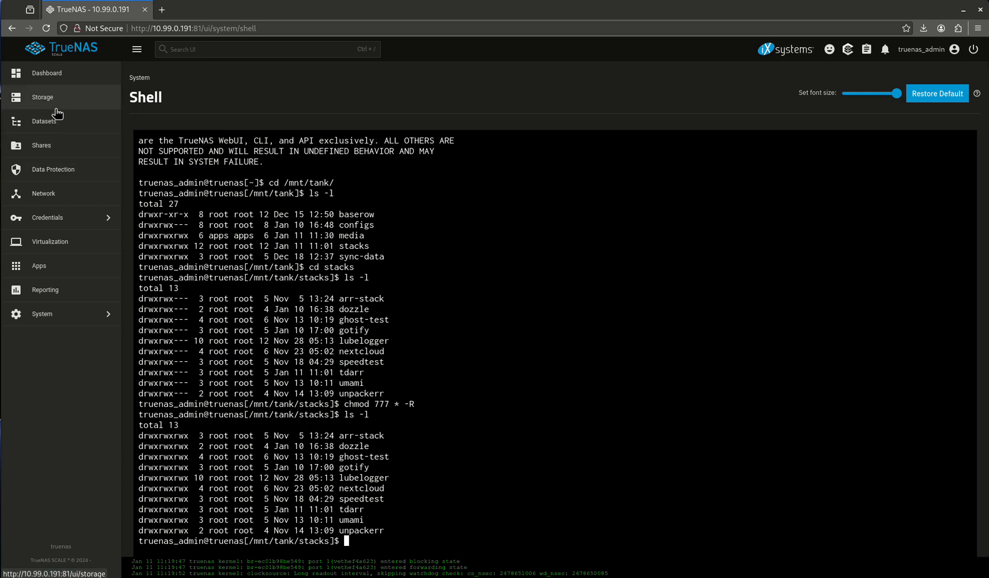
From Shares, delete the /mnt/tank/stacks NFS share and confirm, leaving no NFS shares
left_click(41, 146)
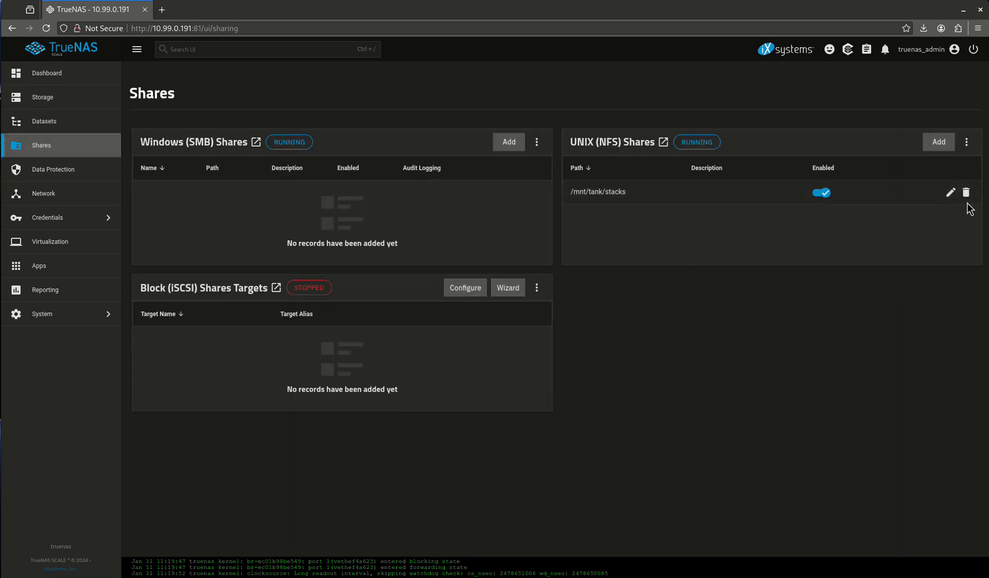
left_click(965, 193)
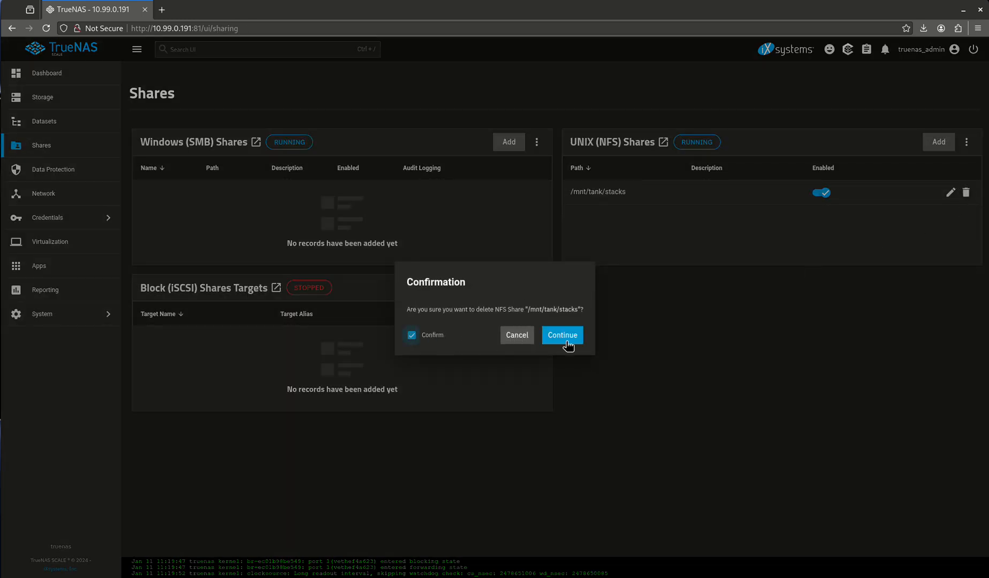
left_click(561, 335)
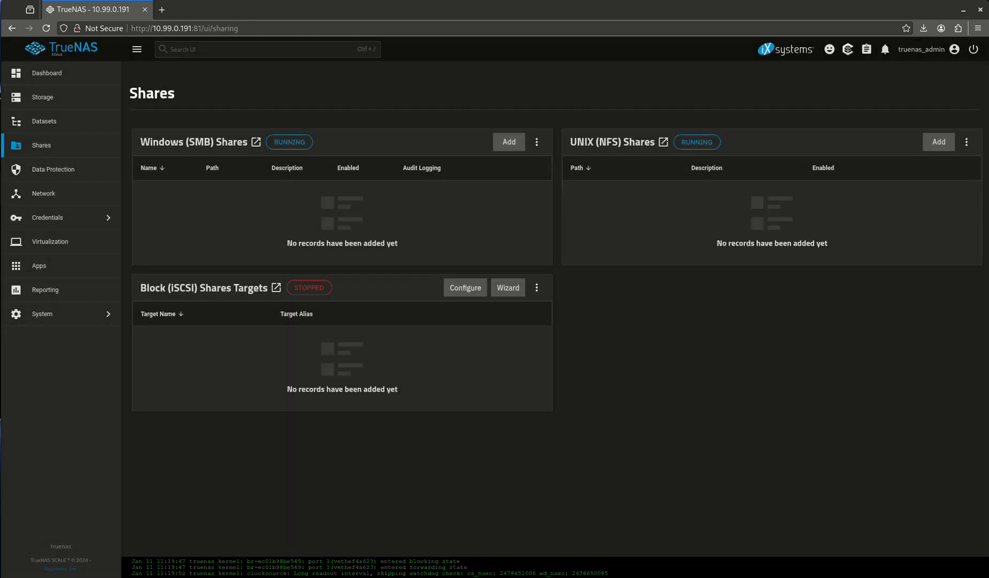